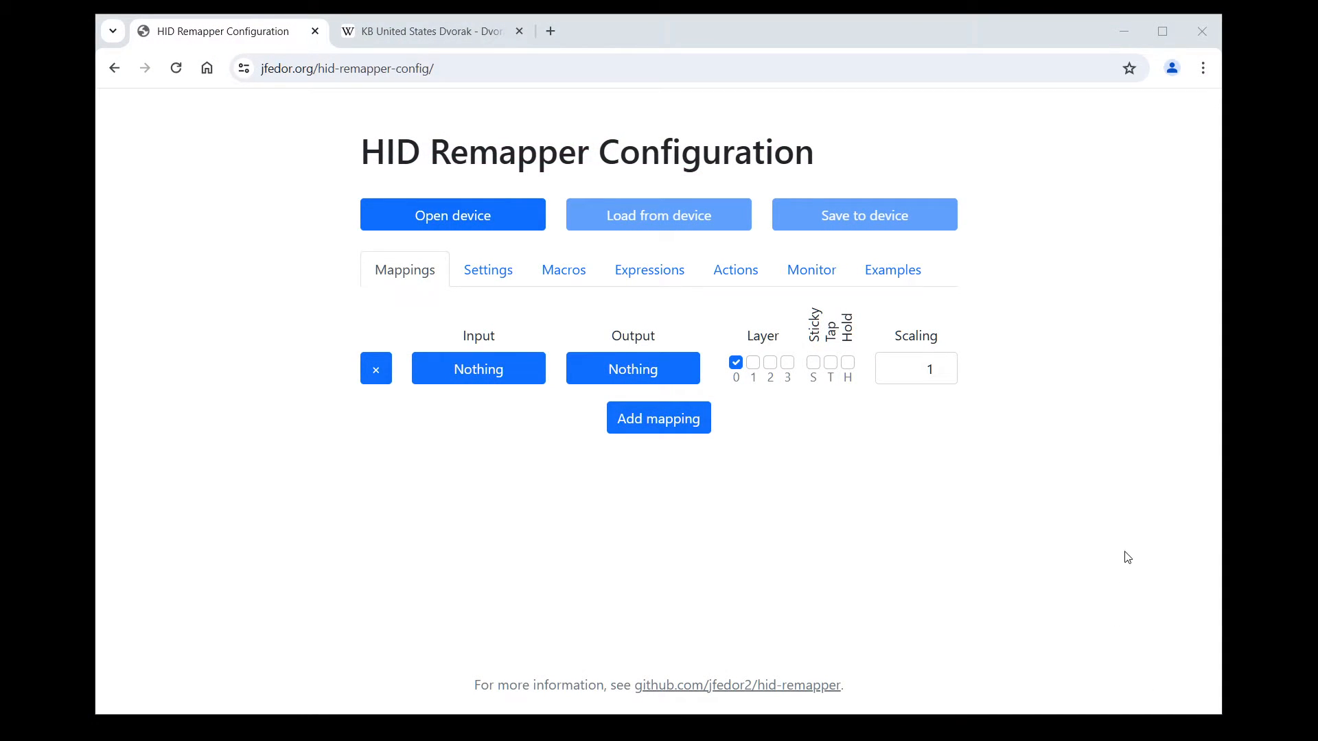
mouse_move(1153, 541)
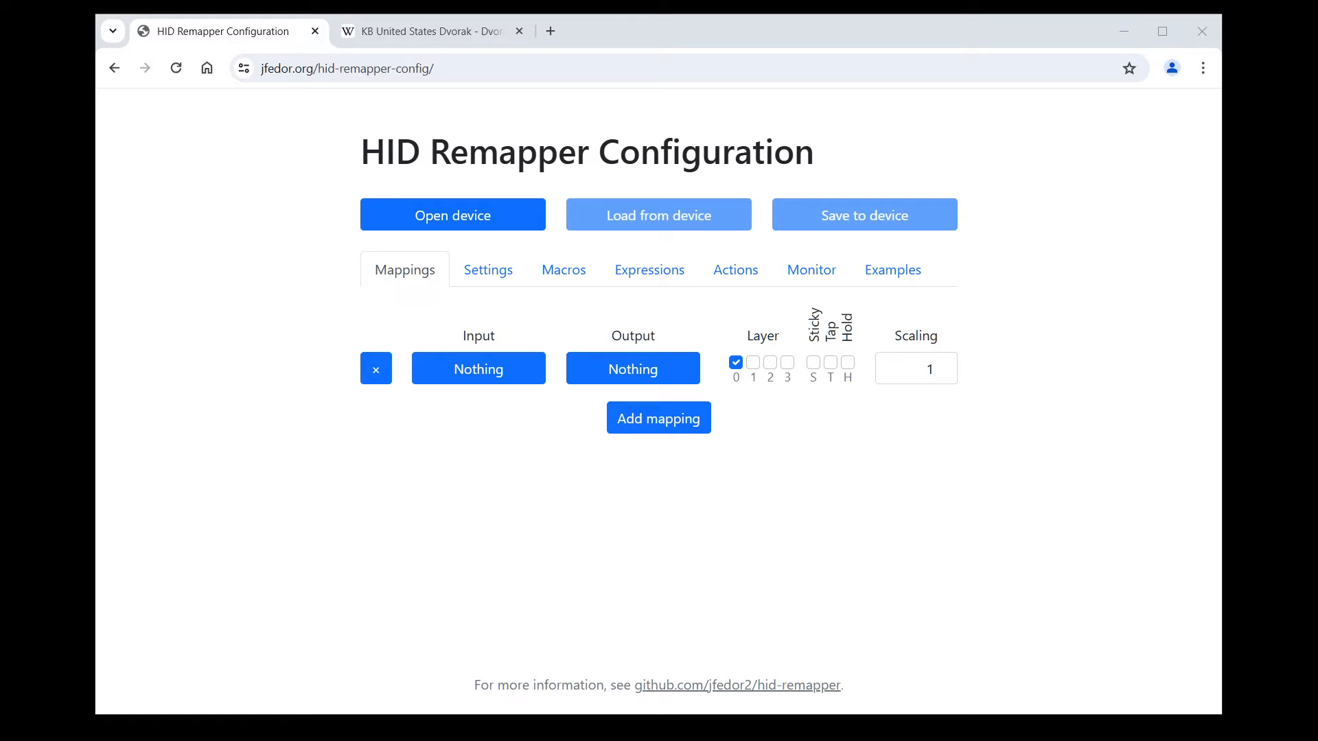
mouse_move(966, 269)
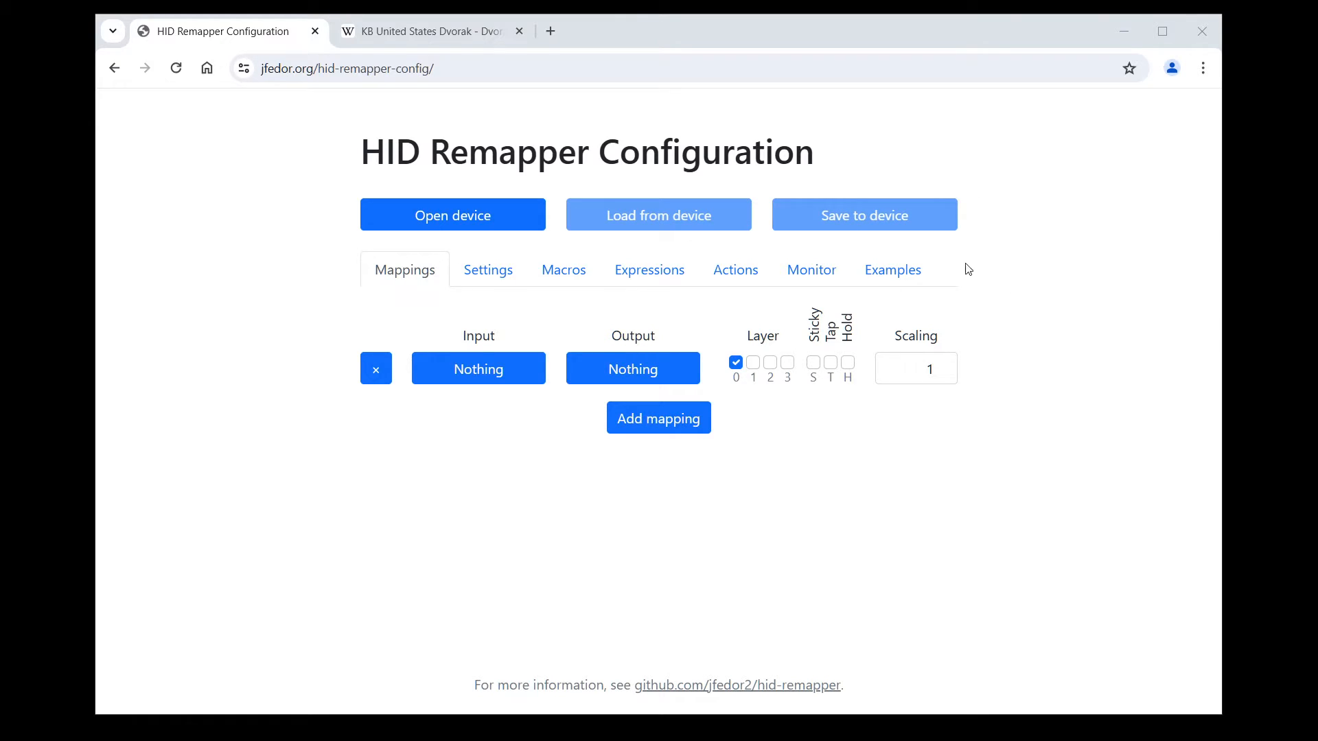
mouse_move(458, 267)
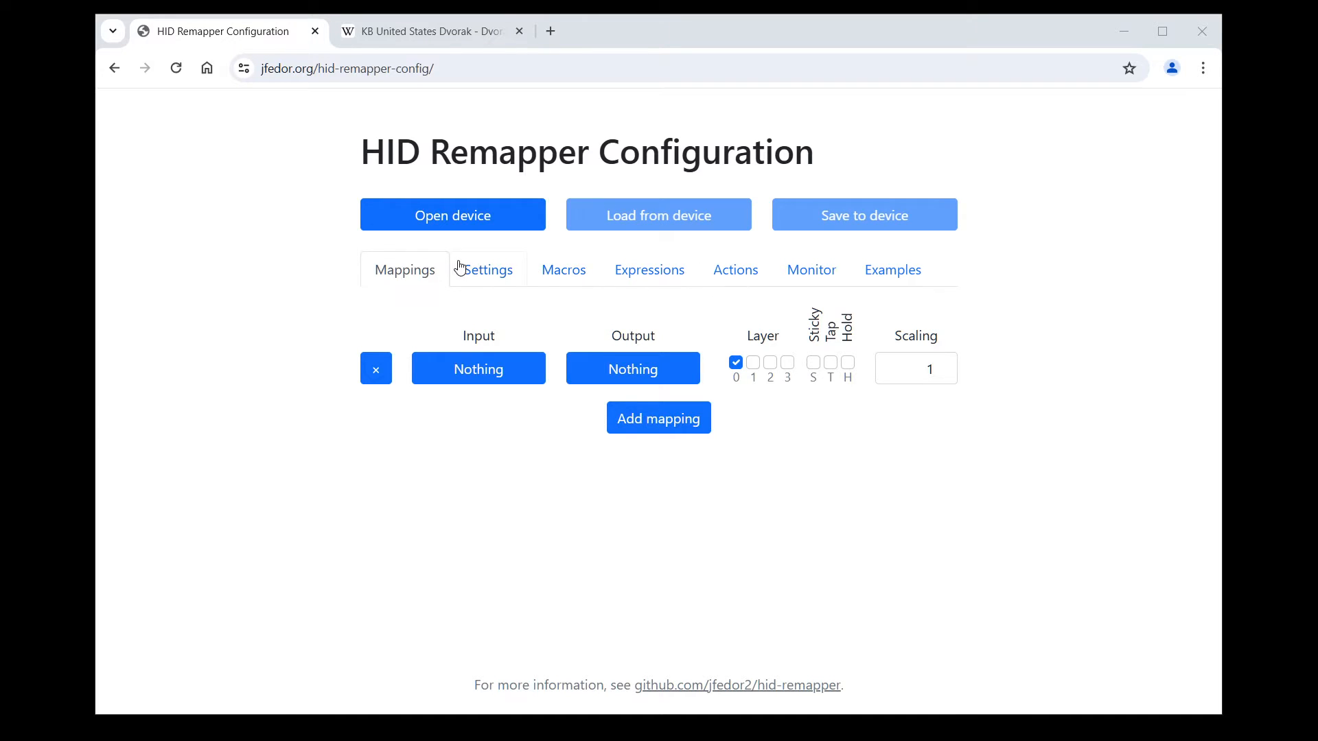
mouse_move(946, 534)
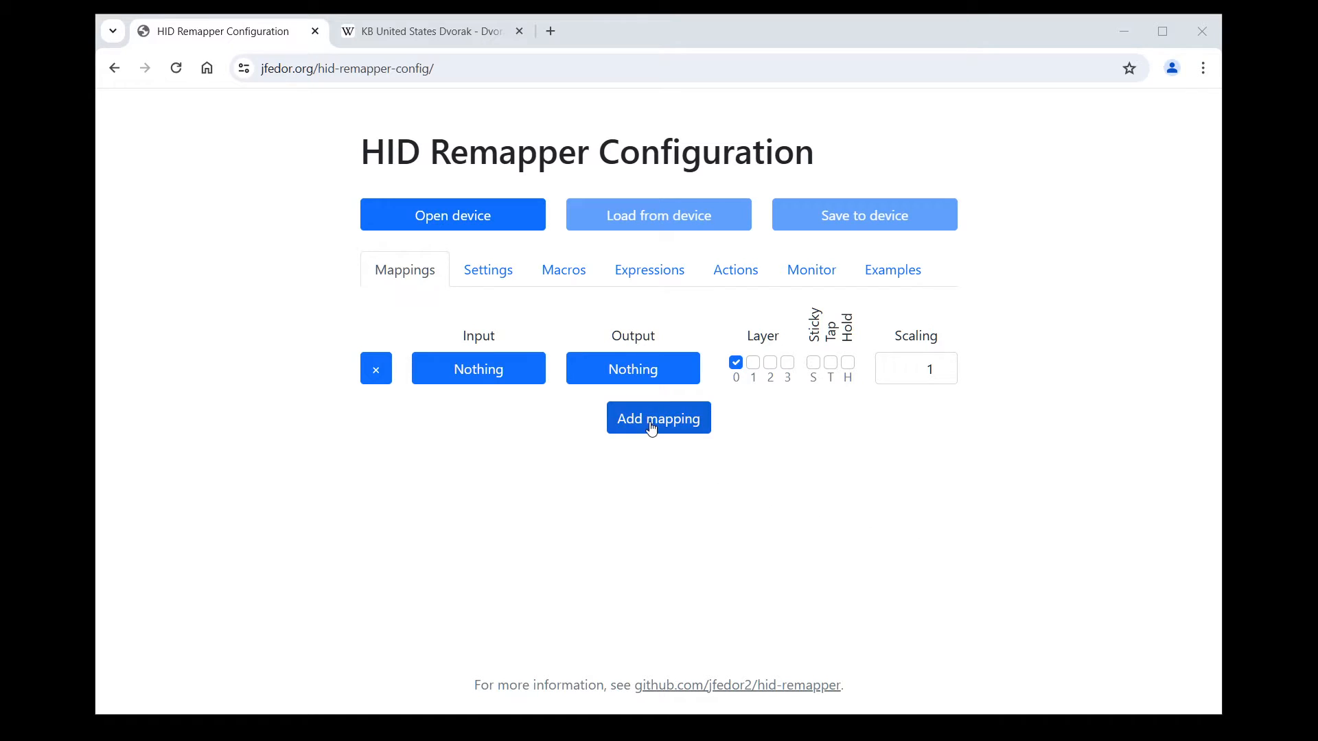
Map the Left button input to the Right button output.
left_click(658, 418)
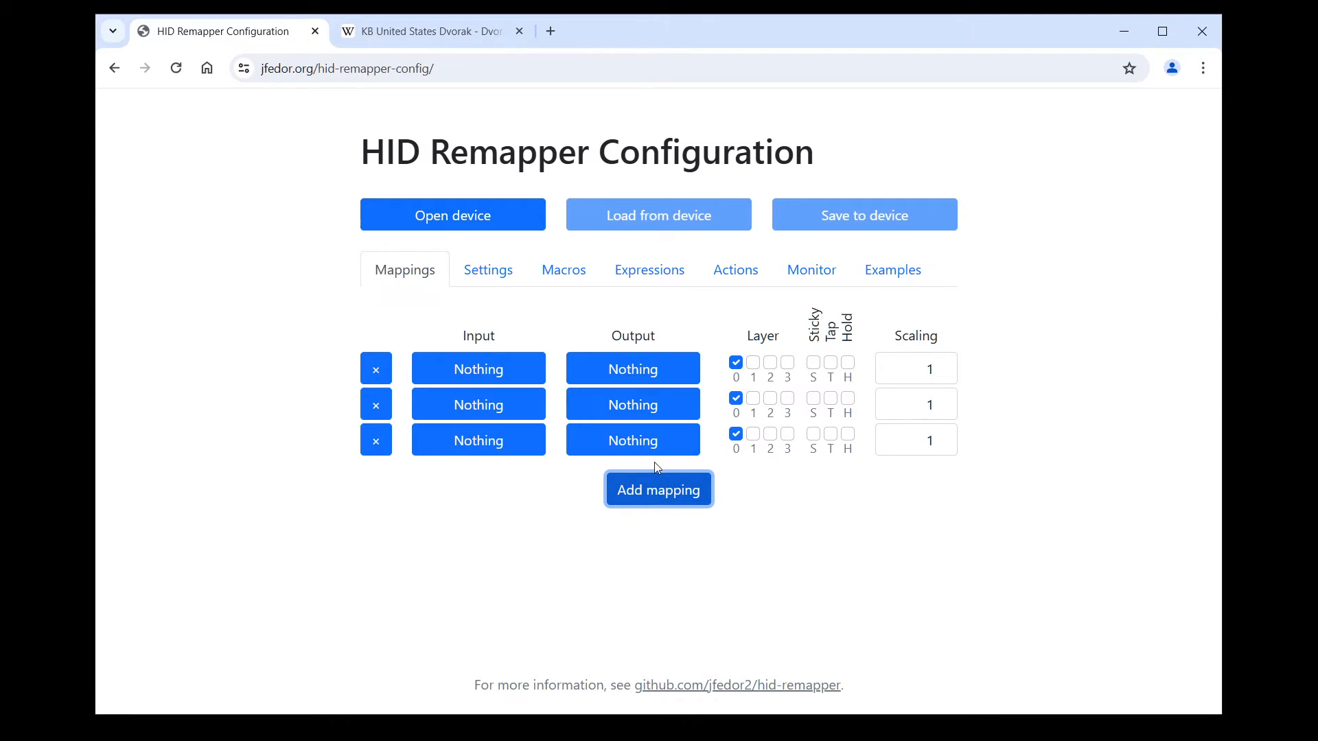
mouse_move(389, 464)
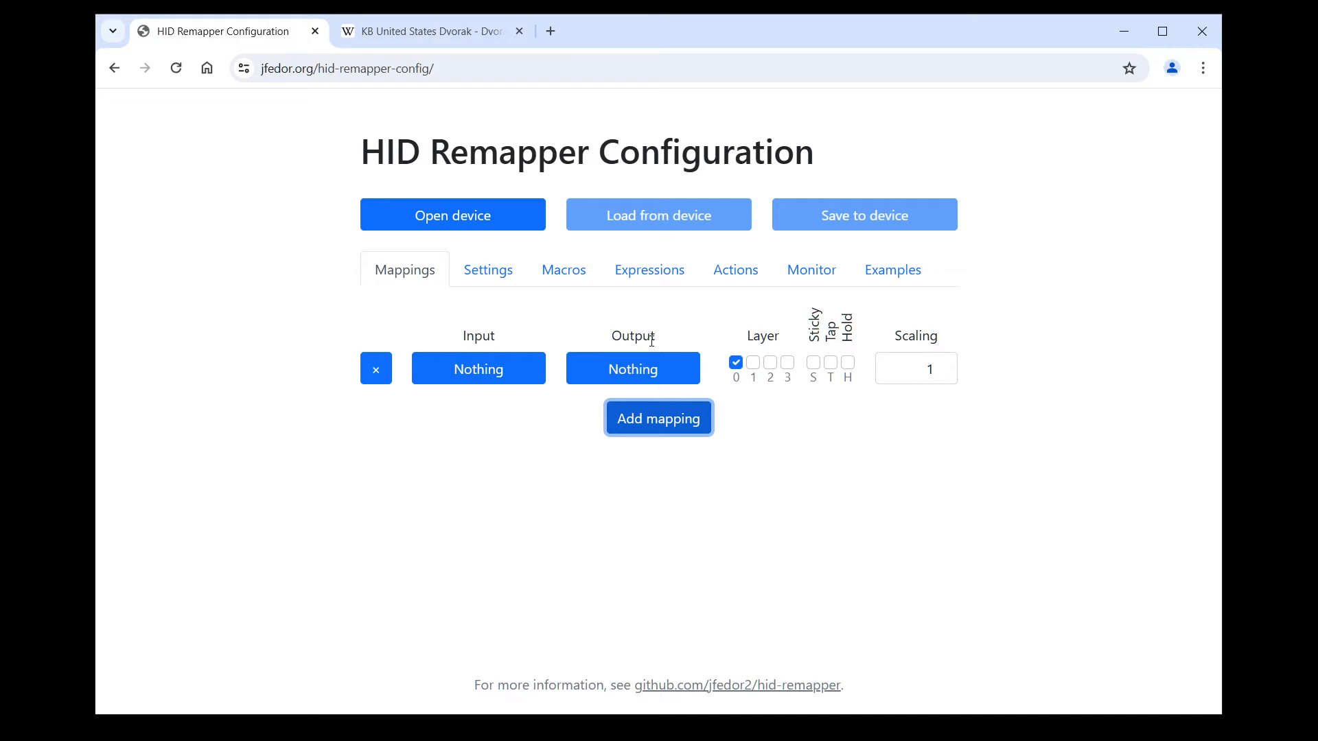
mouse_move(632, 368)
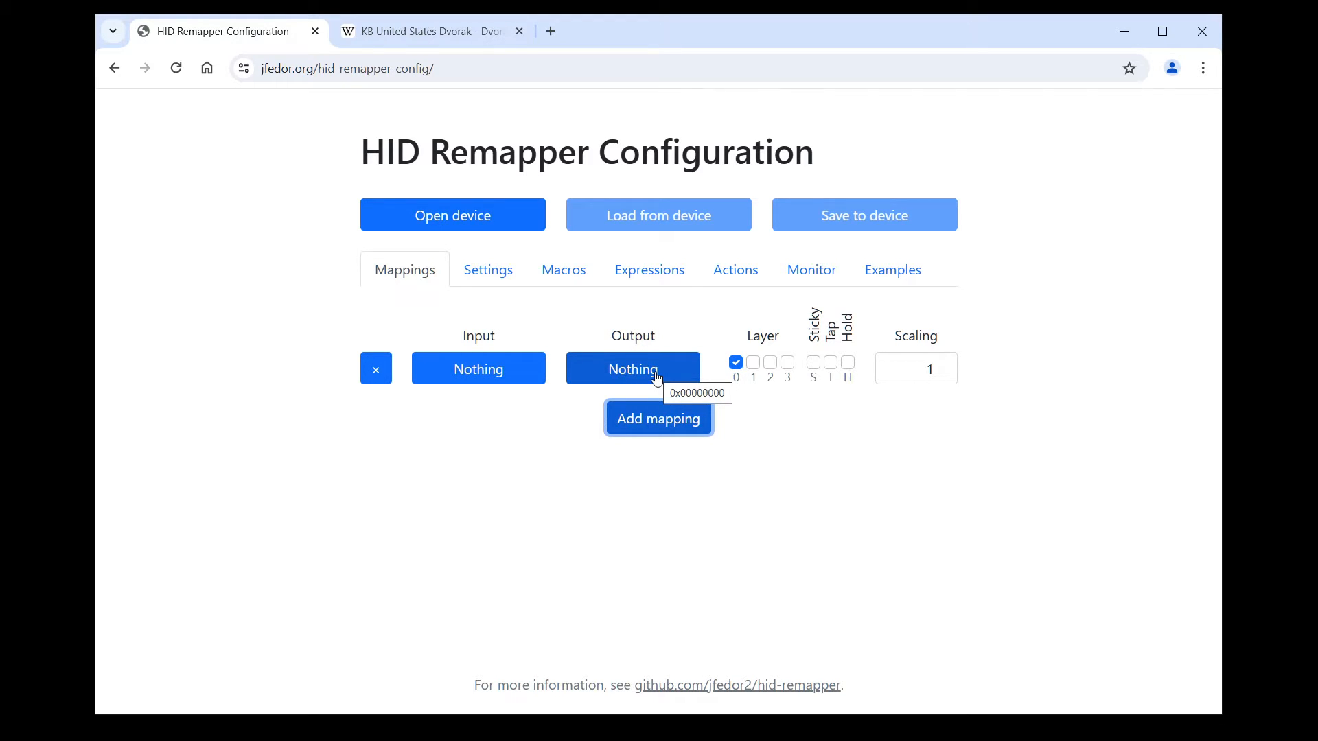
mouse_move(478, 367)
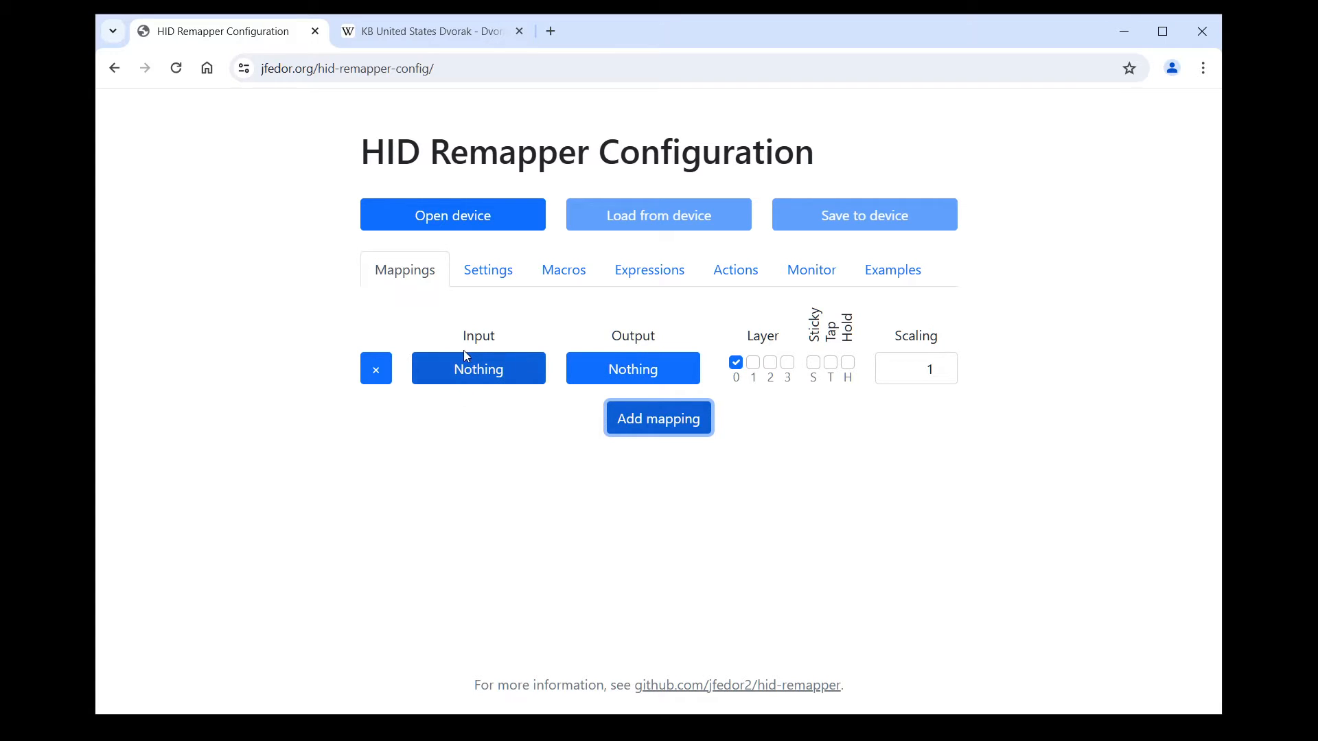
mouse_move(444, 370)
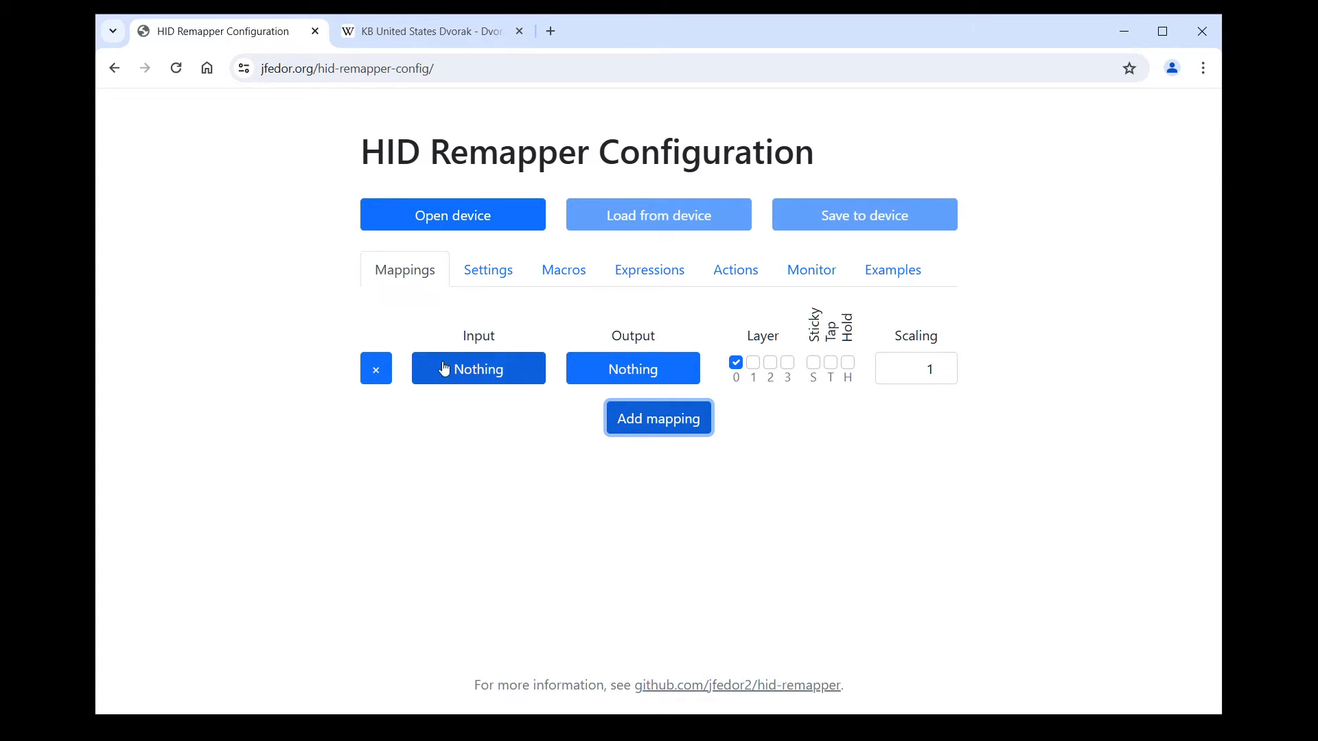
mouse_move(477, 368)
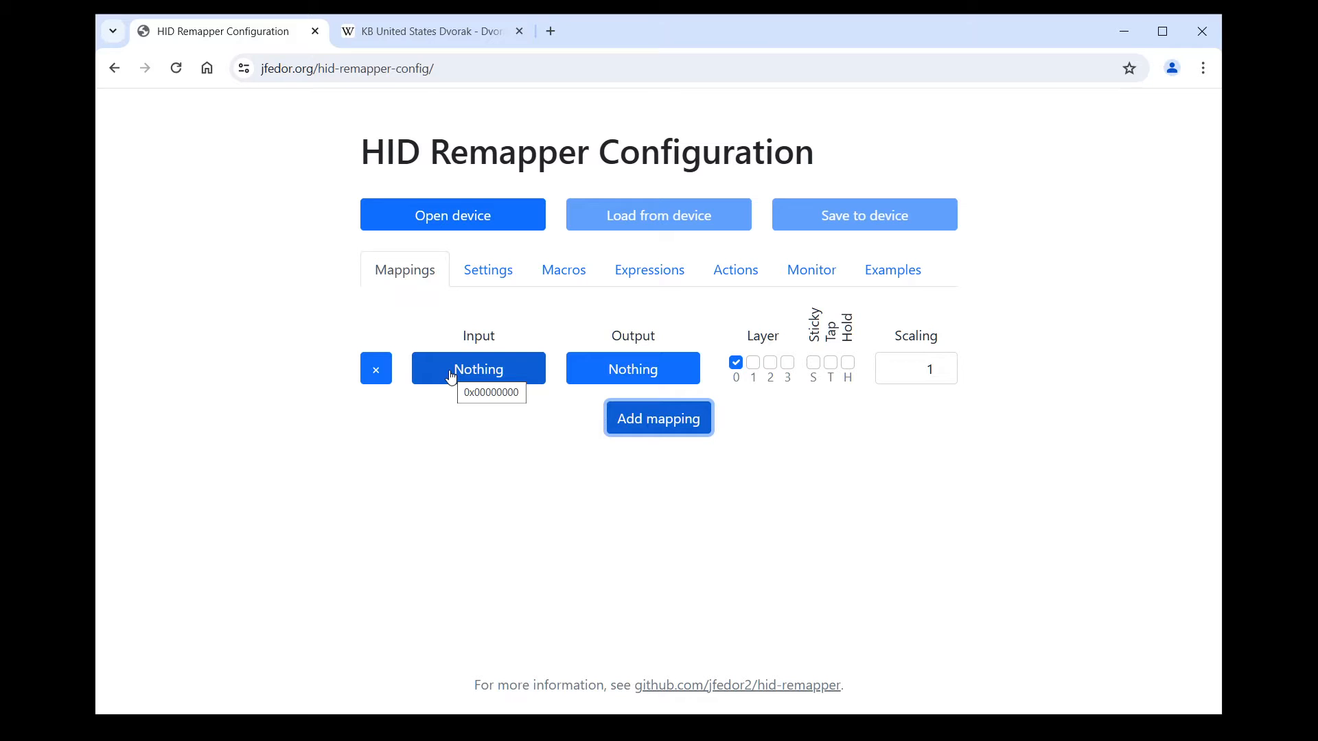
mouse_move(633, 369)
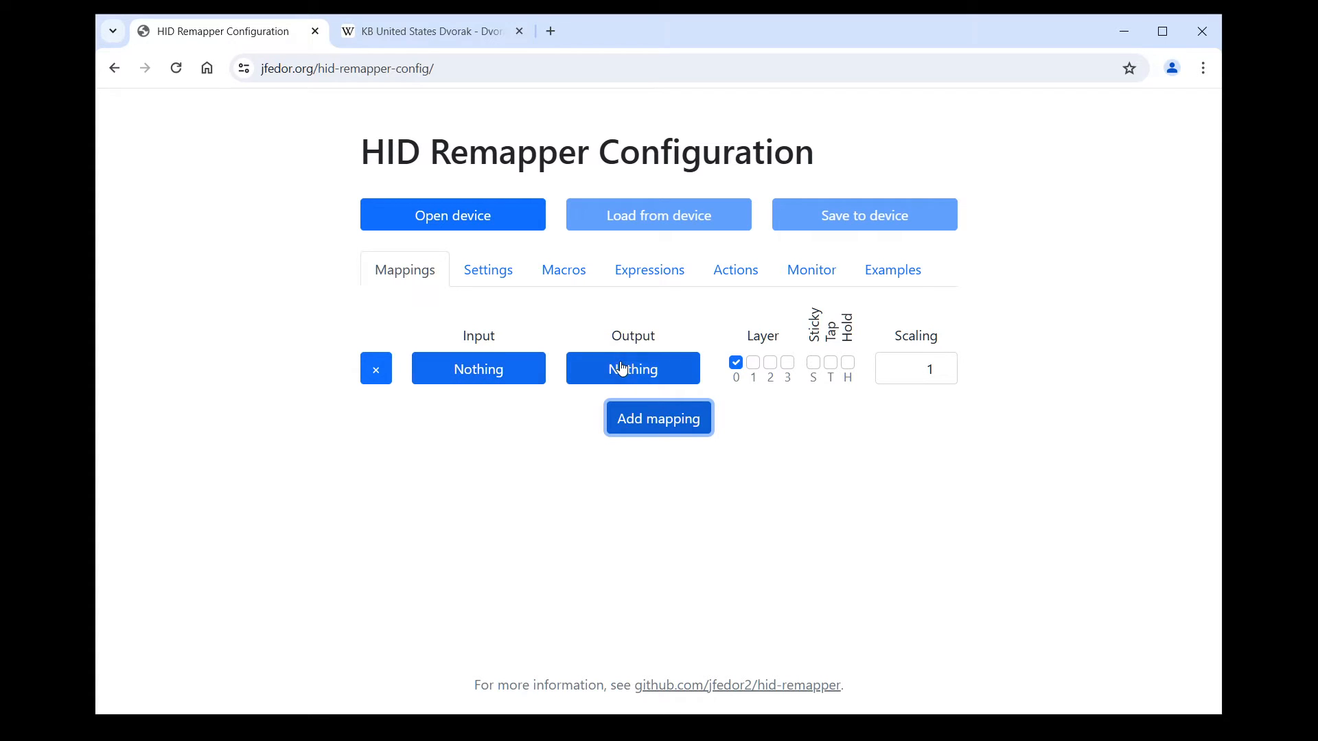
mouse_move(633, 369)
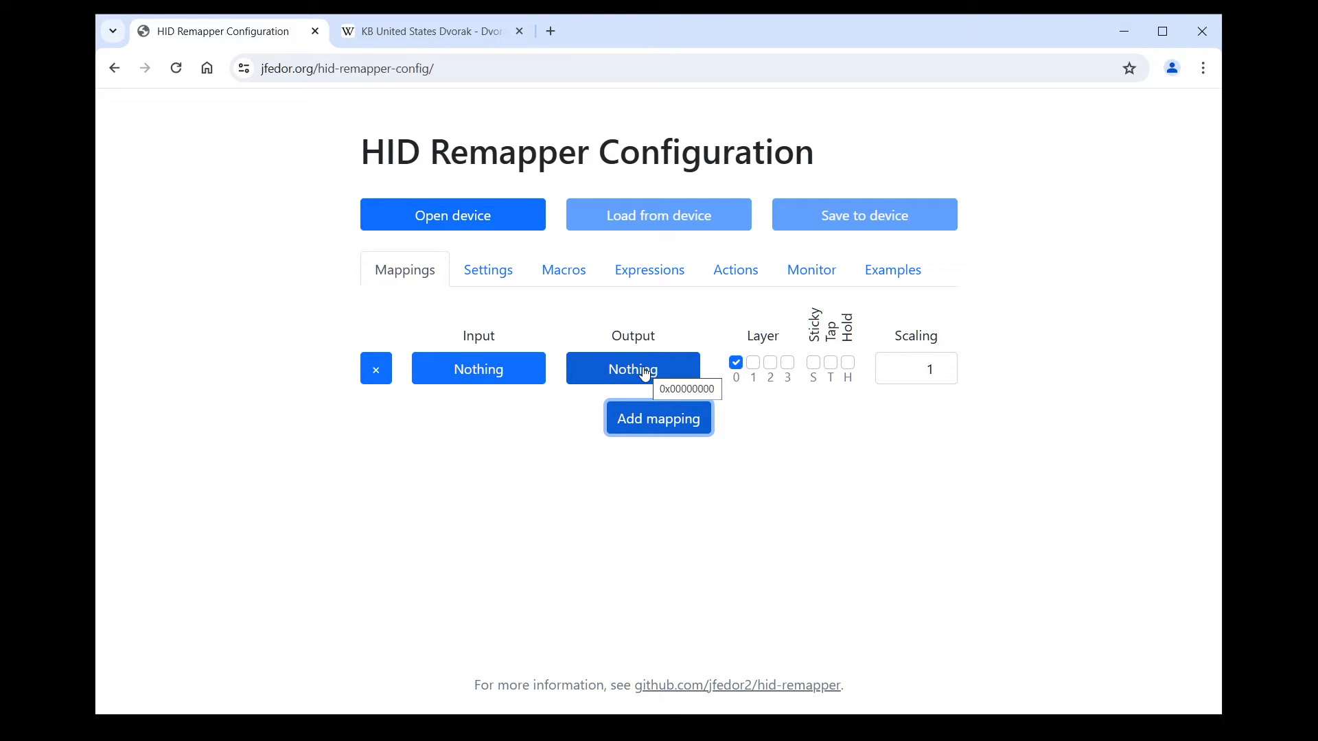
mouse_move(768, 379)
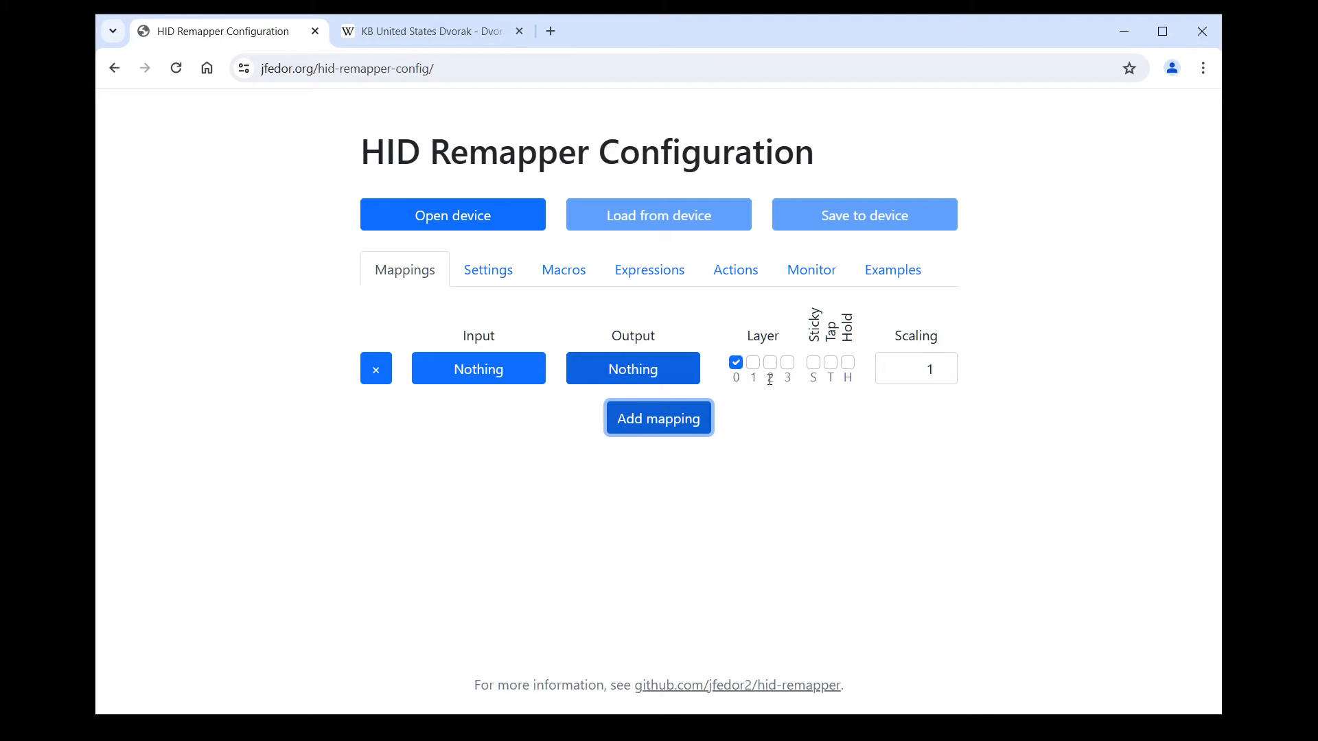
mouse_move(942, 523)
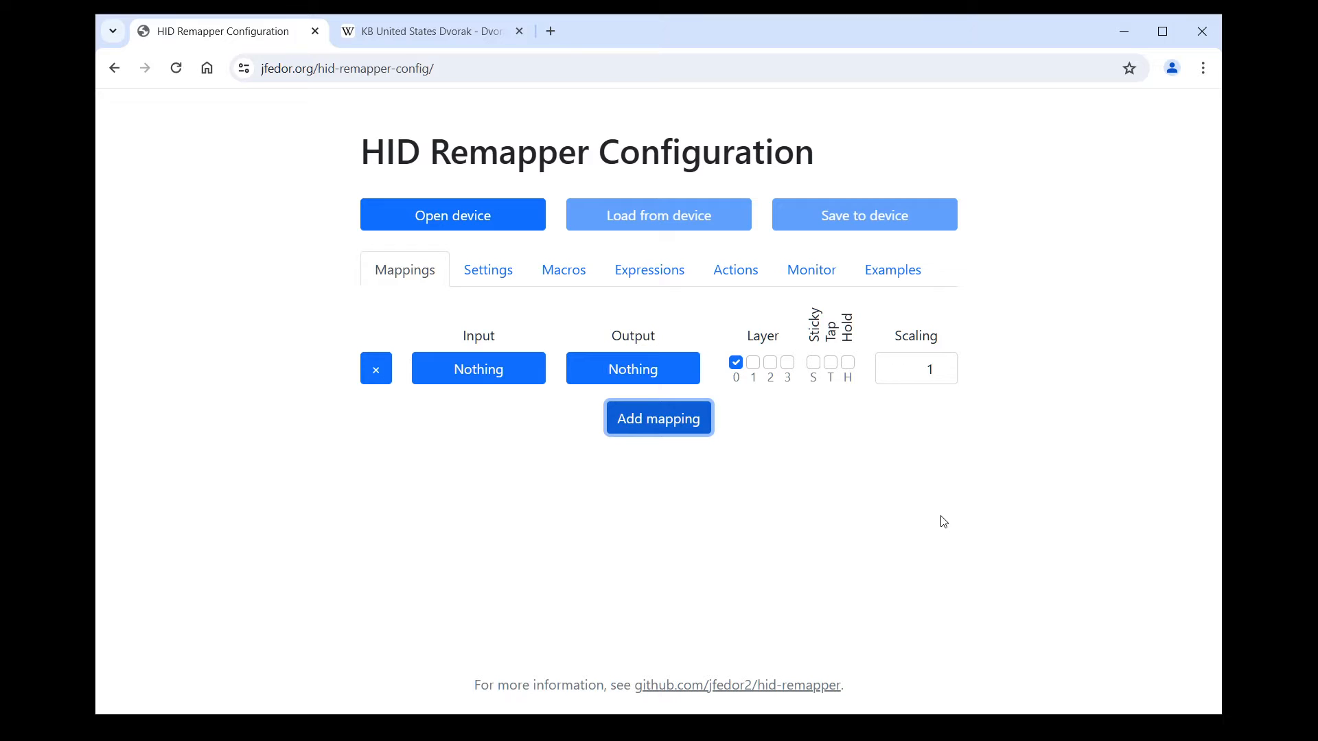
mouse_move(505, 395)
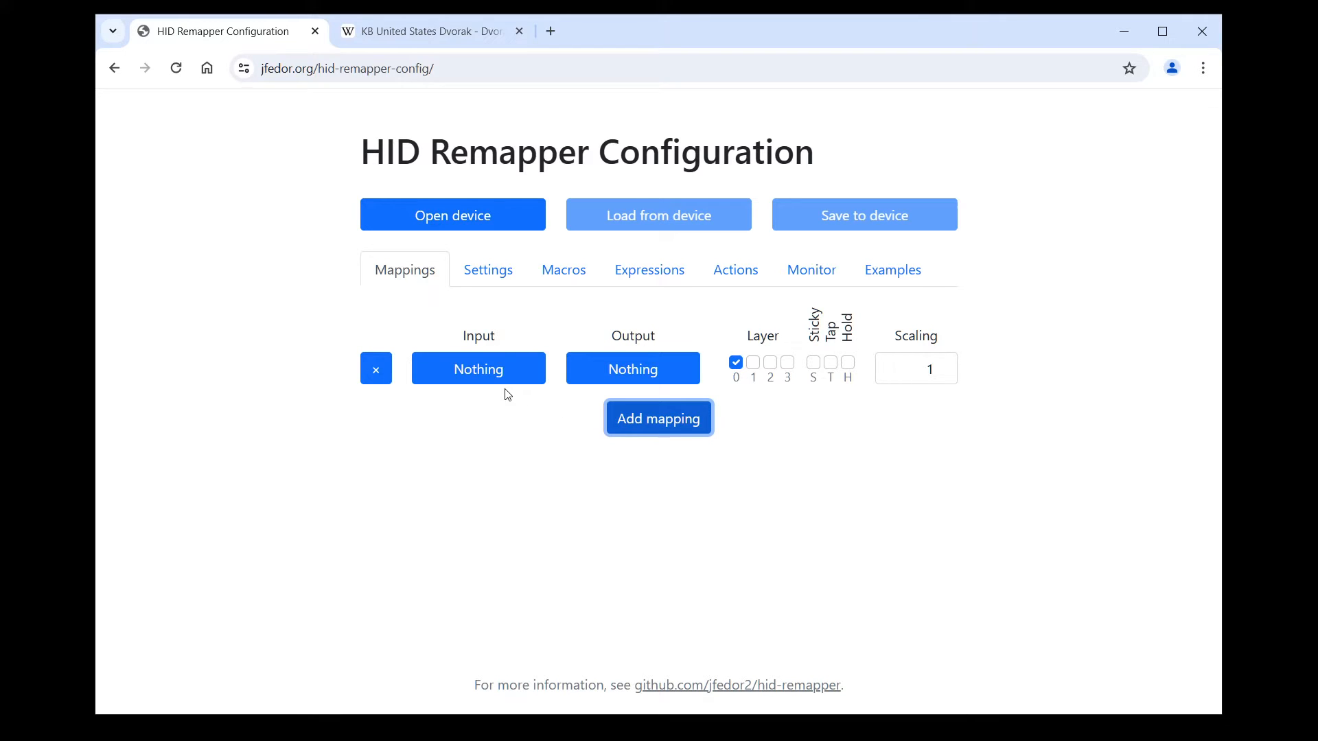
left_click(477, 368)
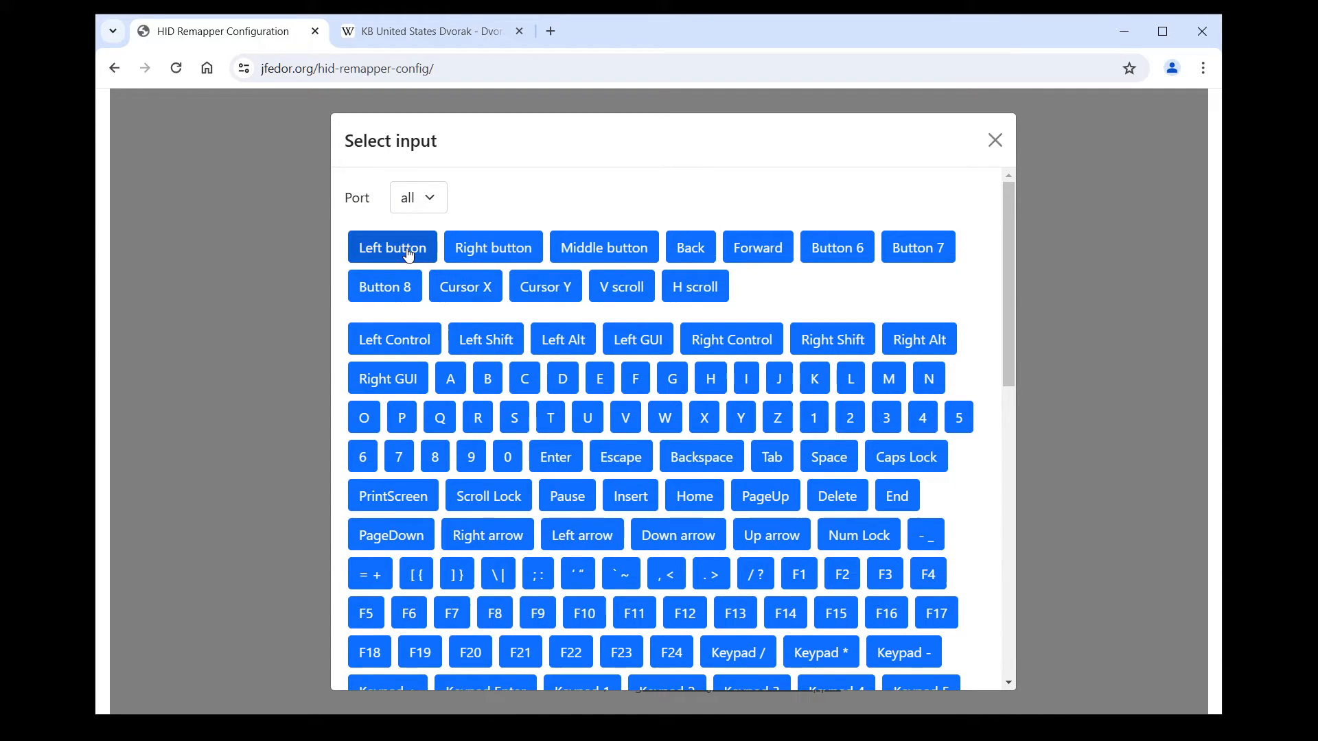
left_click(392, 247)
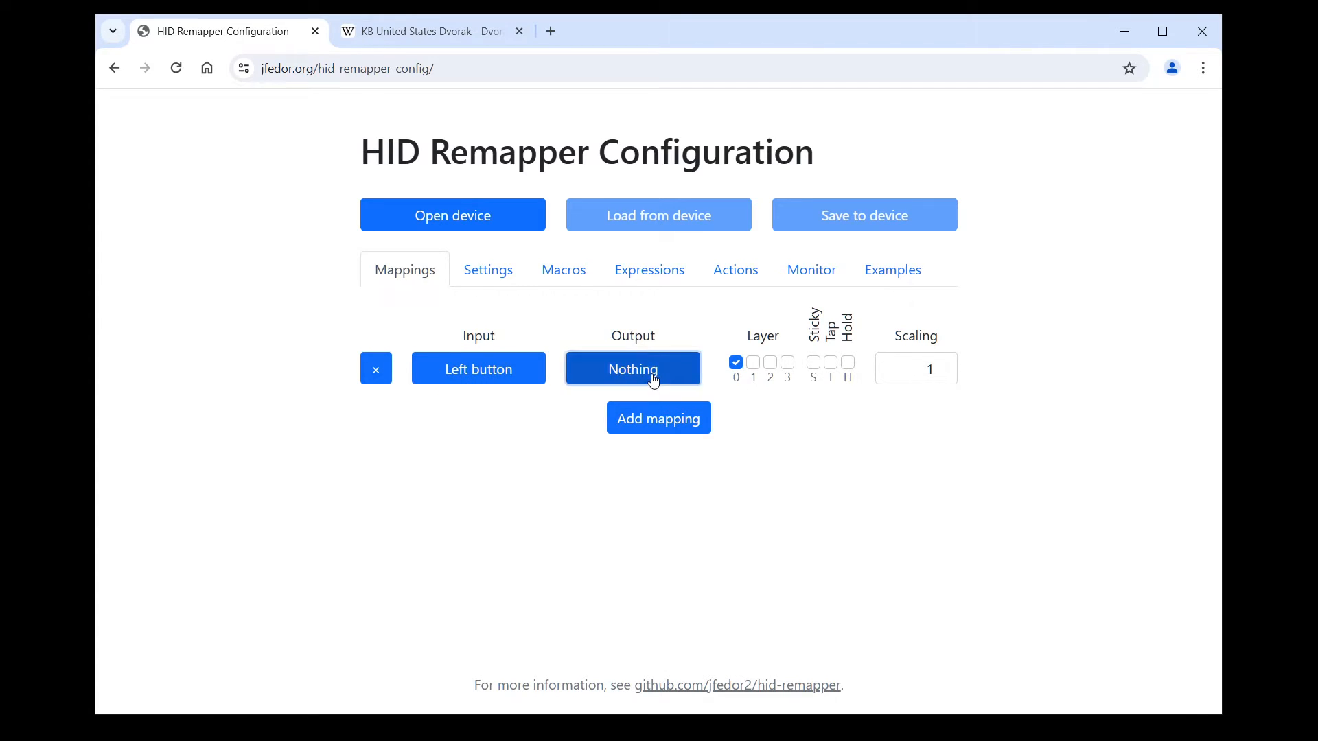
left_click(632, 369)
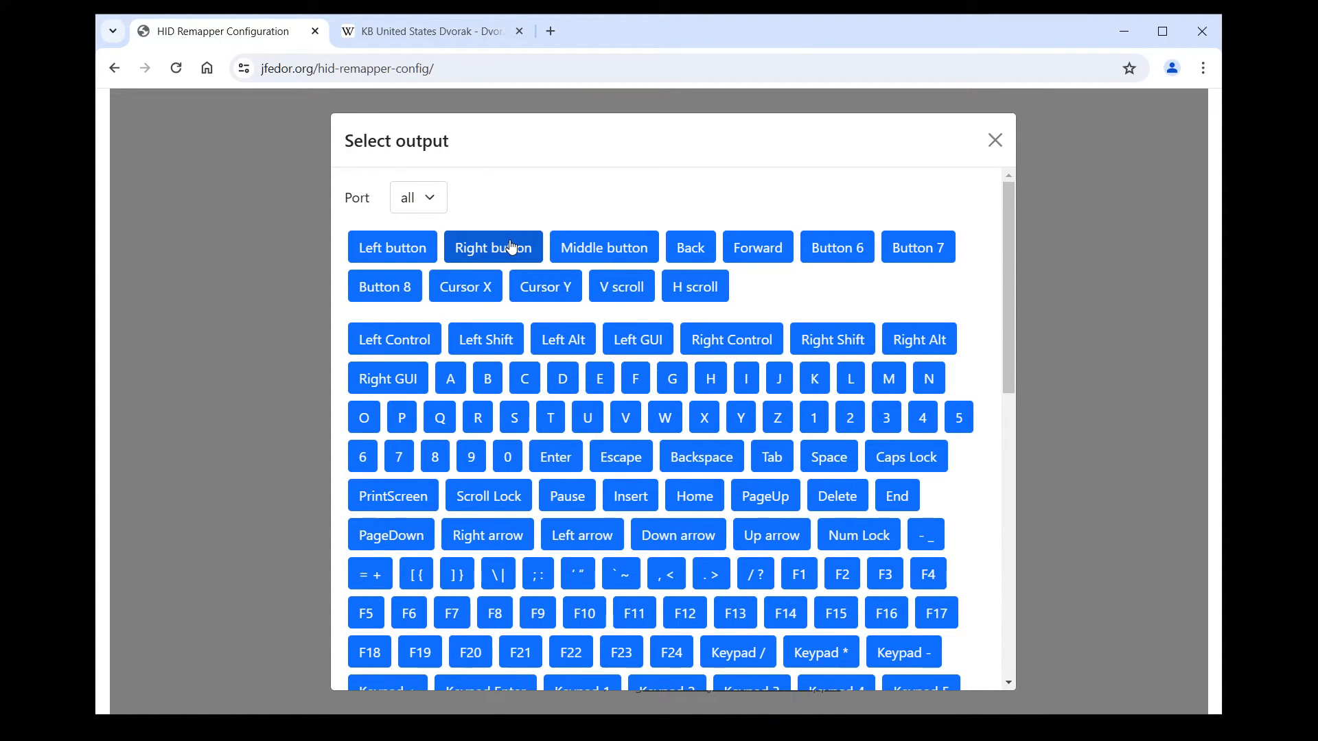
left_click(493, 246)
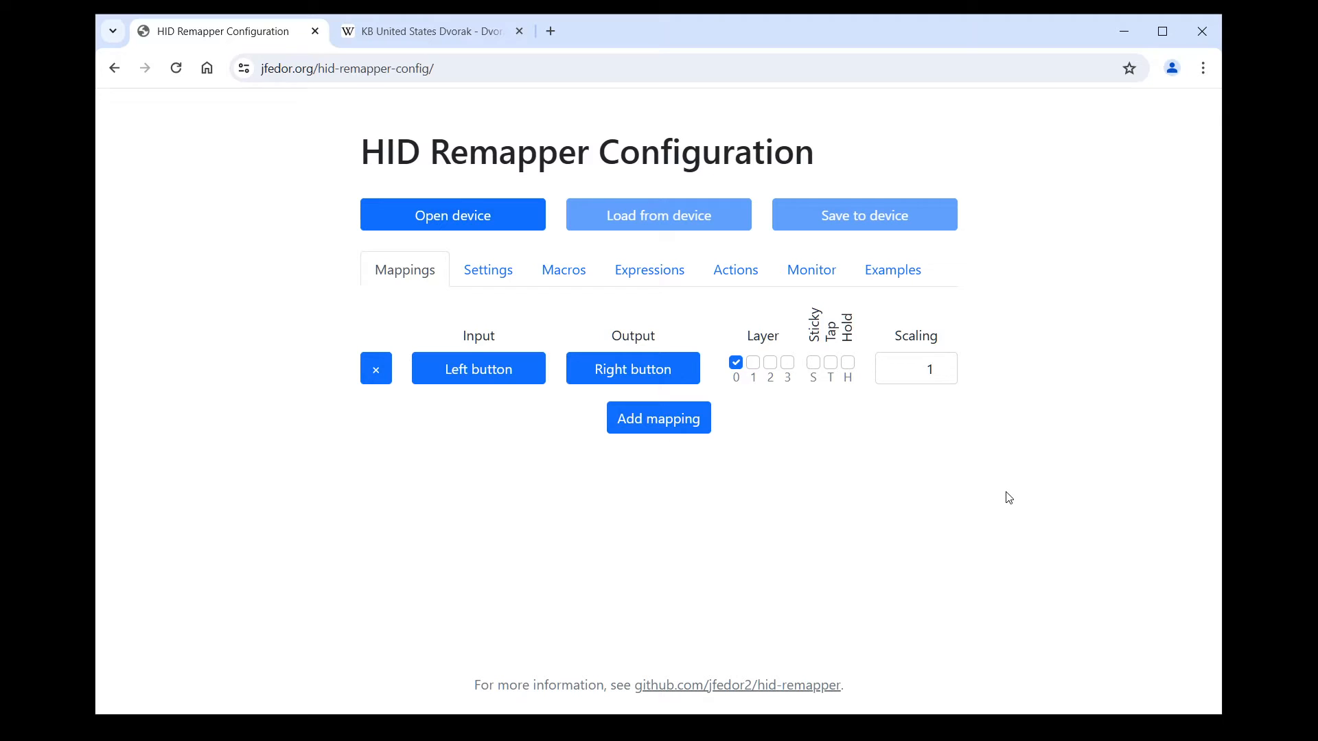
mouse_move(1005, 493)
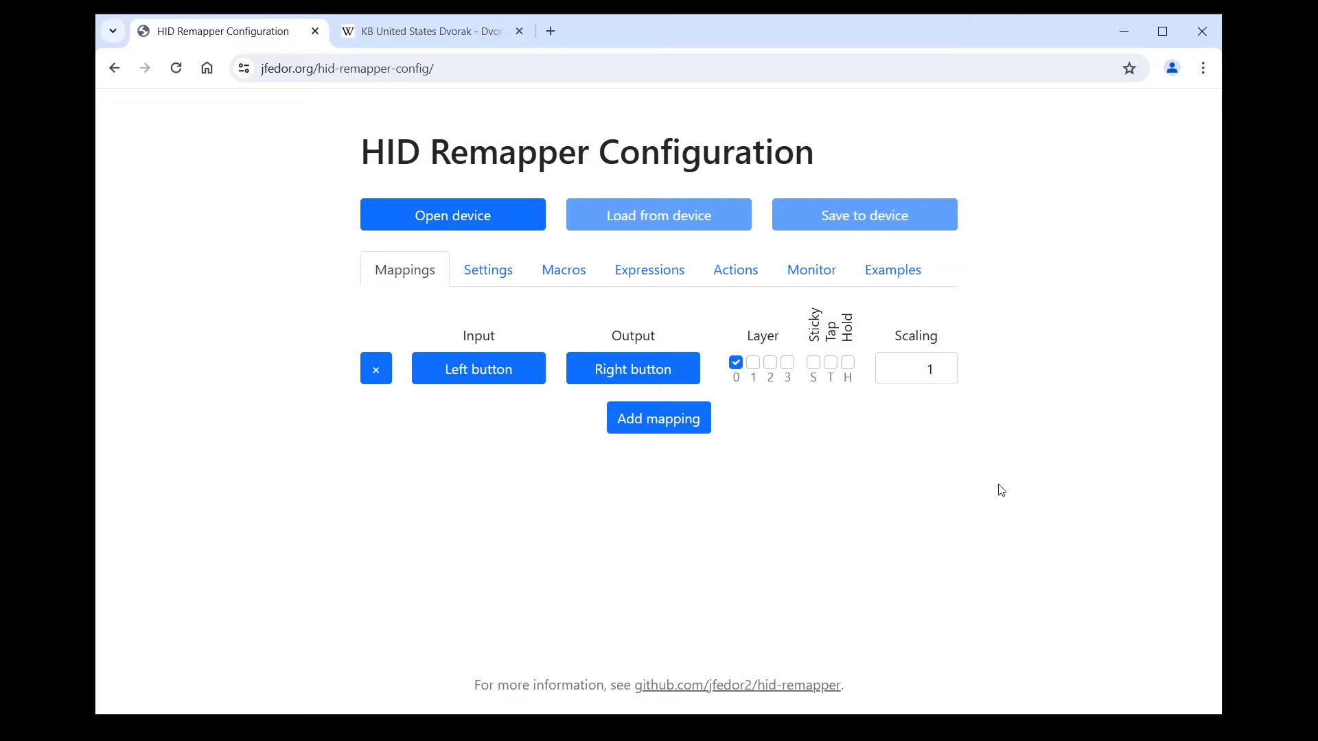
mouse_move(446, 282)
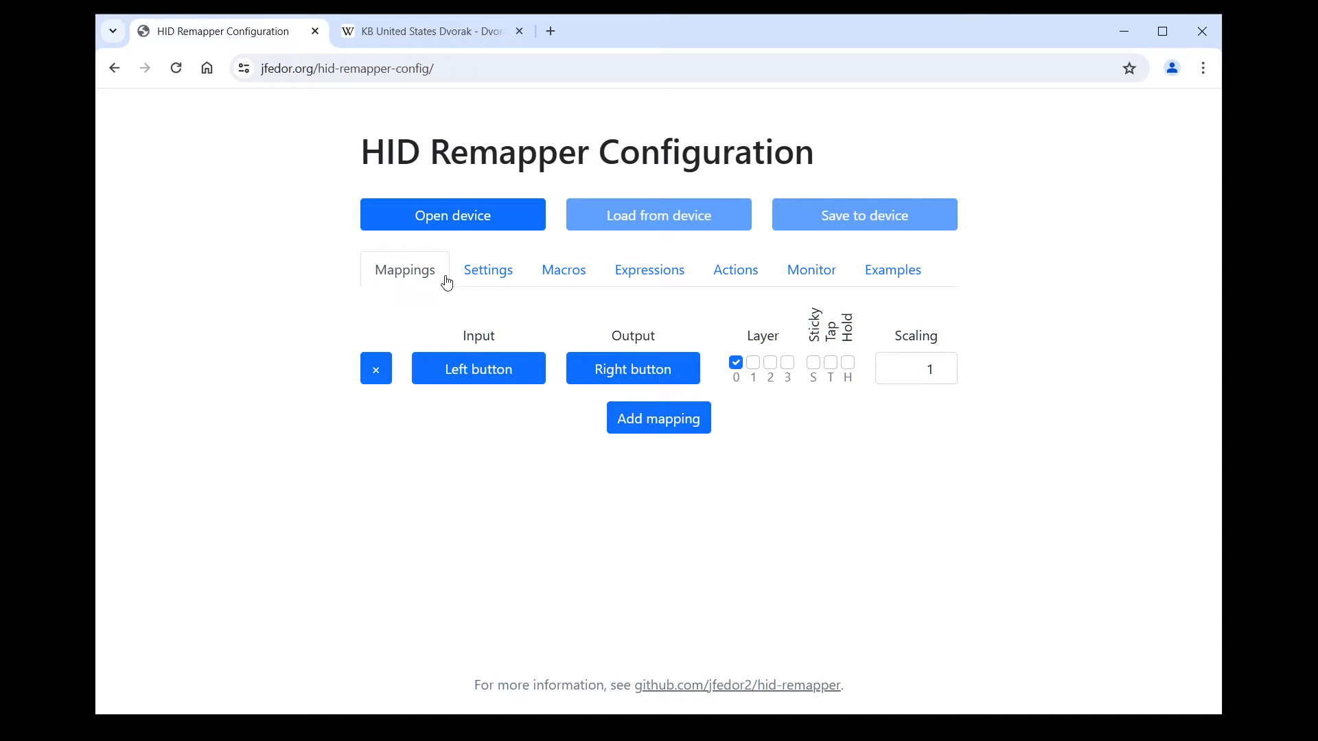
left_click(487, 269)
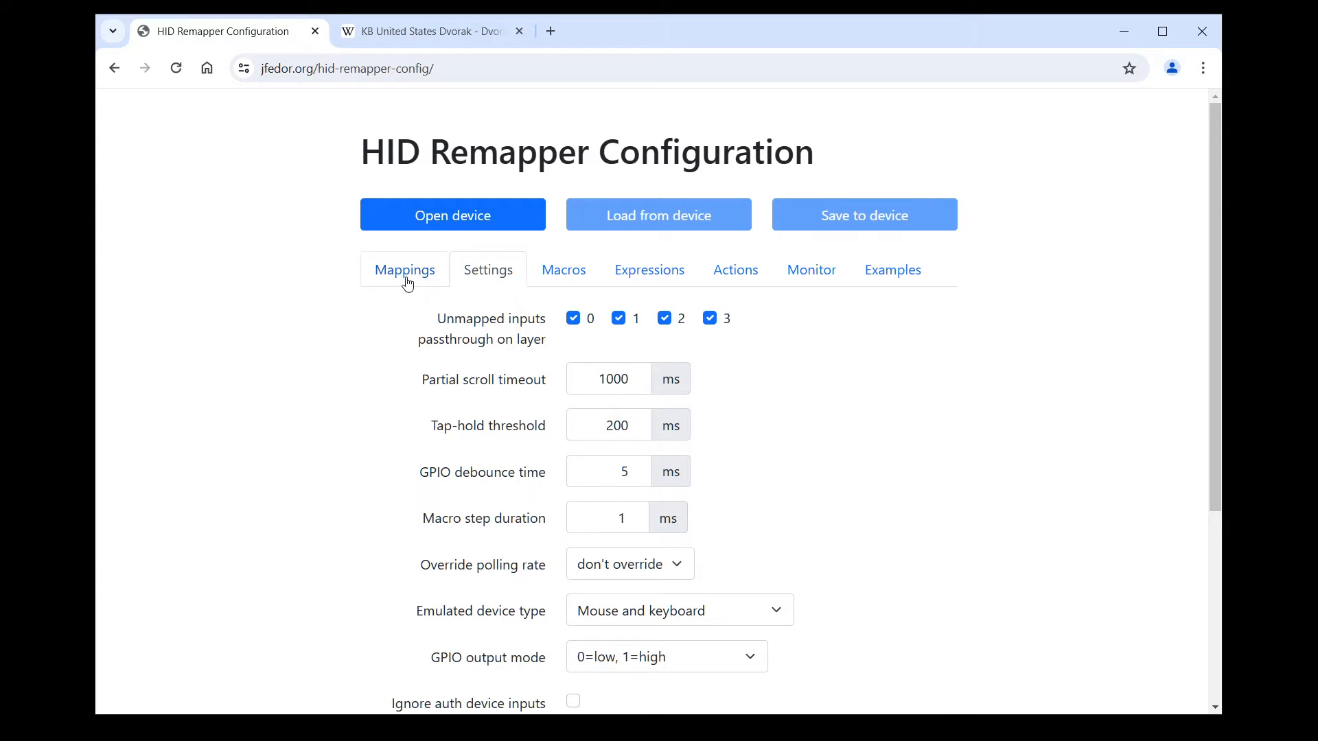
left_click(404, 270)
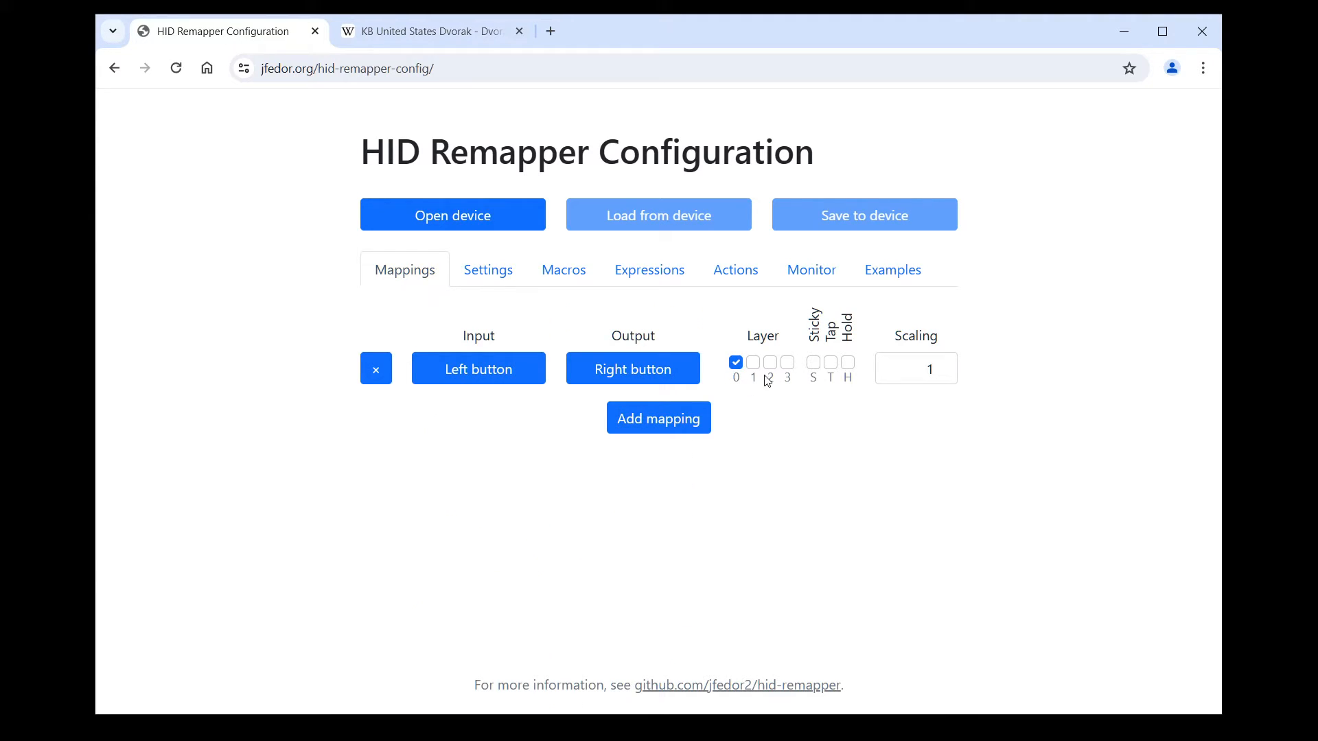
mouse_move(959, 489)
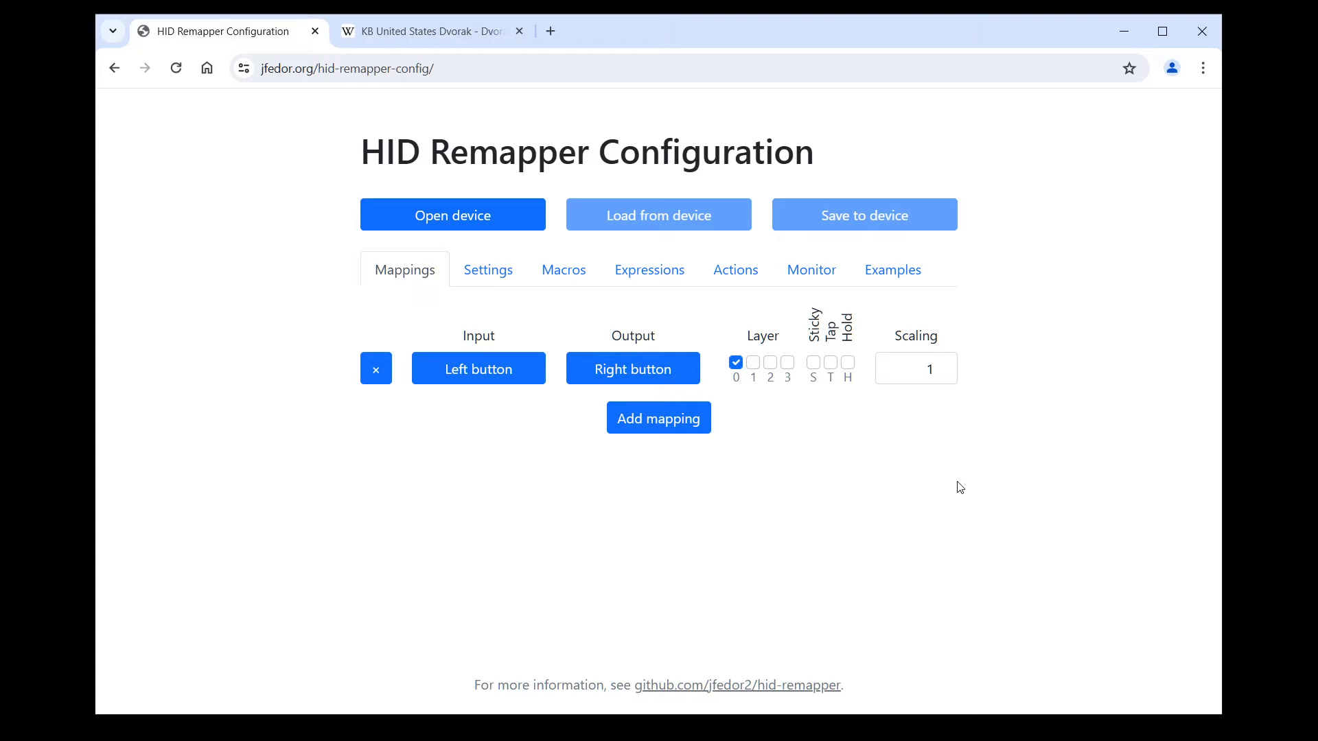
left_click(658, 418)
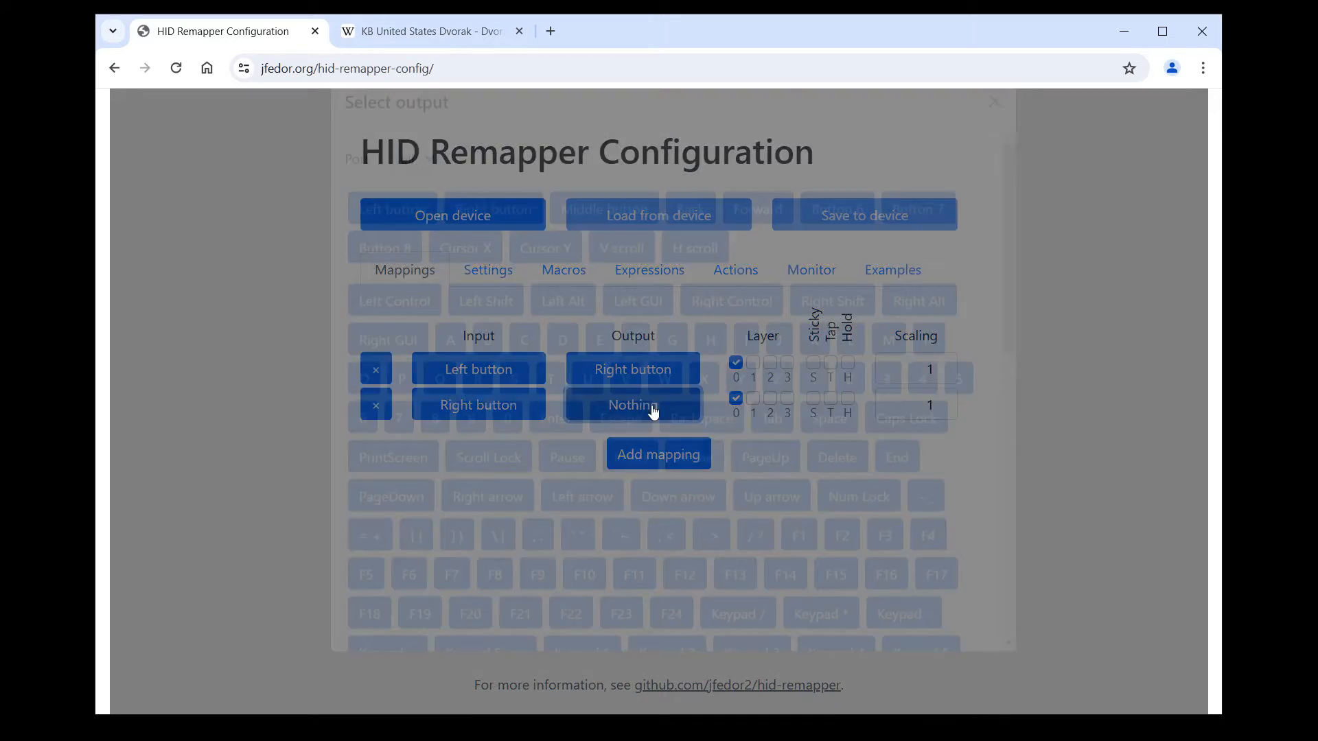
left_click(632, 404)
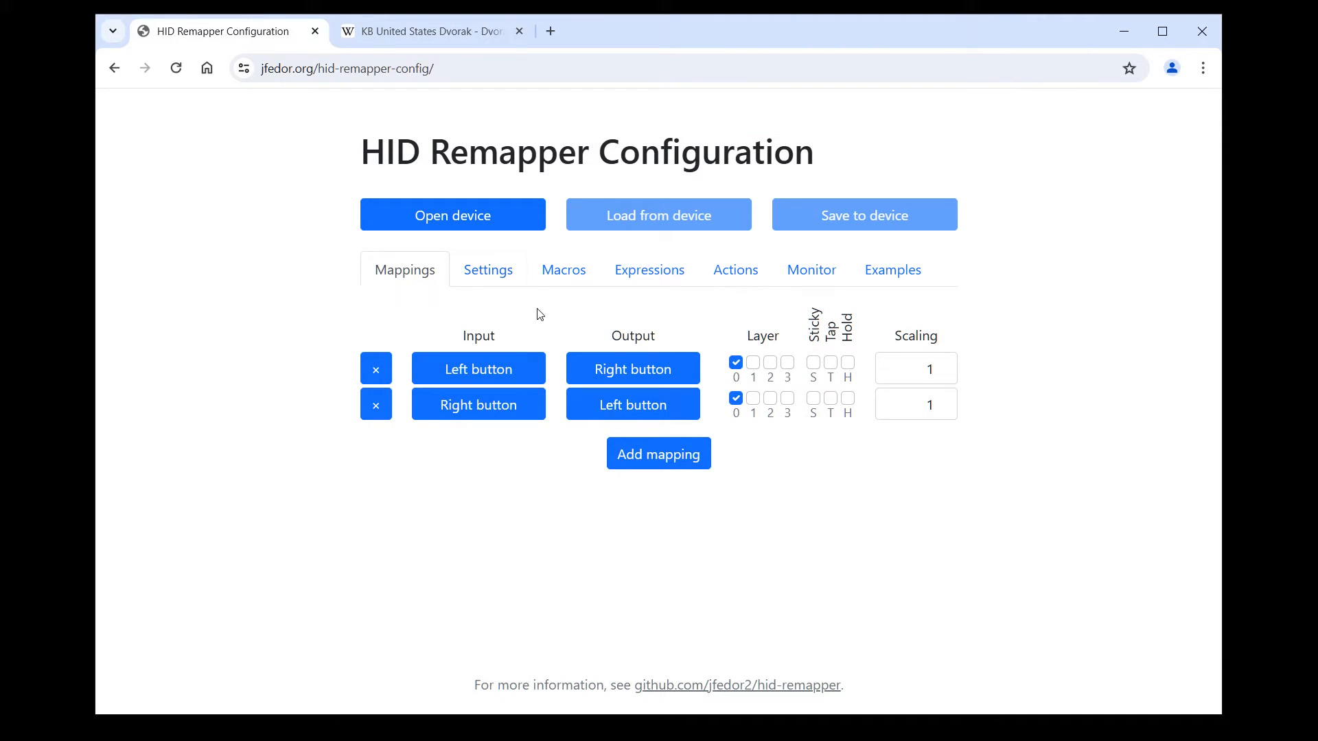
mouse_move(962, 487)
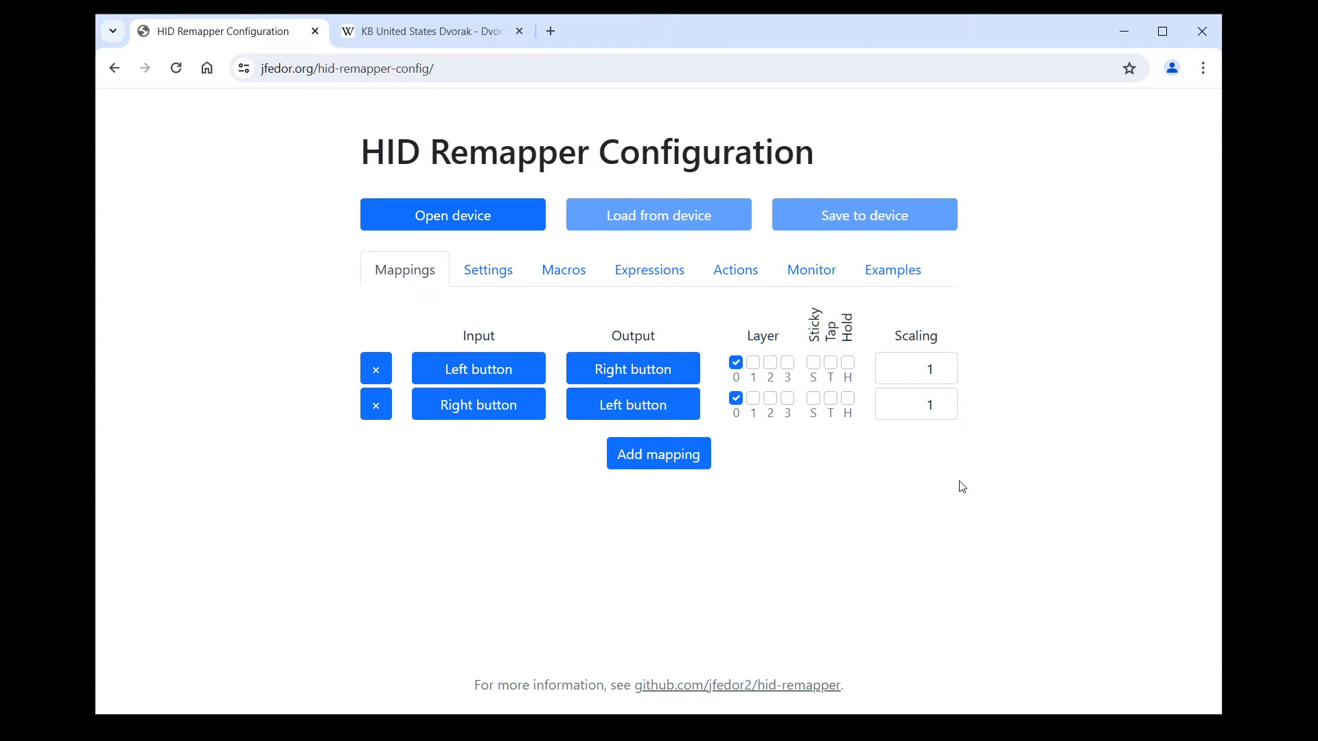
mouse_move(954, 483)
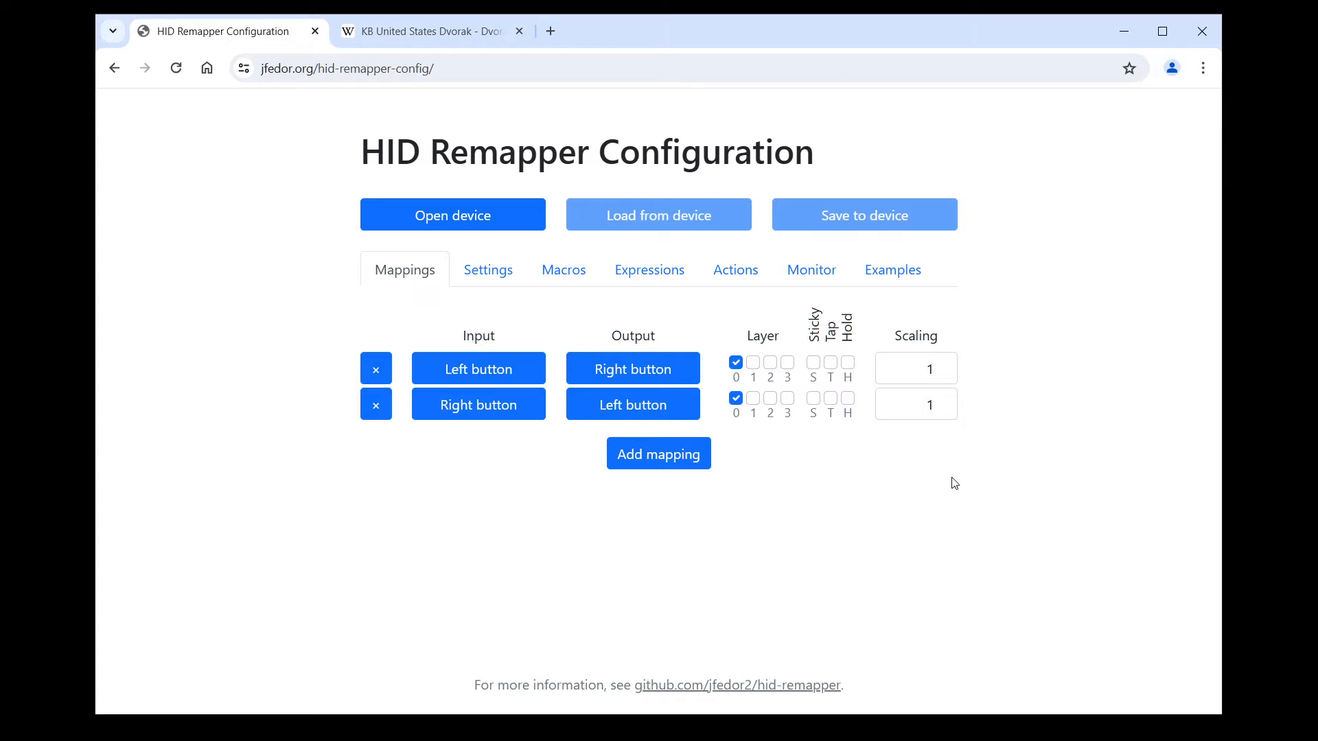
mouse_move(925, 480)
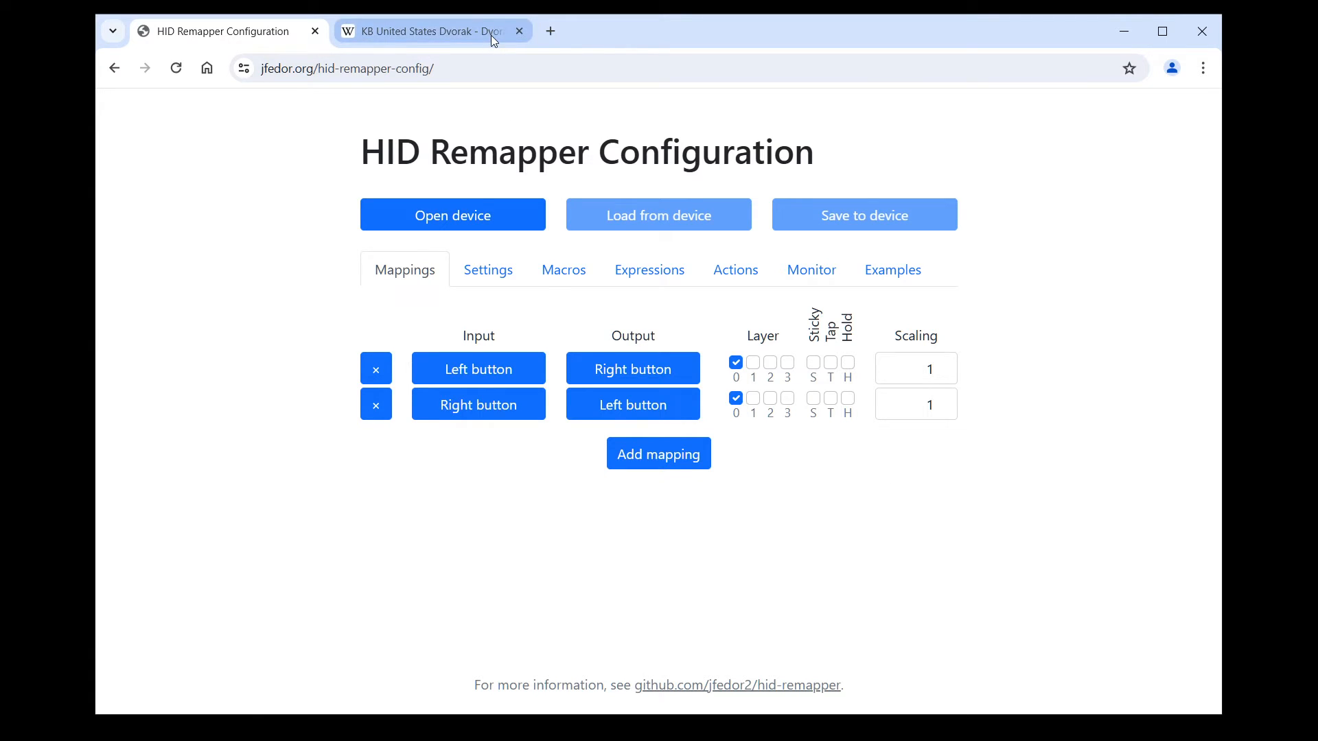
left_click(430, 31)
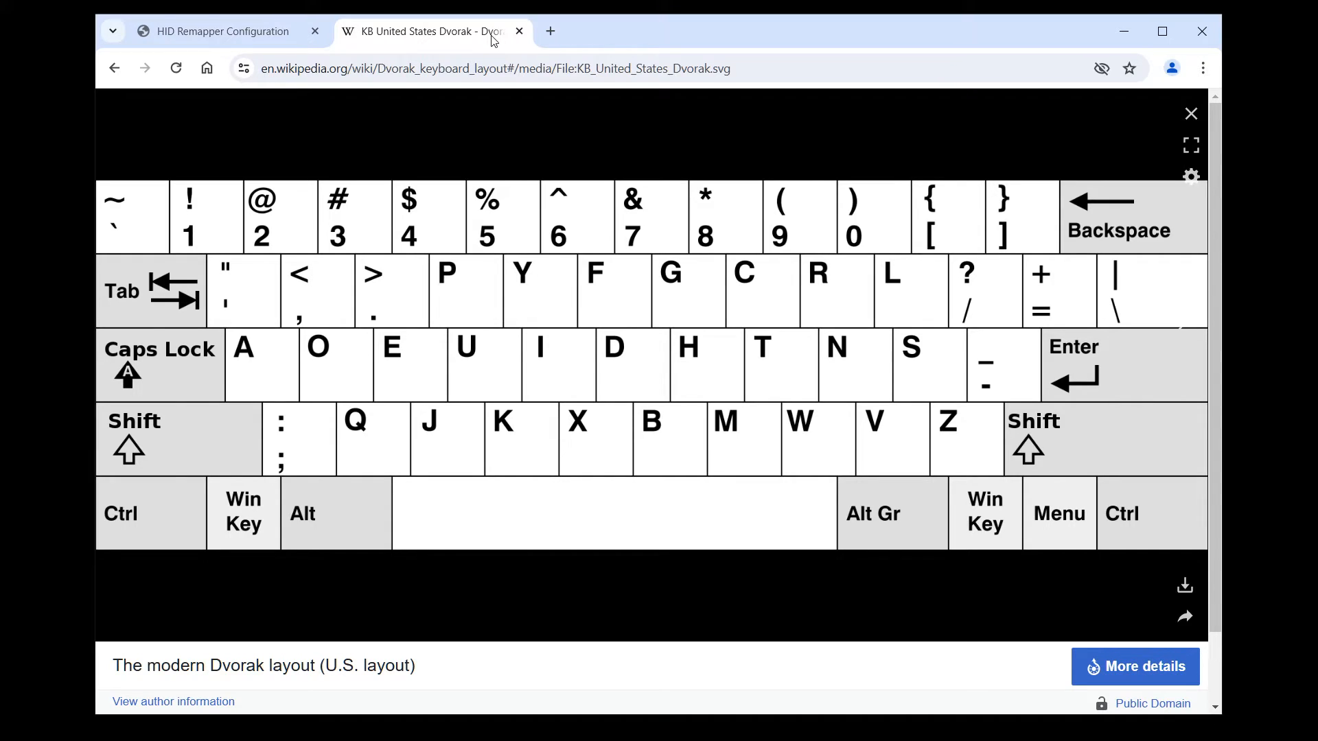
mouse_move(236, 300)
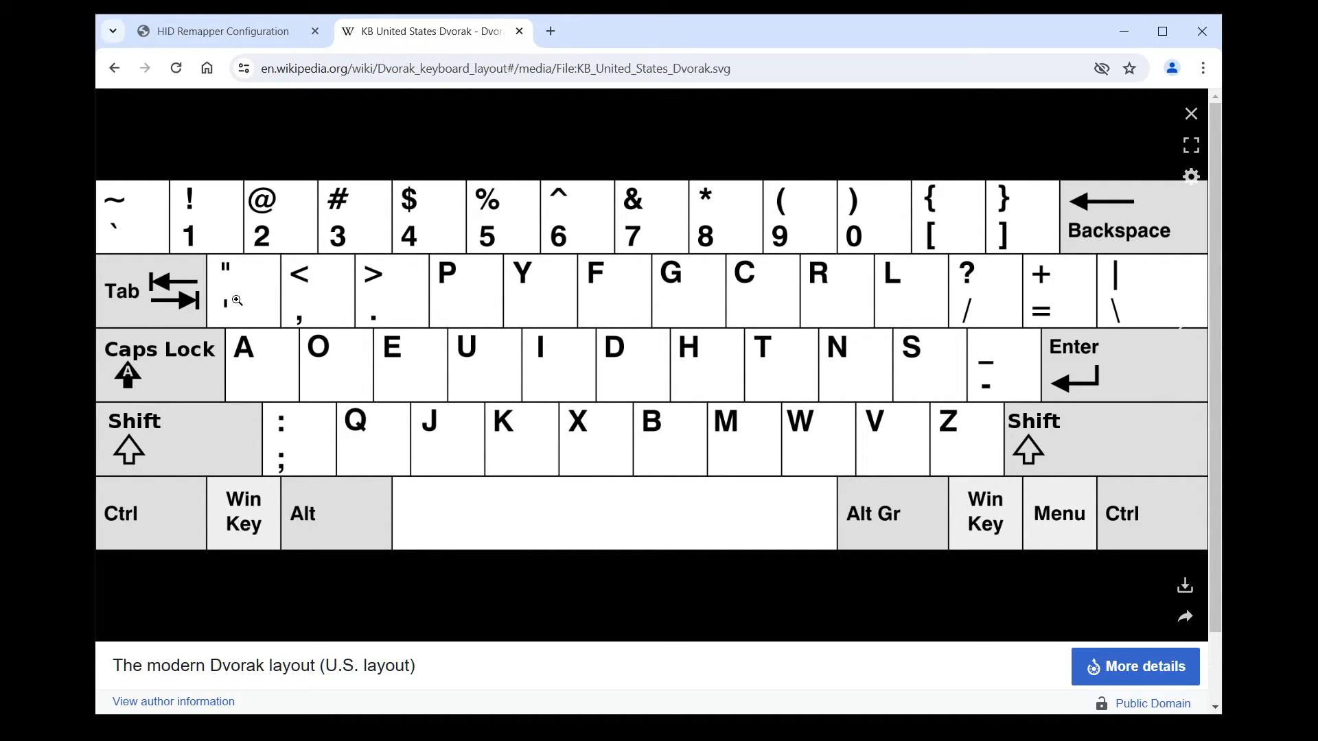
mouse_move(249, 288)
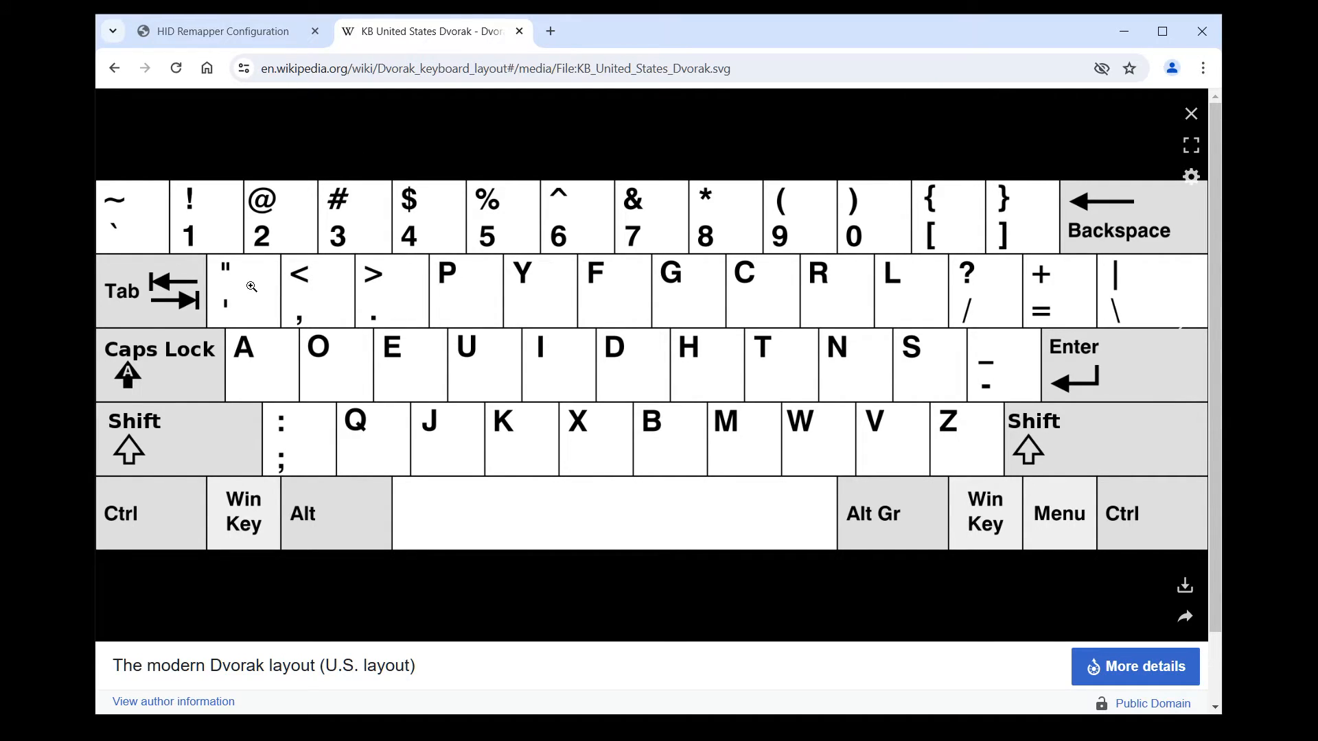
mouse_move(310, 278)
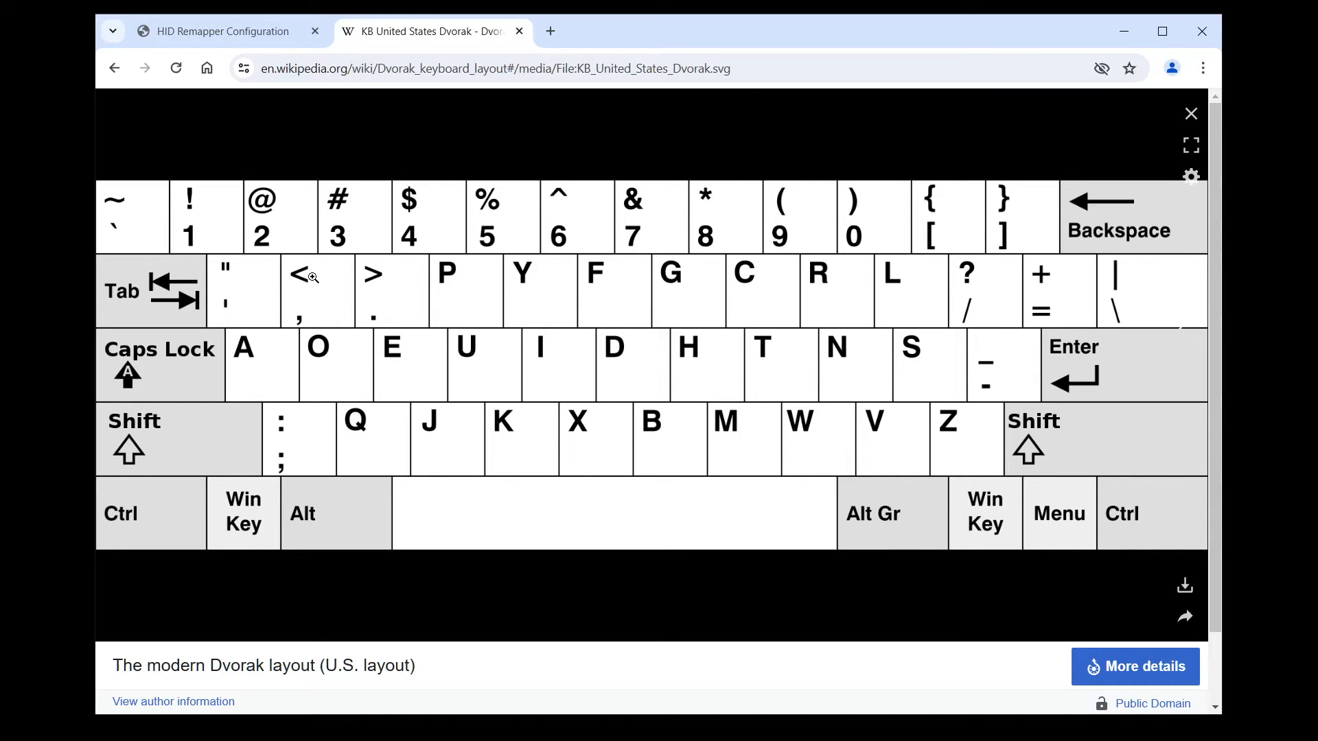
mouse_move(456, 263)
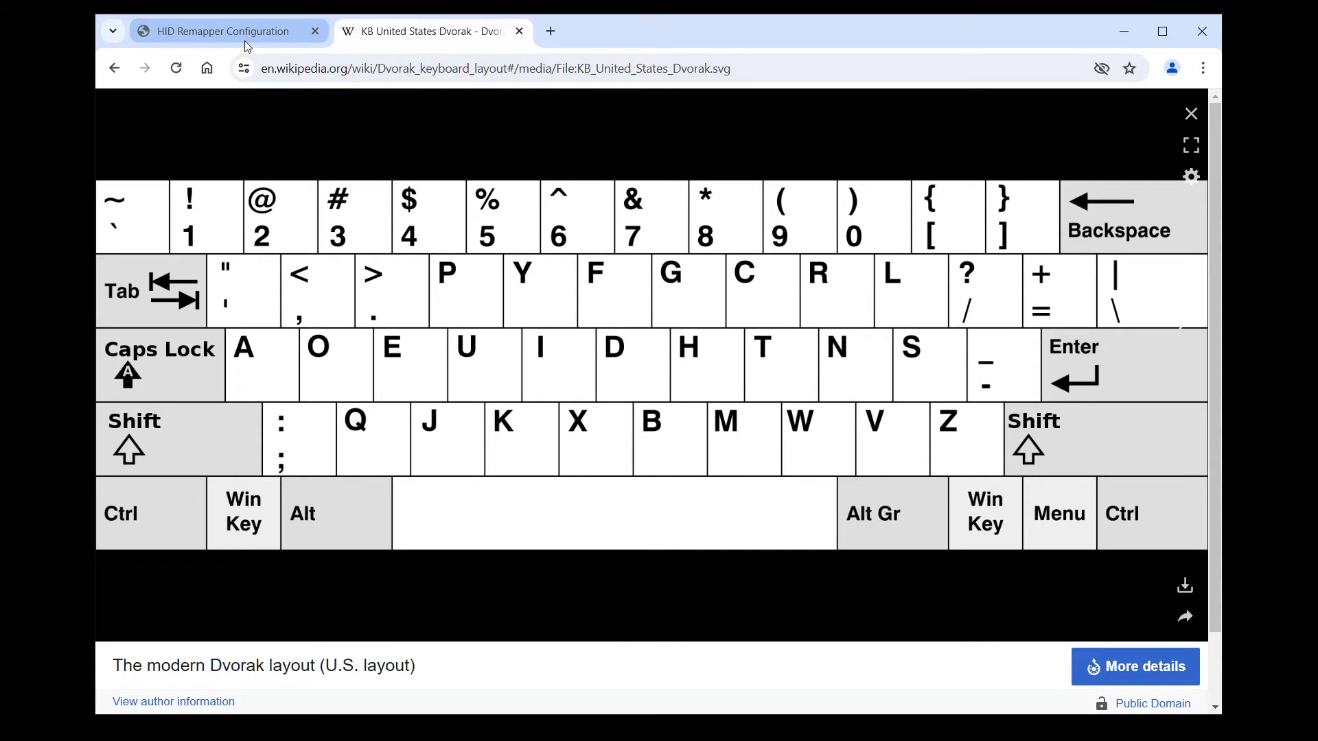
left_click(221, 30)
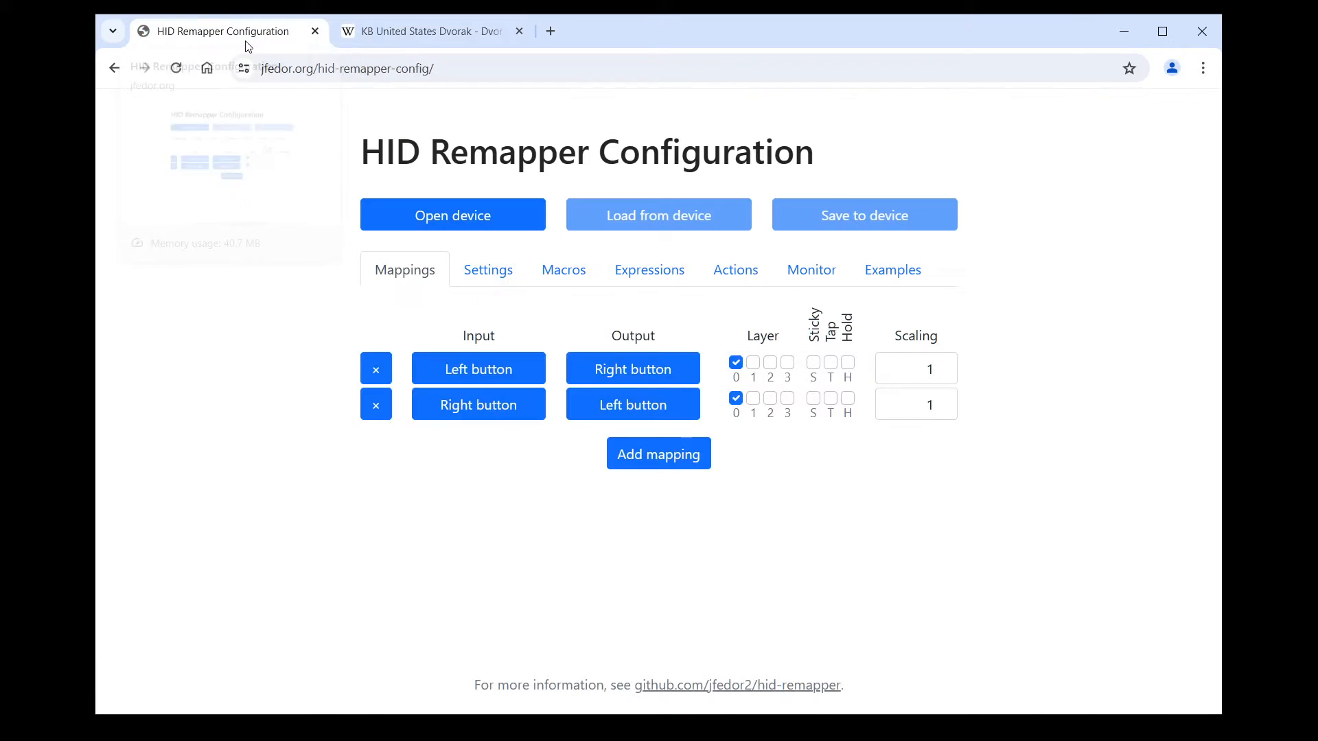
Add a mapping that makes Q send the quote key.
left_click(375, 368)
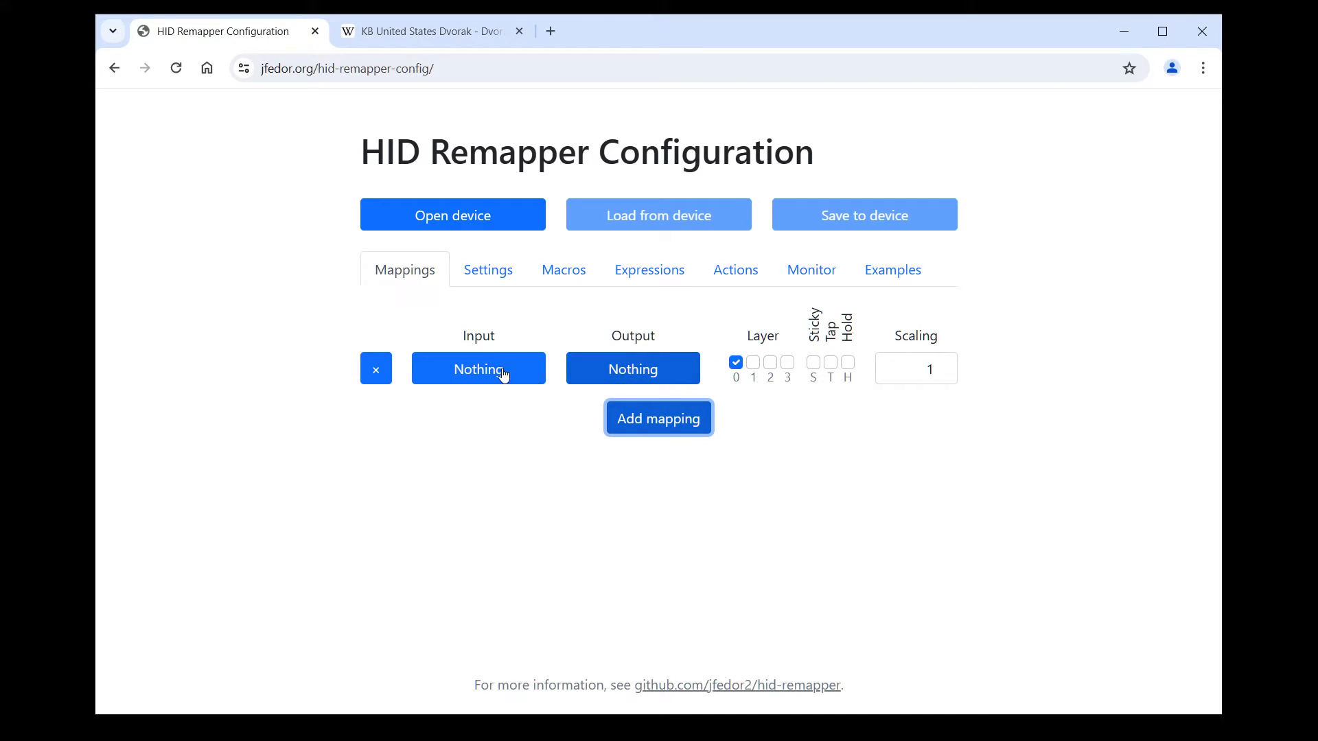
left_click(477, 370)
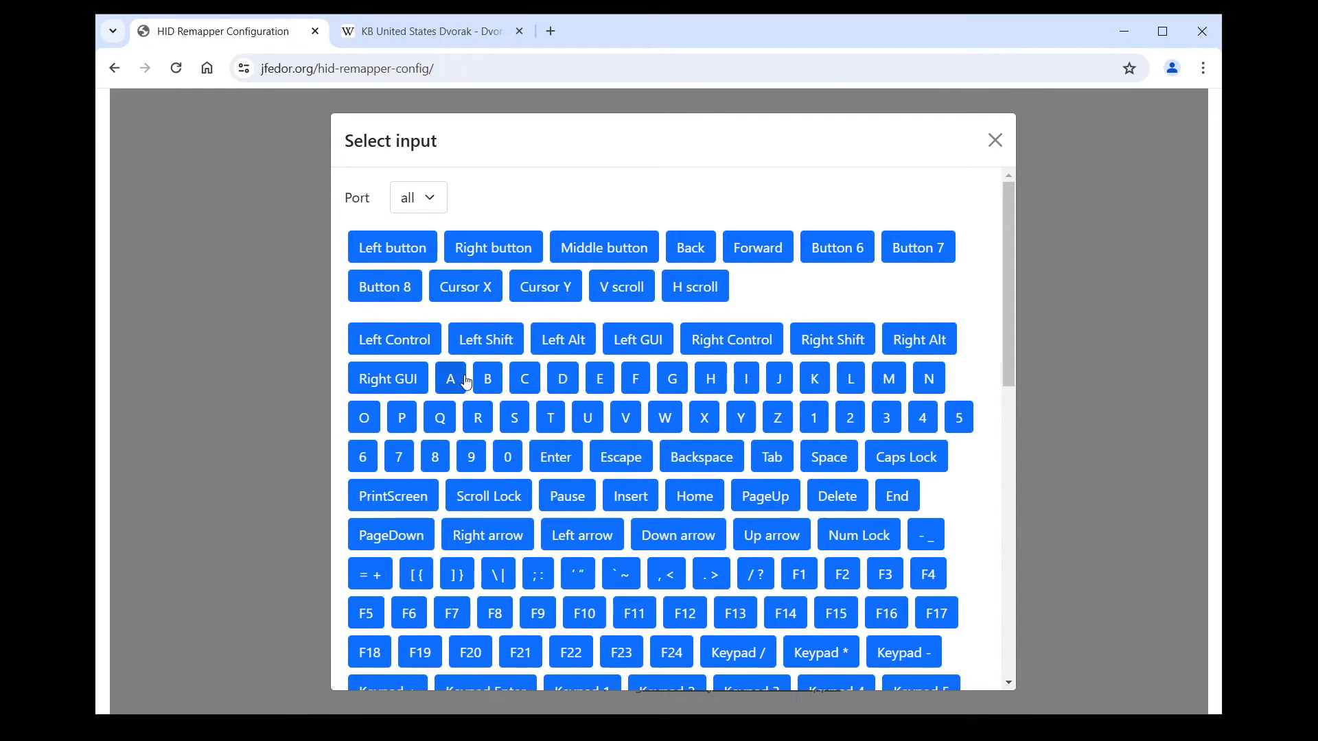
left_click(438, 417)
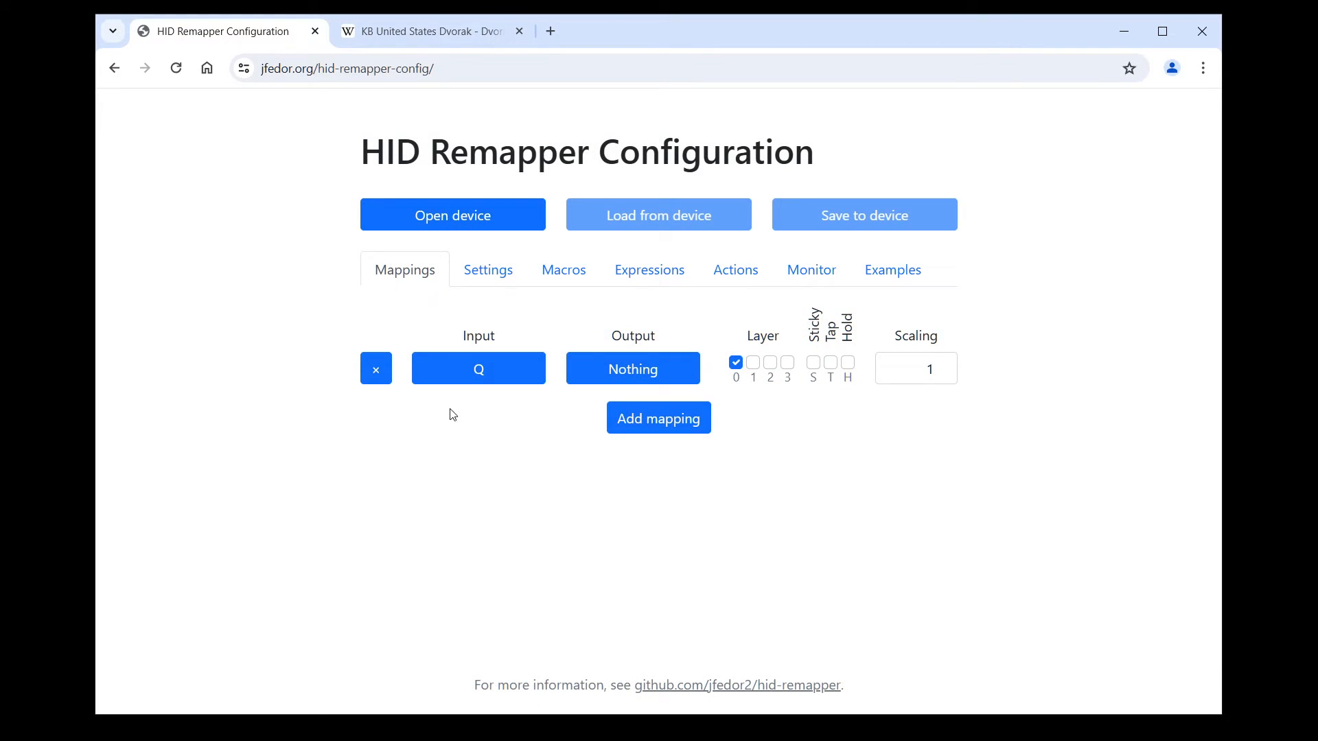
left_click(632, 367)
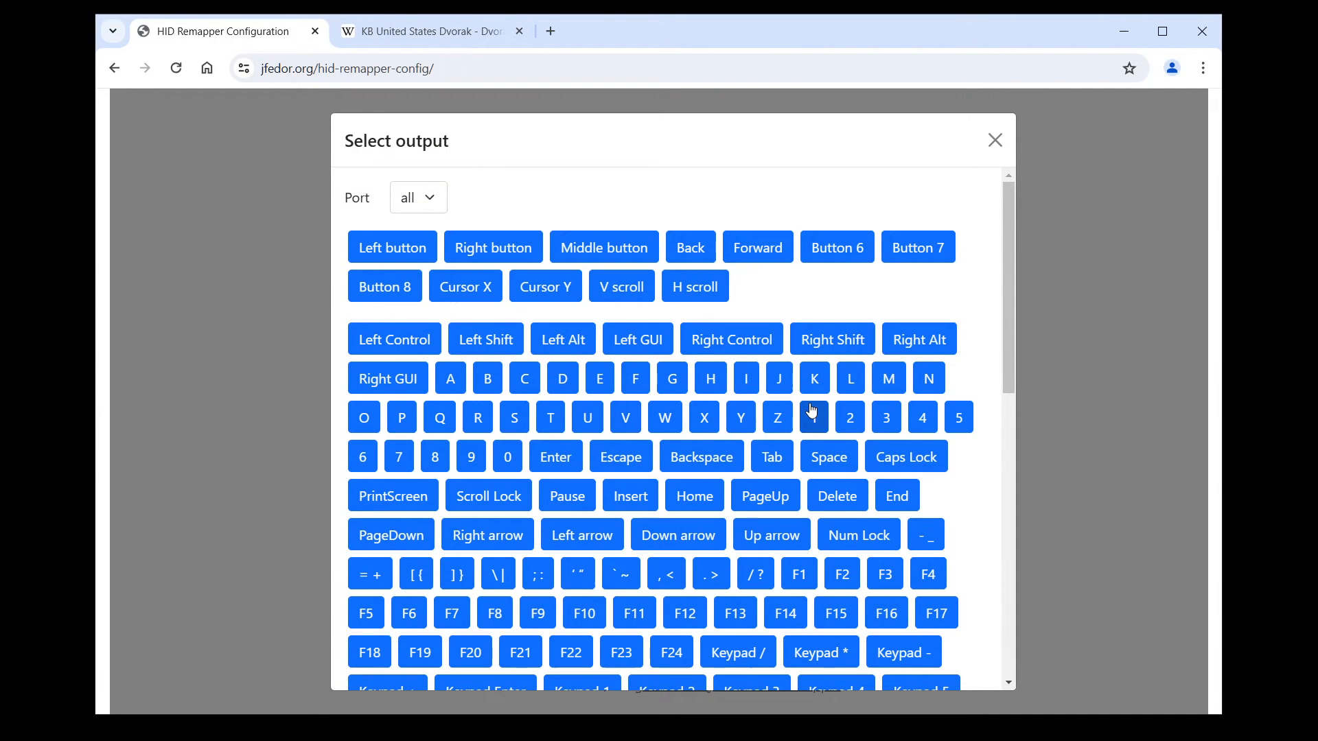
left_click(577, 572)
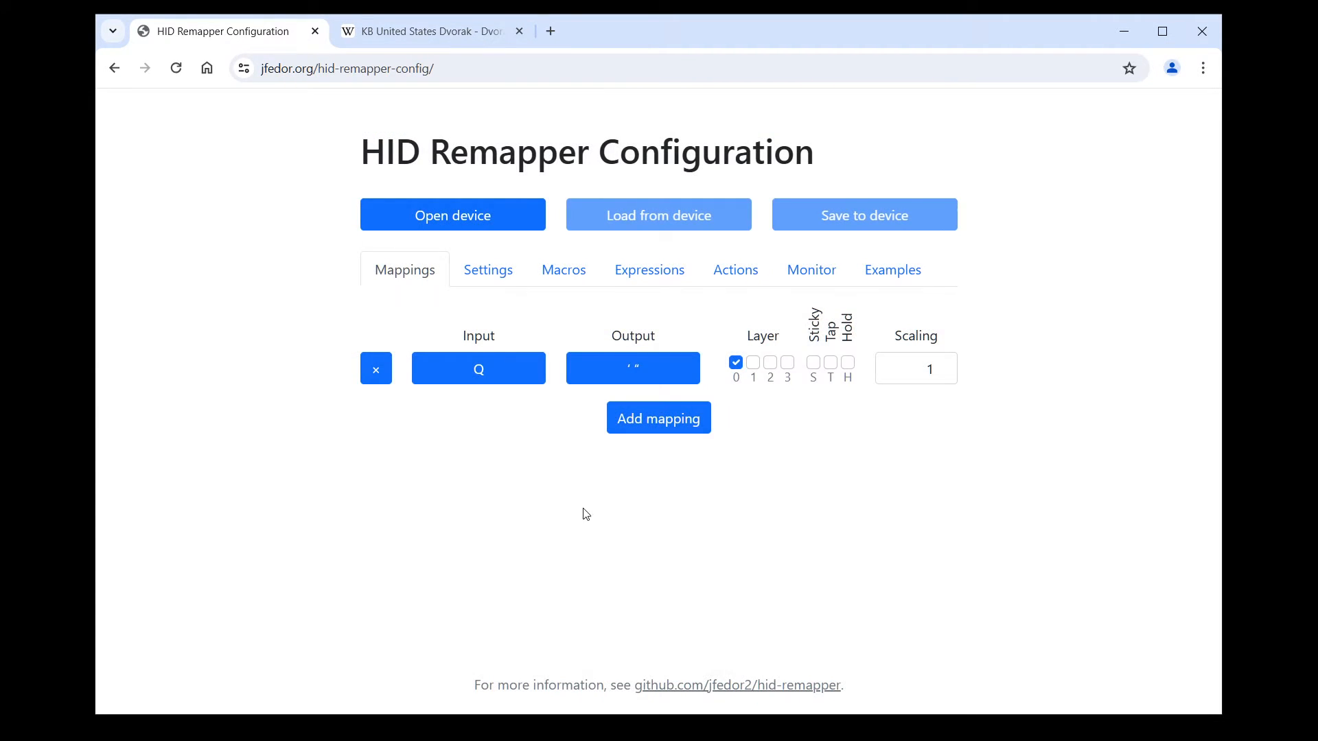
Add mappings sending comma for W, period for E, and P for R.
left_click(478, 368)
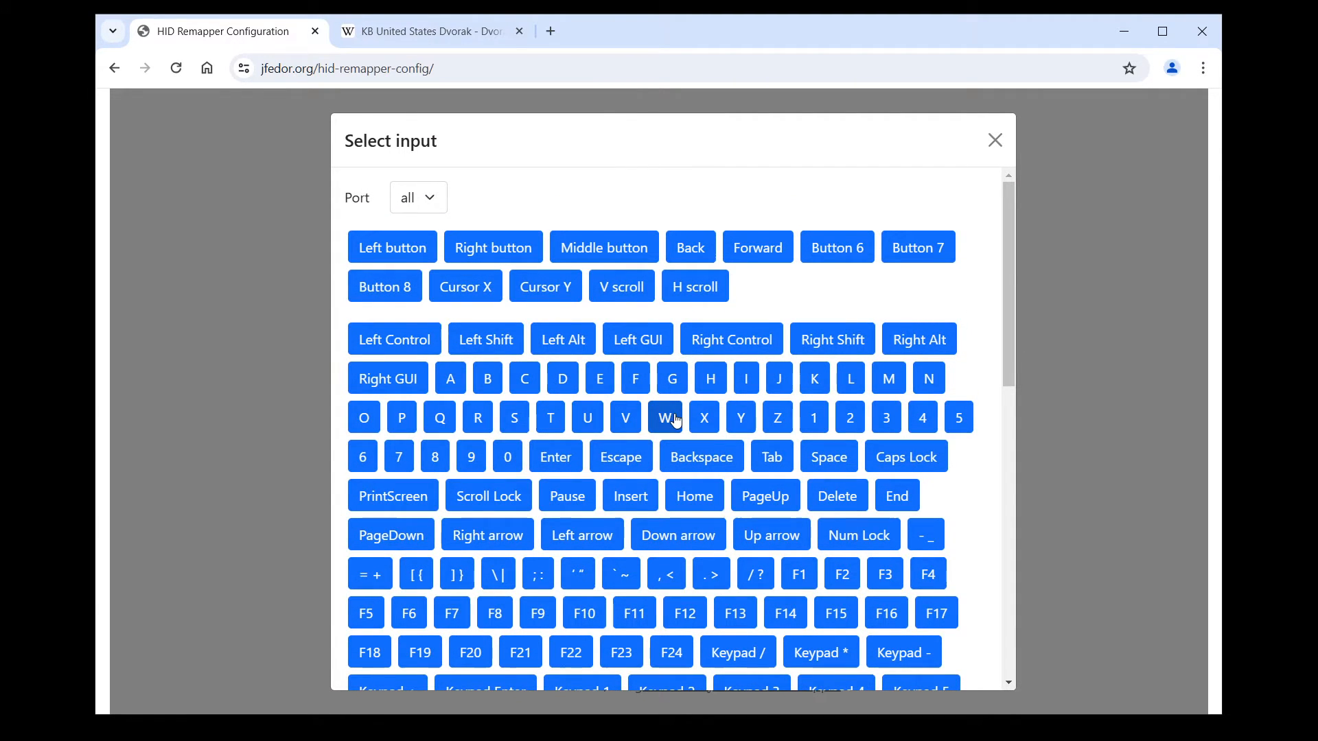
left_click(664, 417)
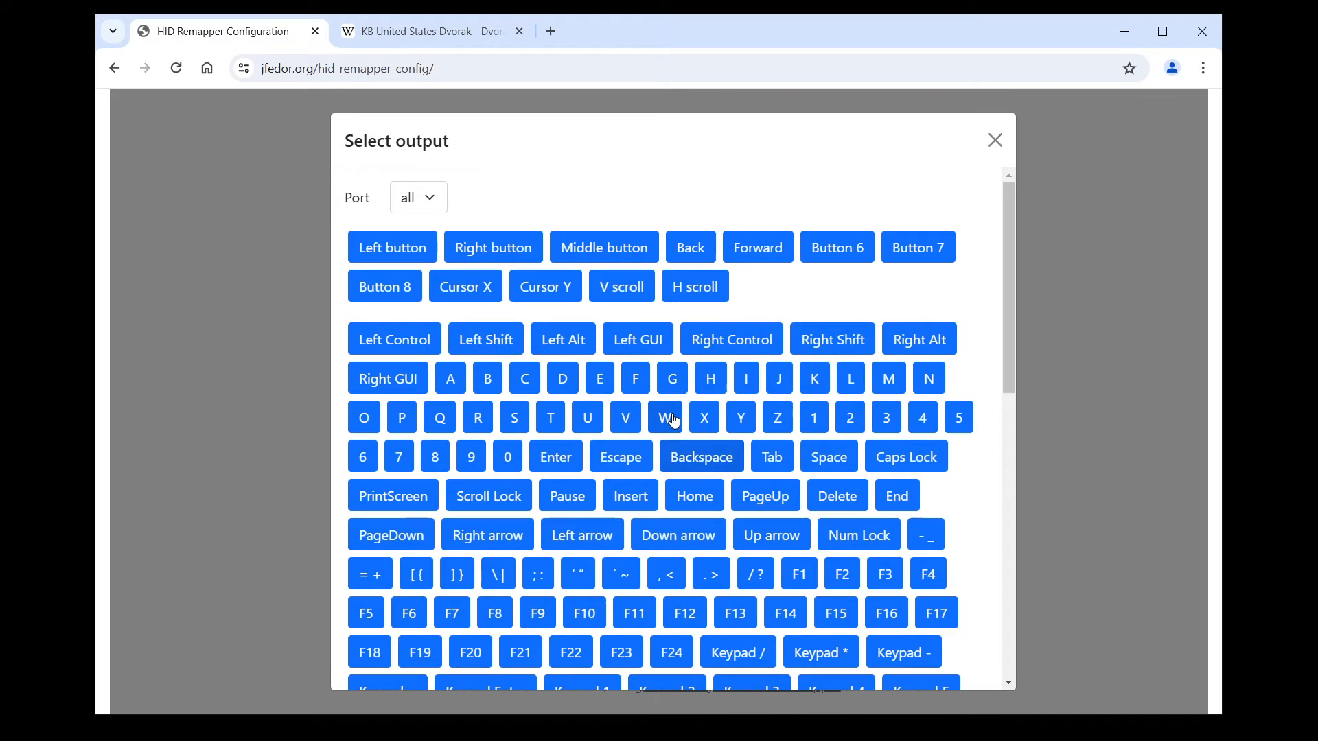
mouse_move(666, 574)
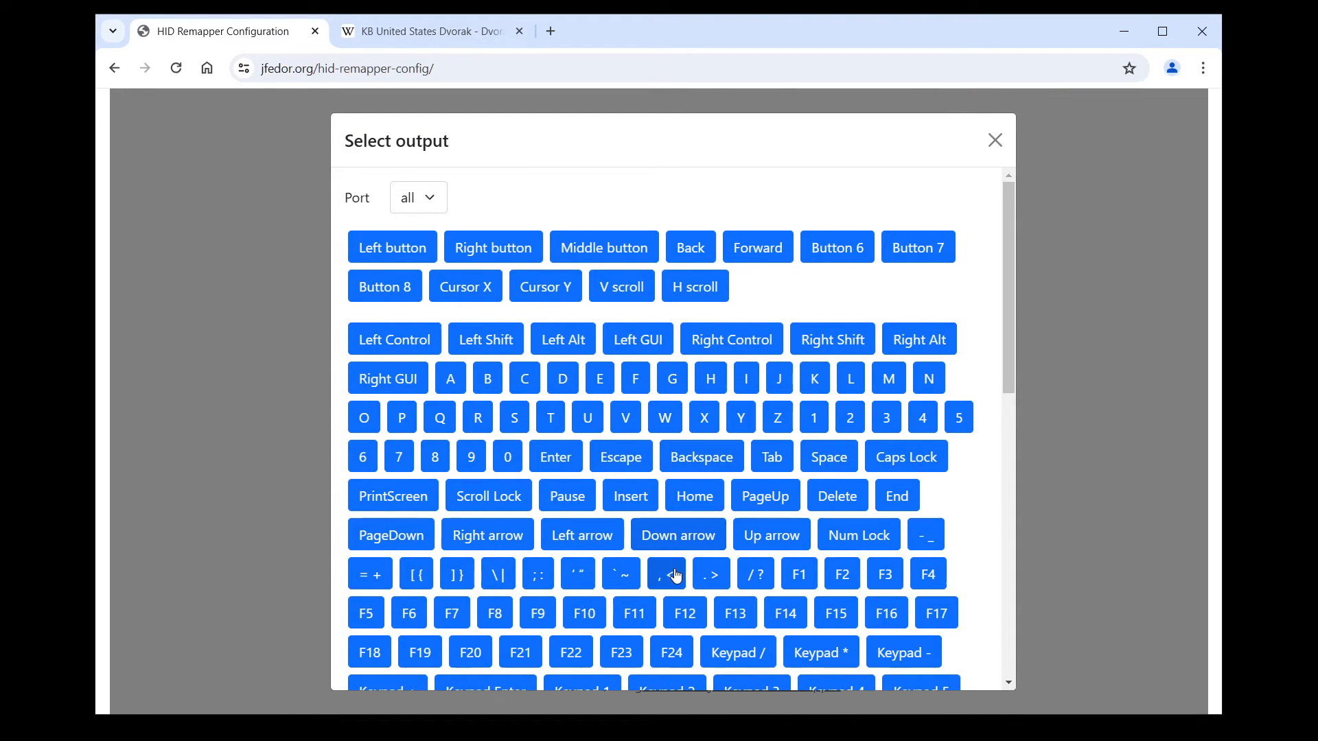
left_click(666, 574)
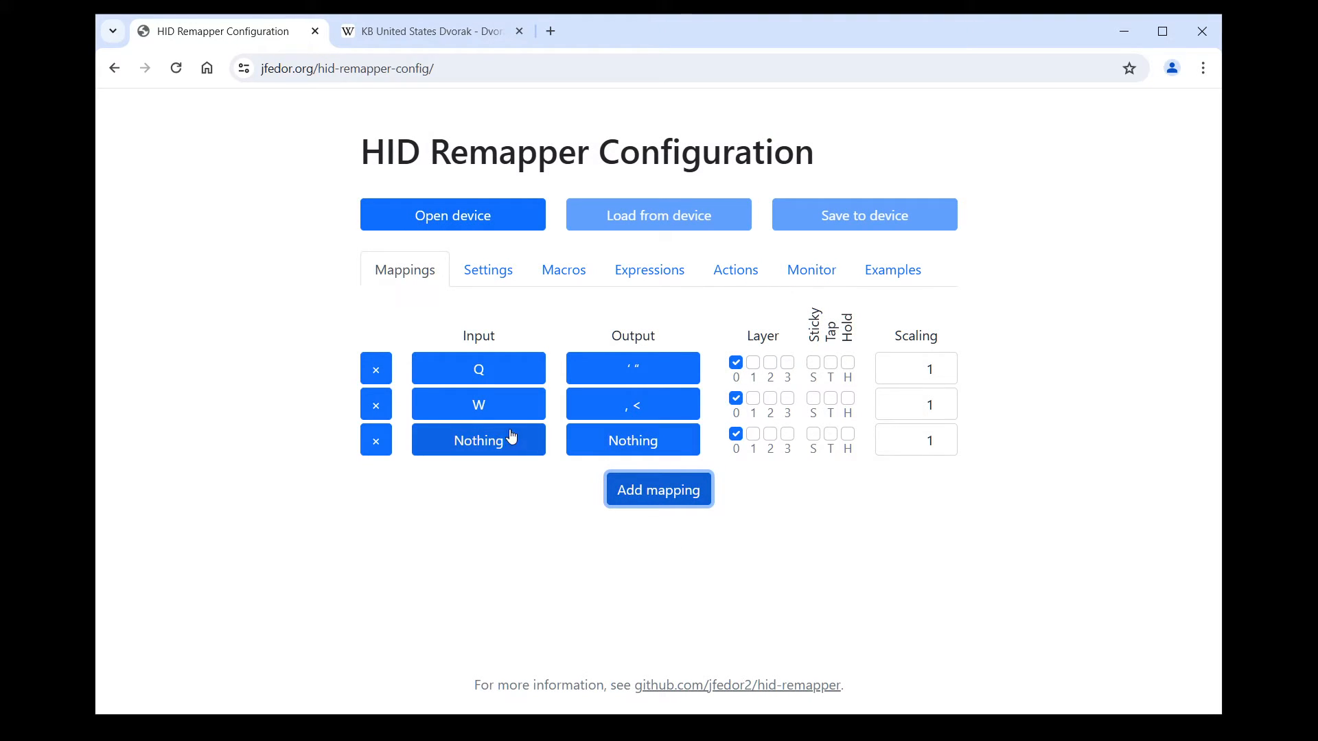
left_click(477, 439)
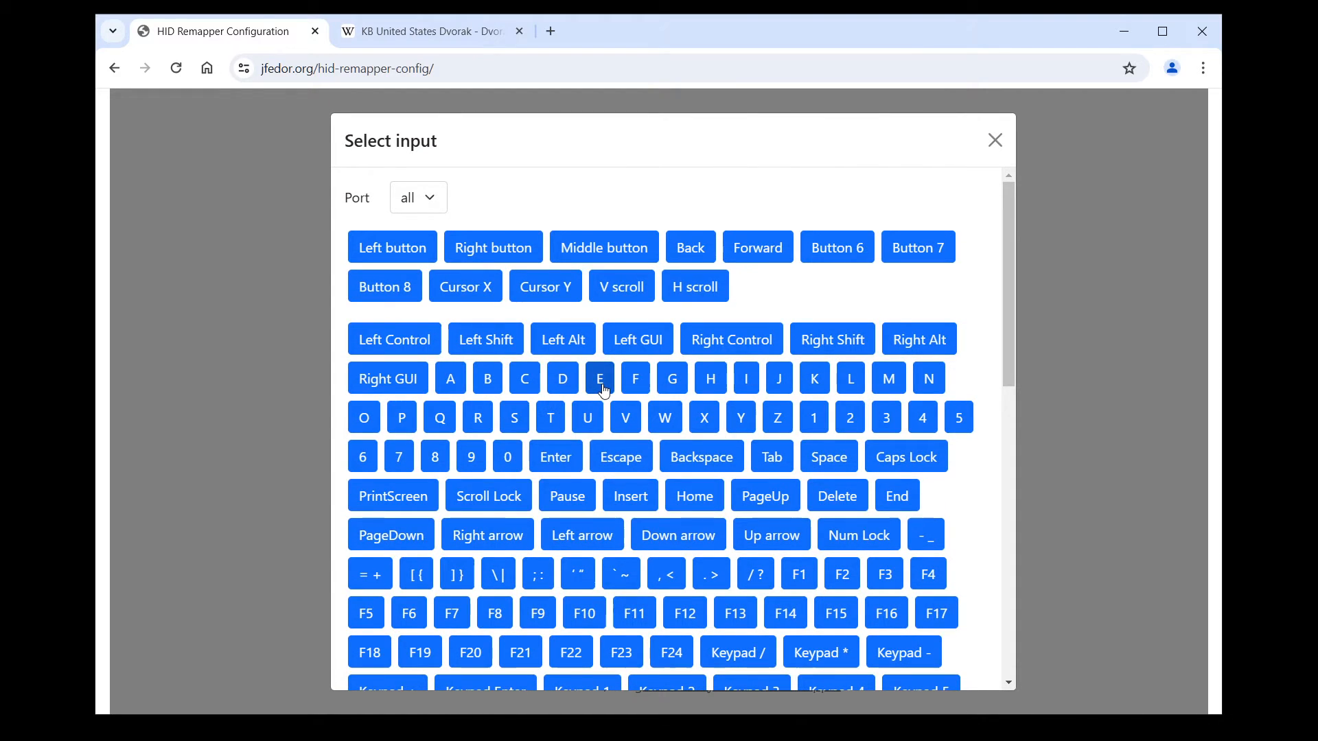
left_click(598, 377)
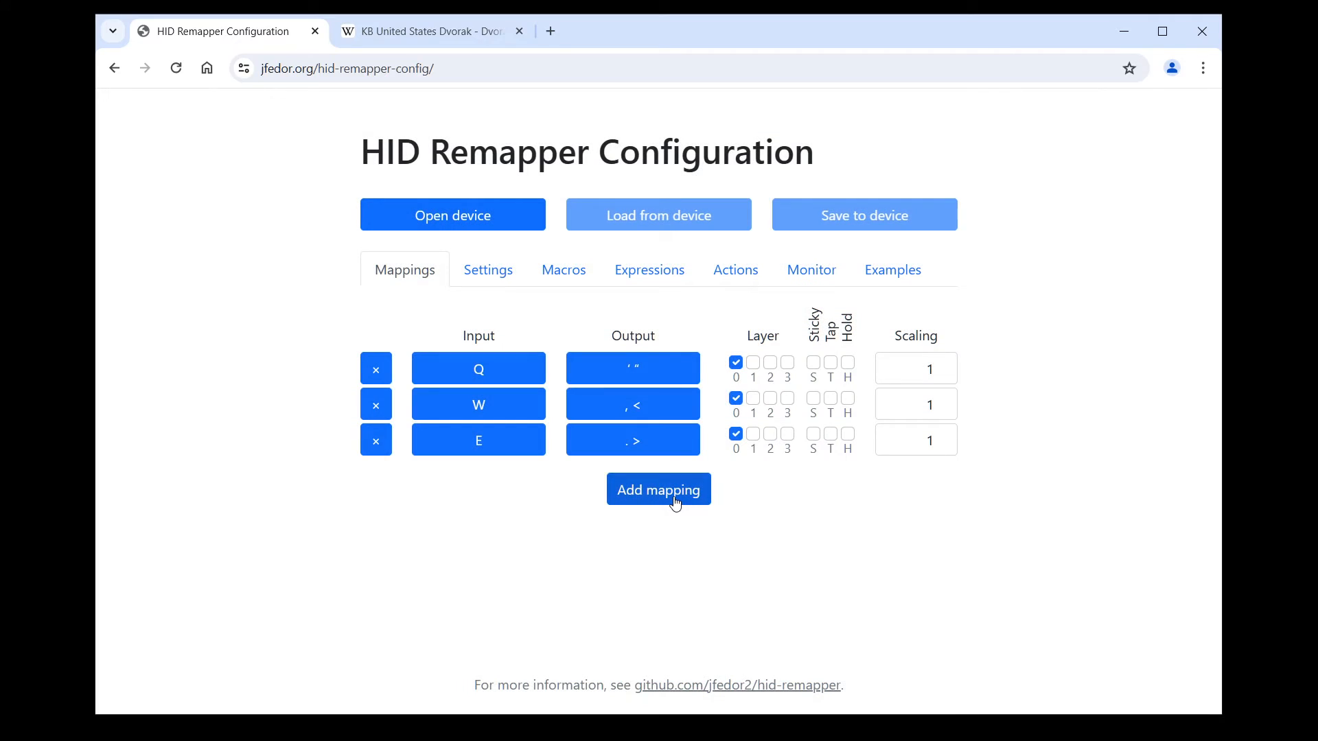
left_click(658, 489)
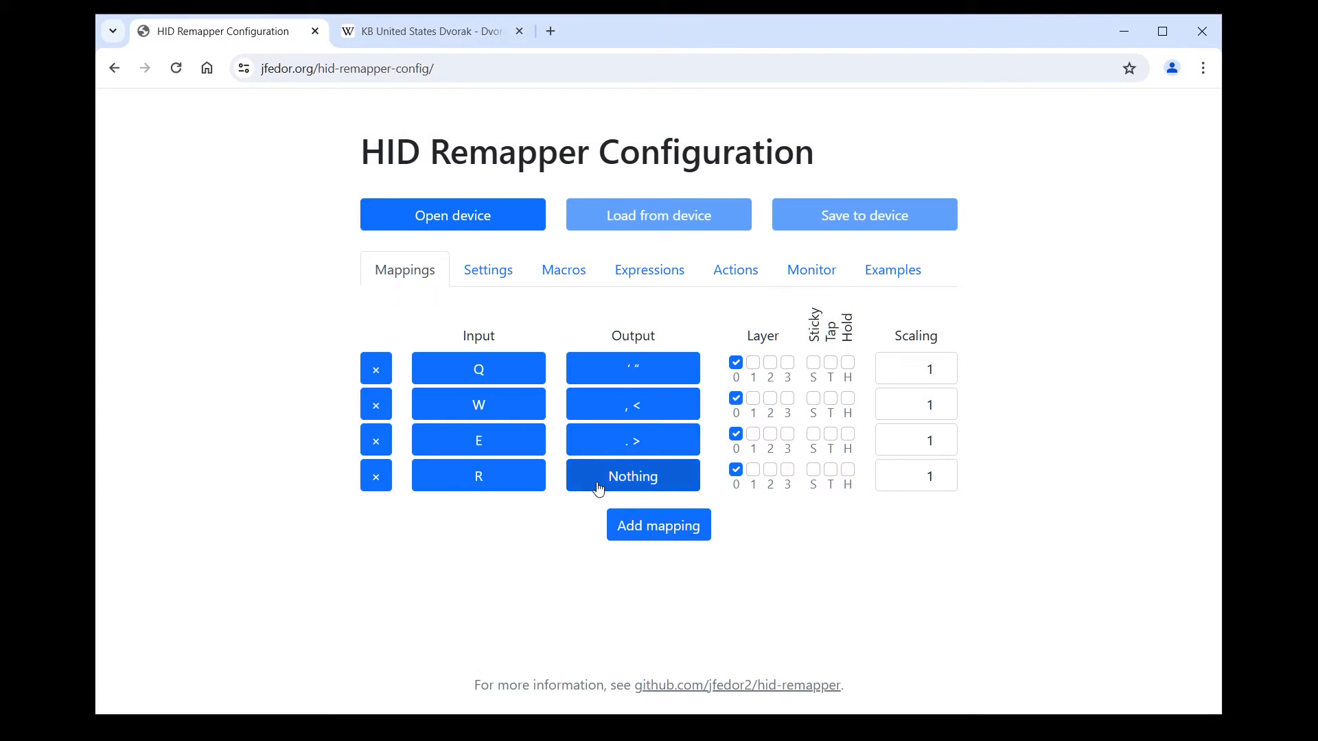
left_click(632, 475)
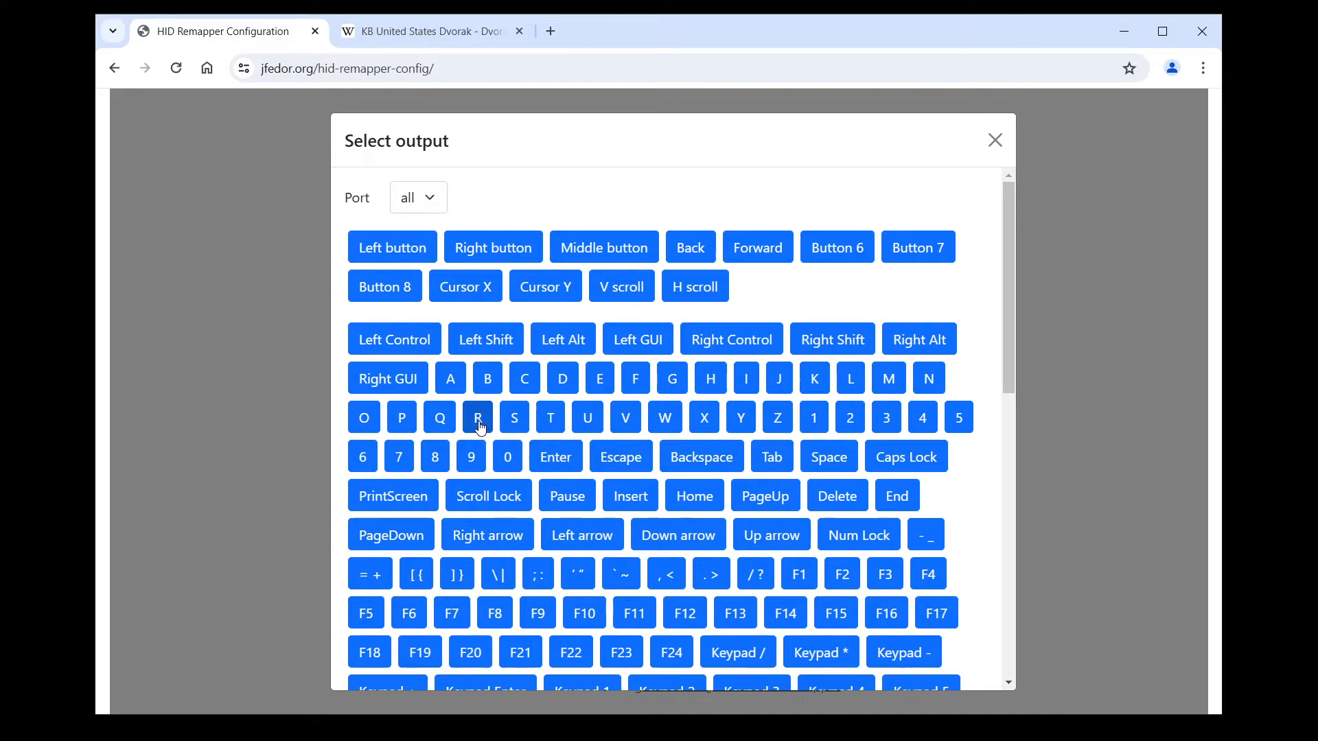
left_click(477, 416)
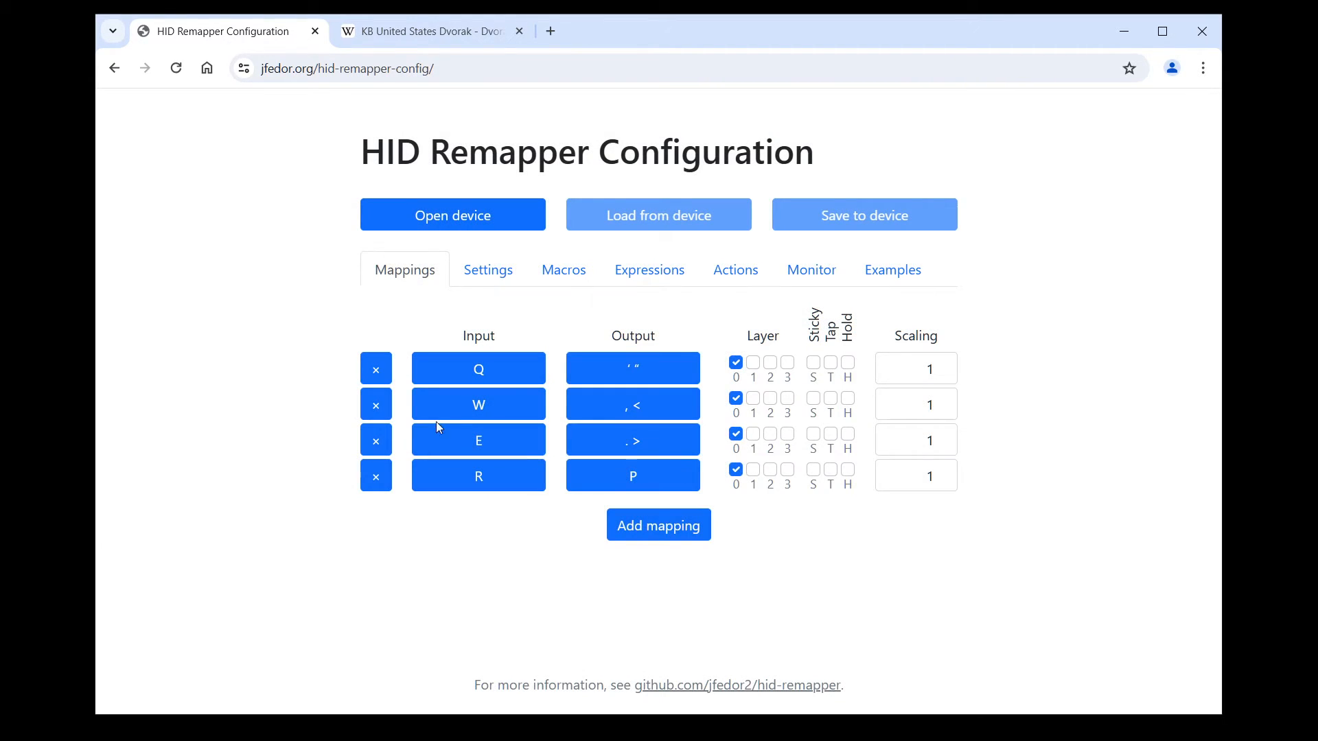
mouse_move(974, 547)
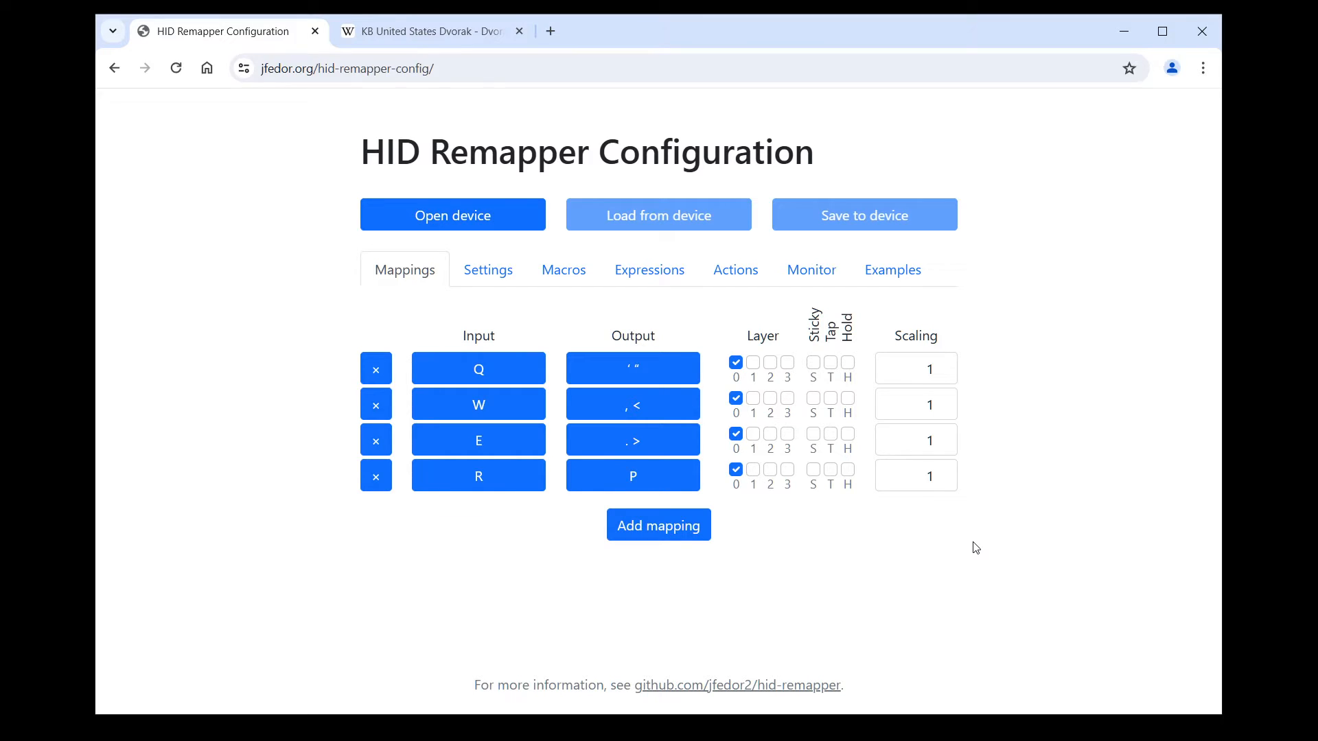
mouse_move(995, 542)
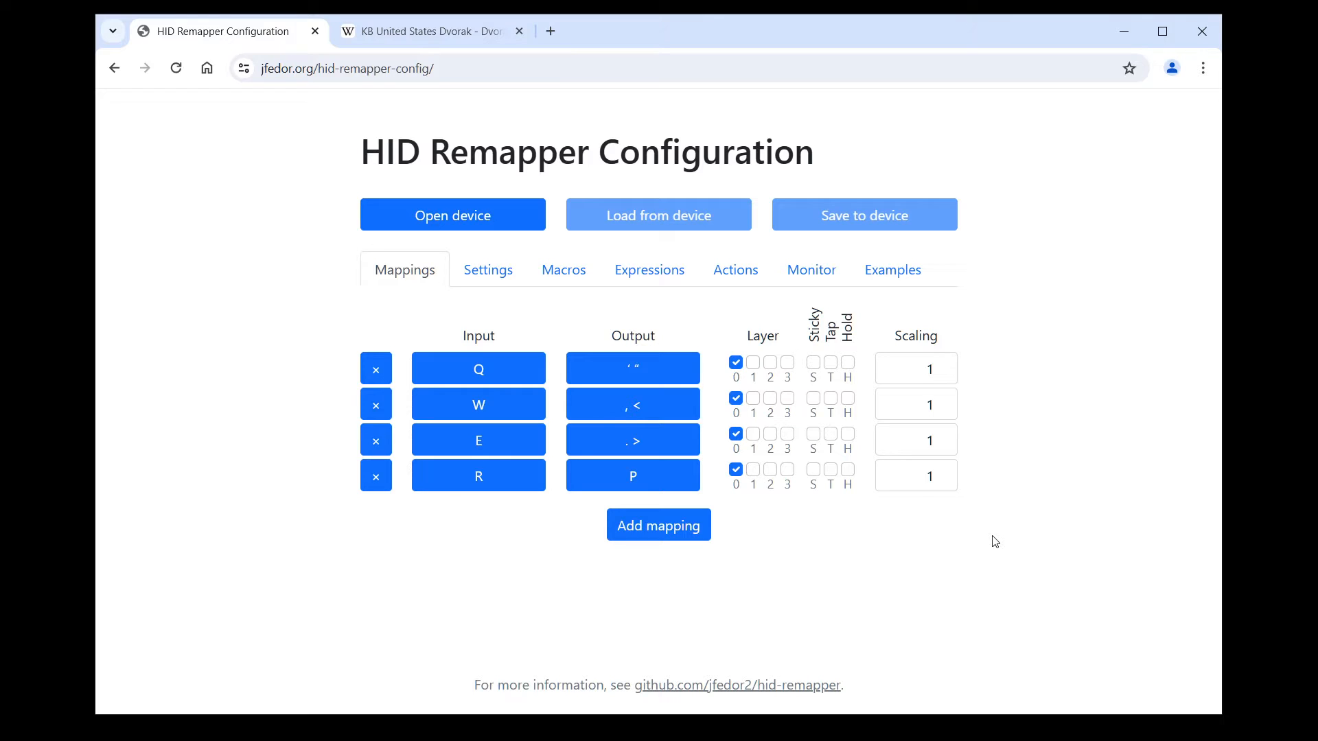
mouse_move(680, 540)
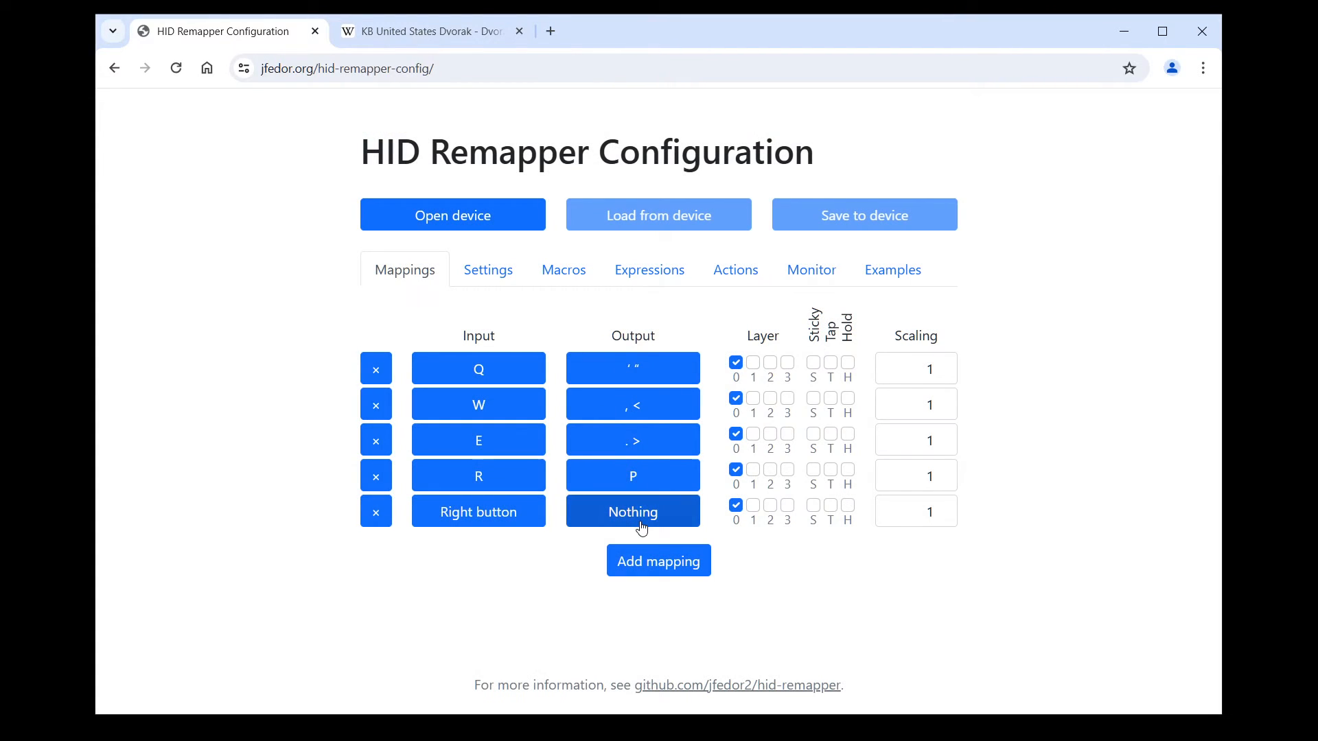
left_click(632, 512)
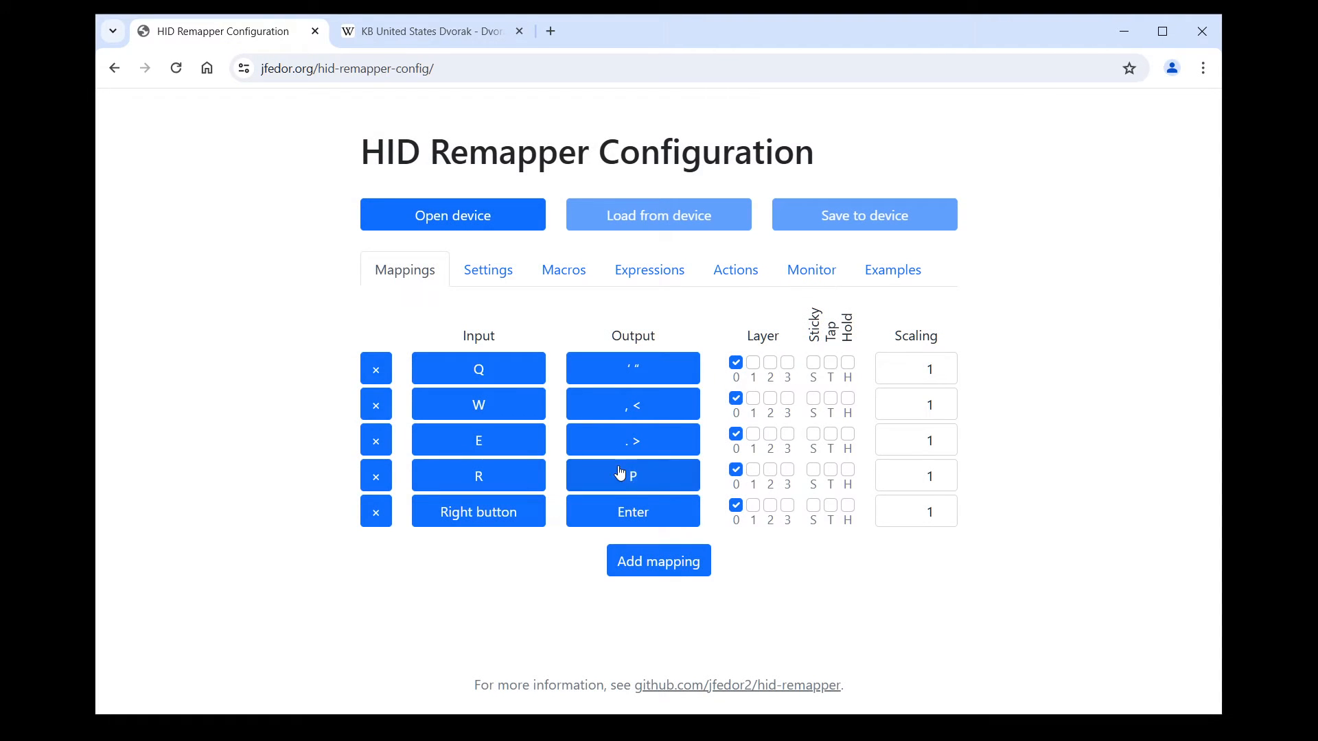
mouse_move(883, 561)
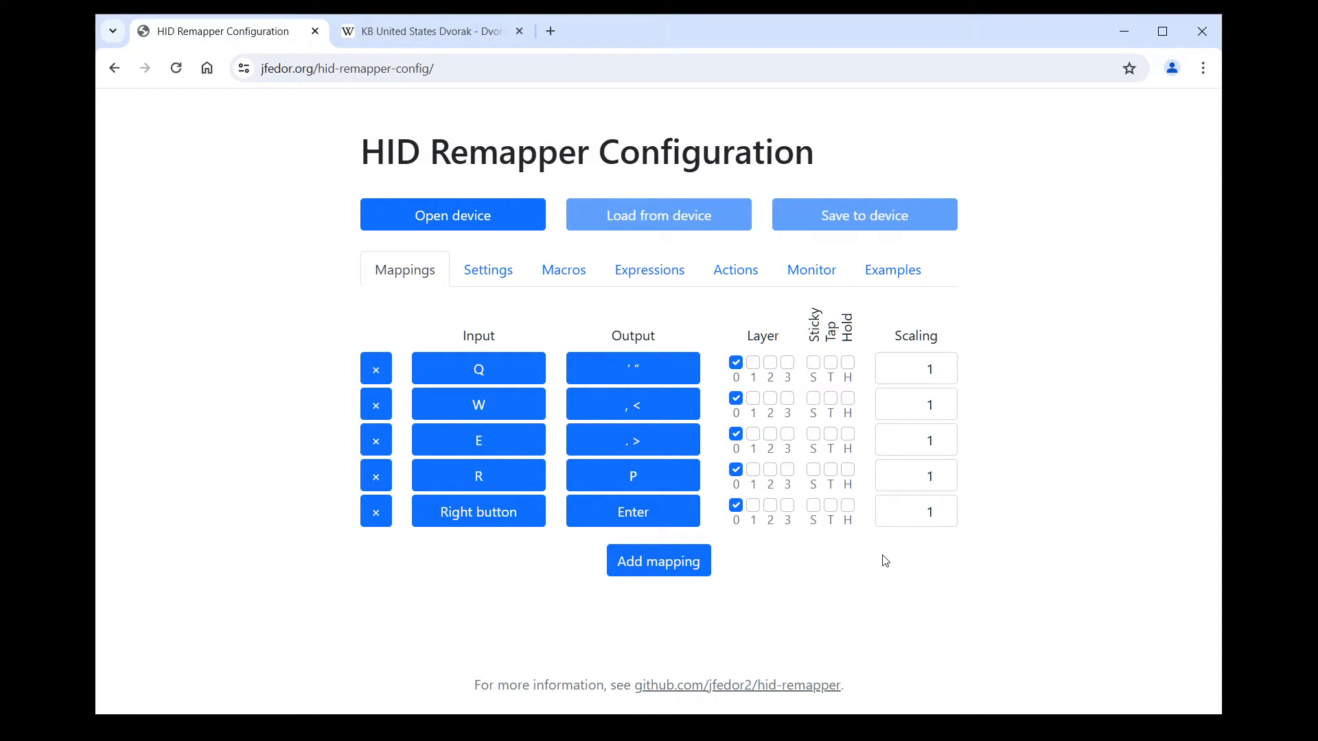
mouse_move(977, 580)
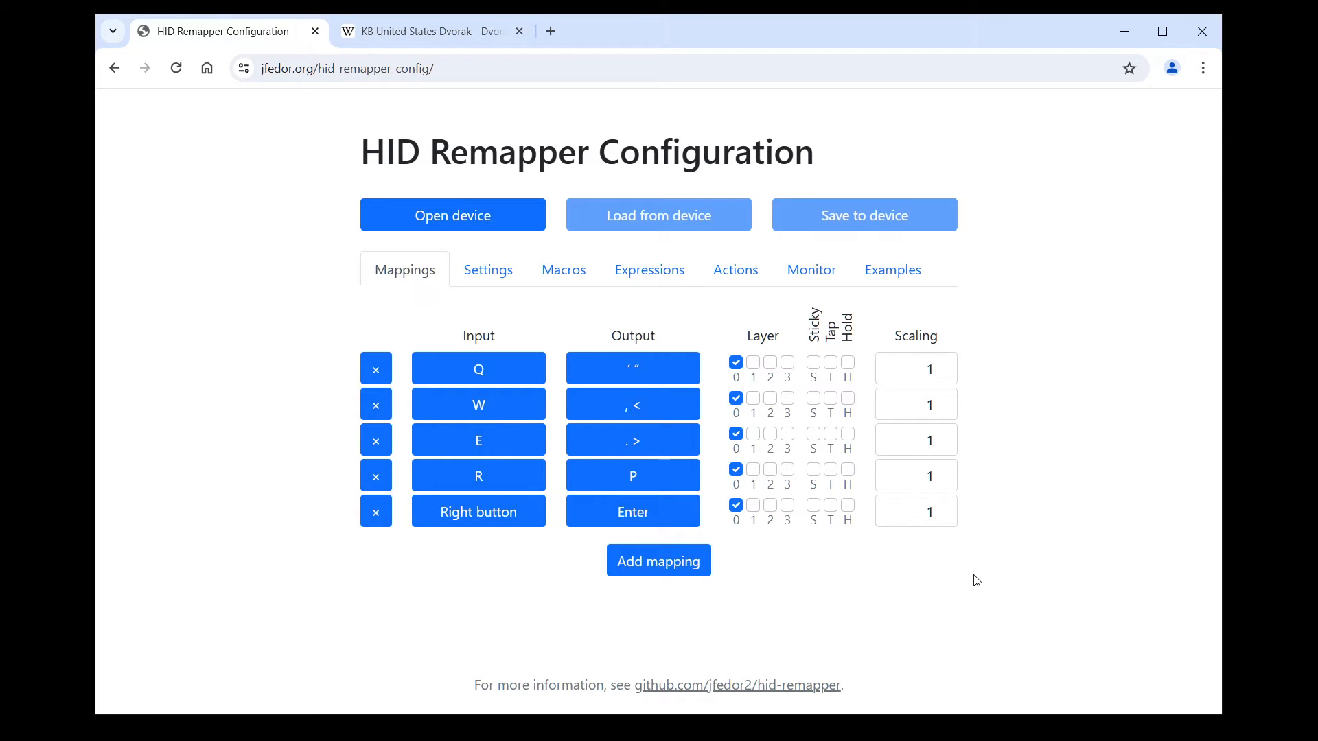
mouse_move(846, 565)
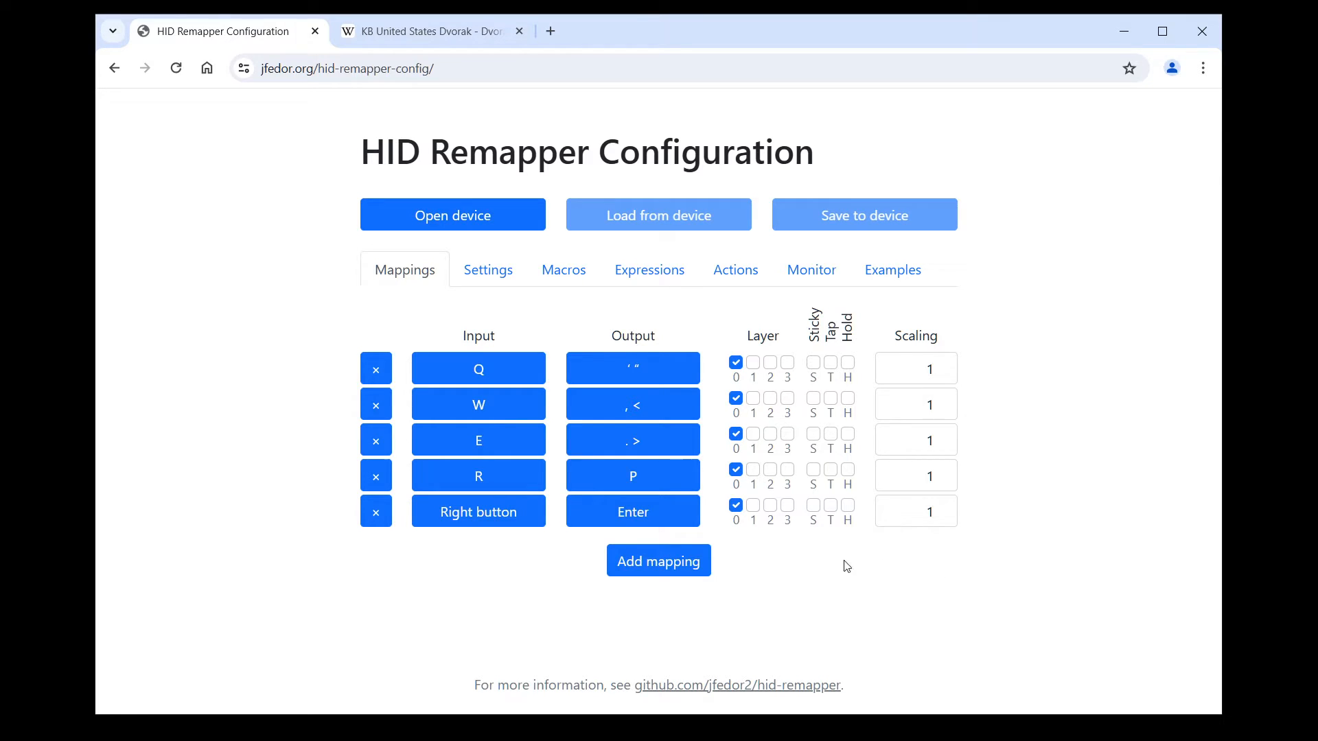
Delete the old key mappings and set the first input to Left arrow.
left_click(376, 439)
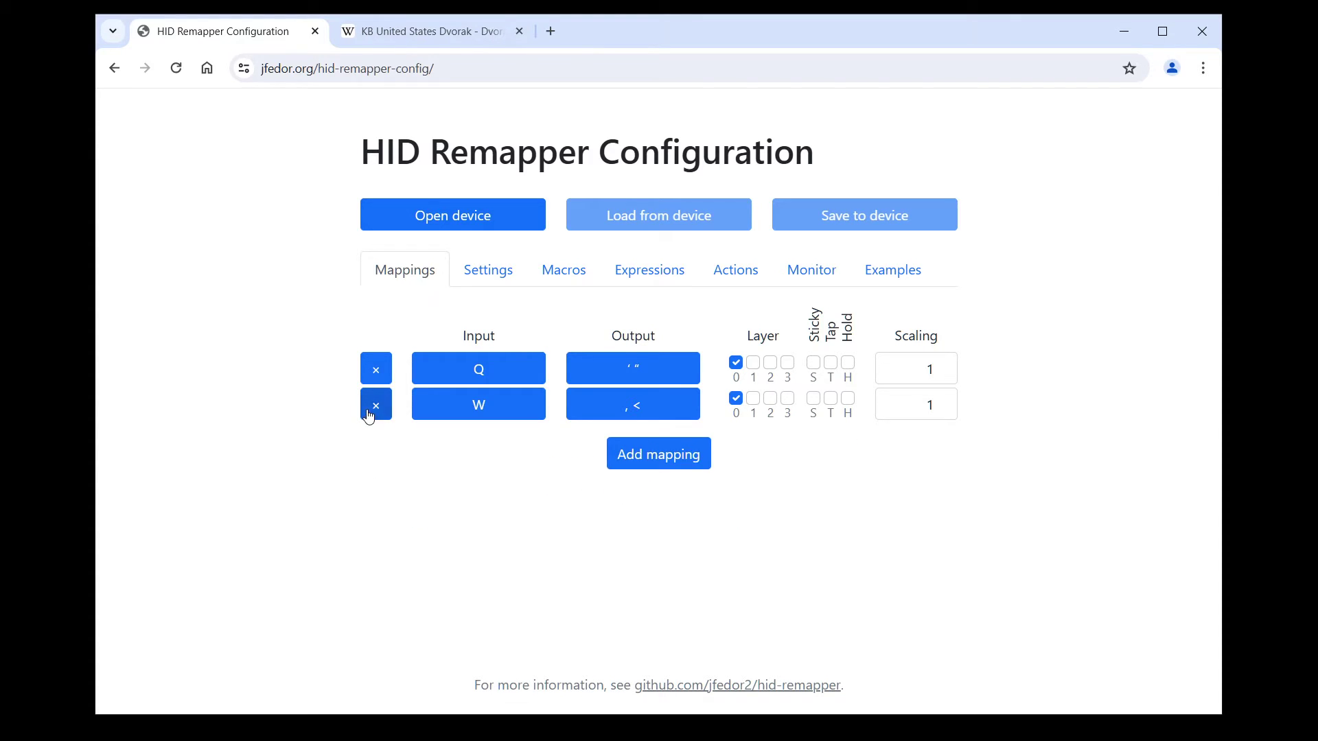
left_click(376, 404)
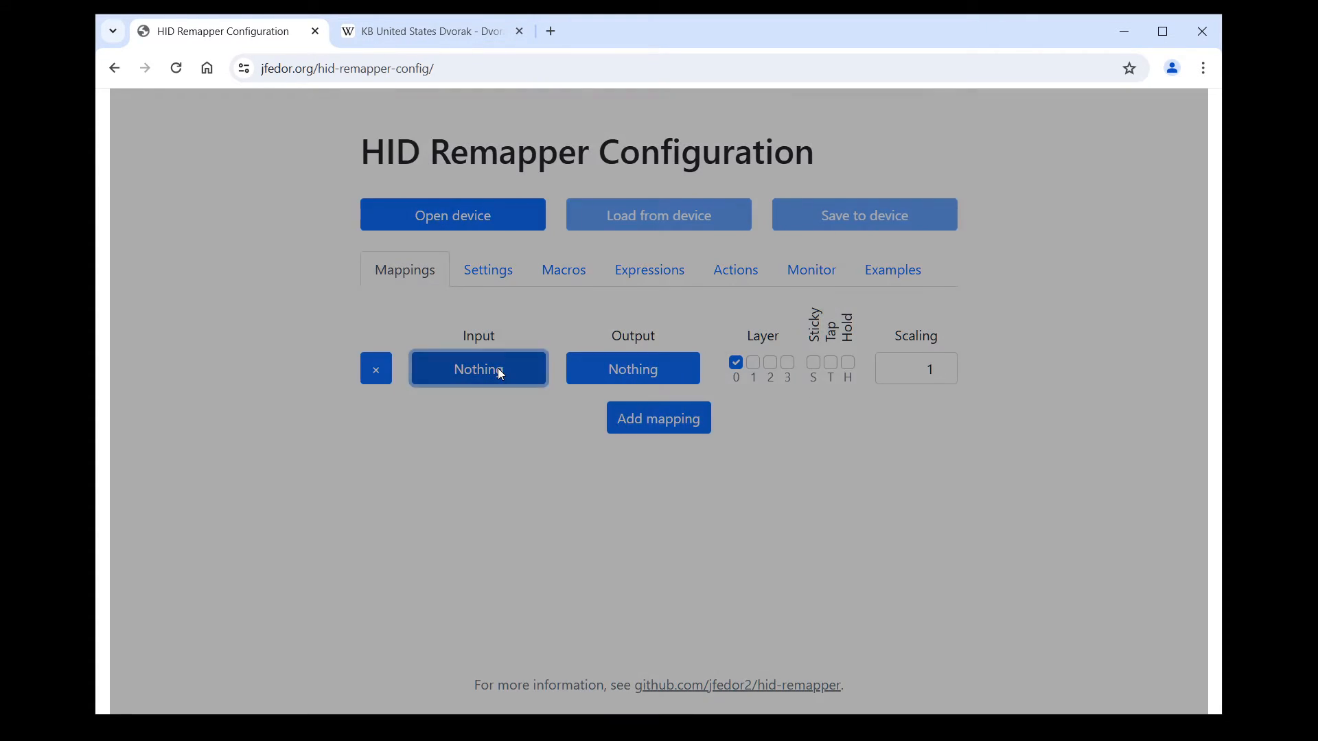
left_click(477, 368)
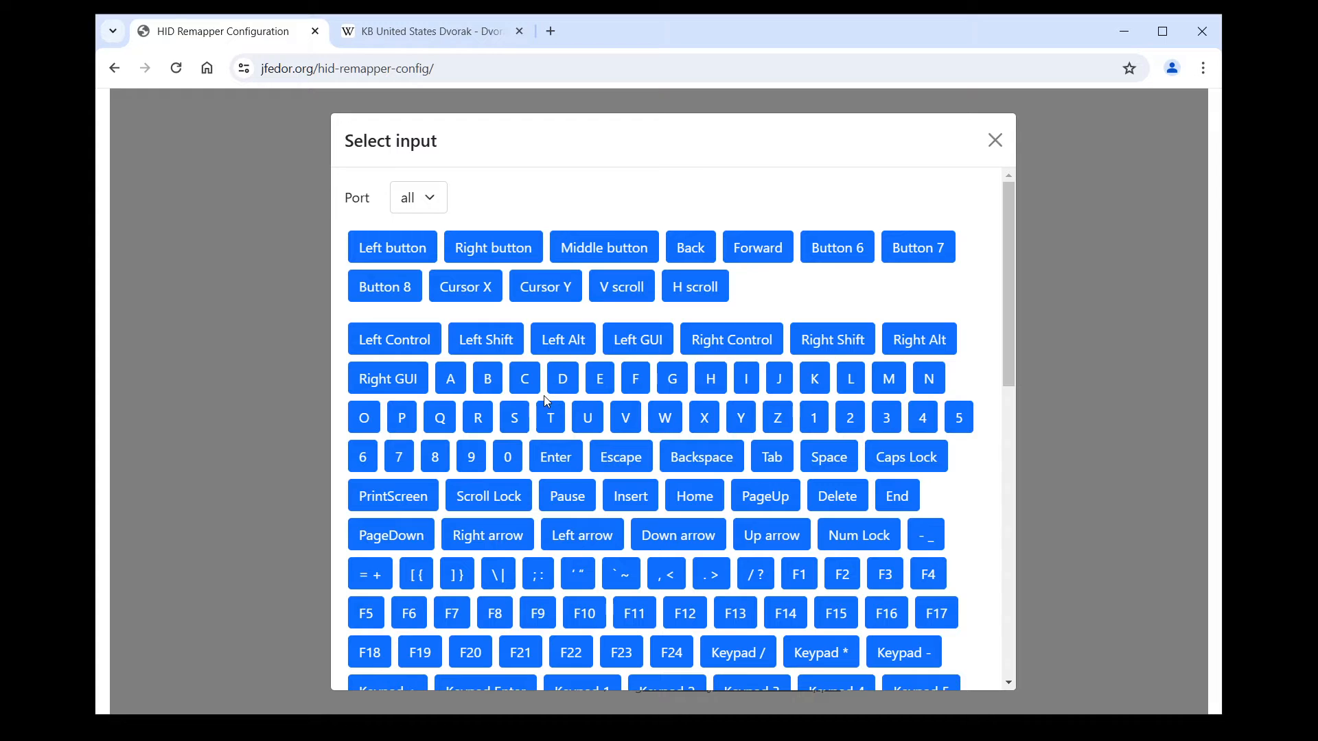
mouse_move(581, 534)
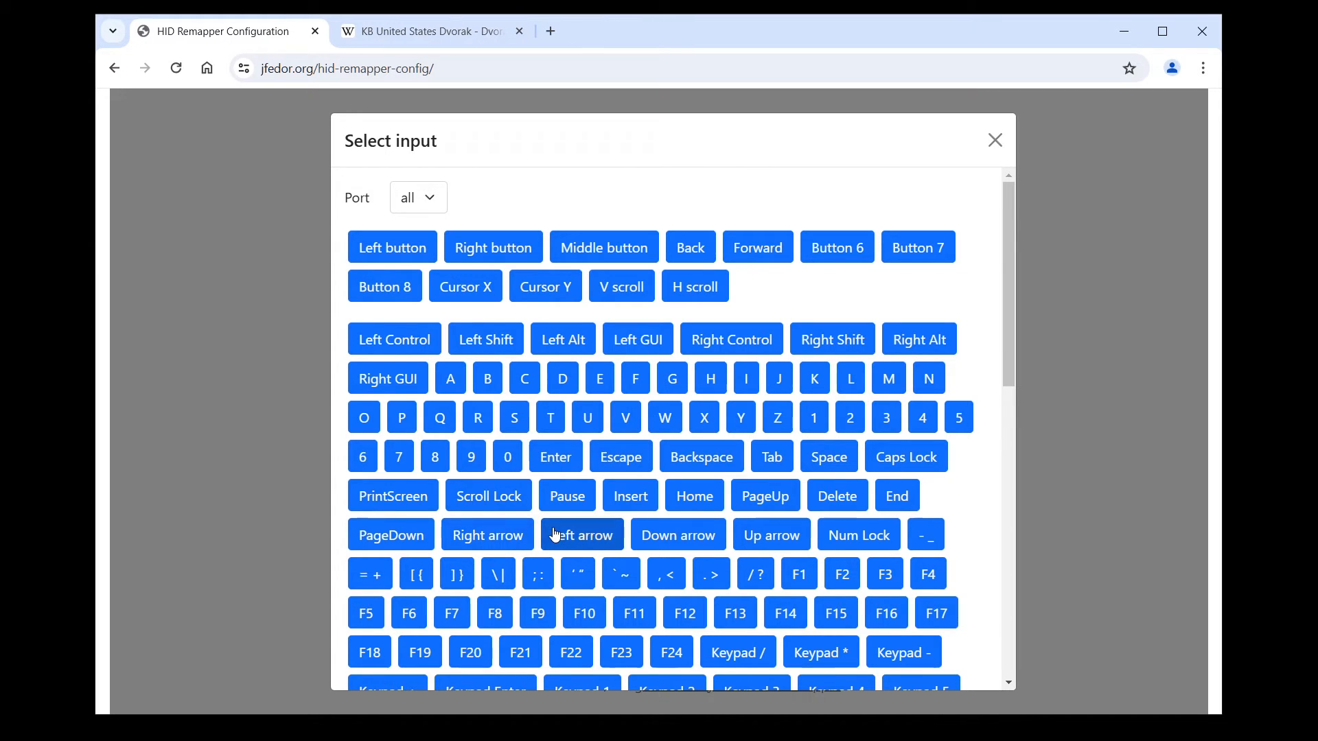
left_click(580, 535)
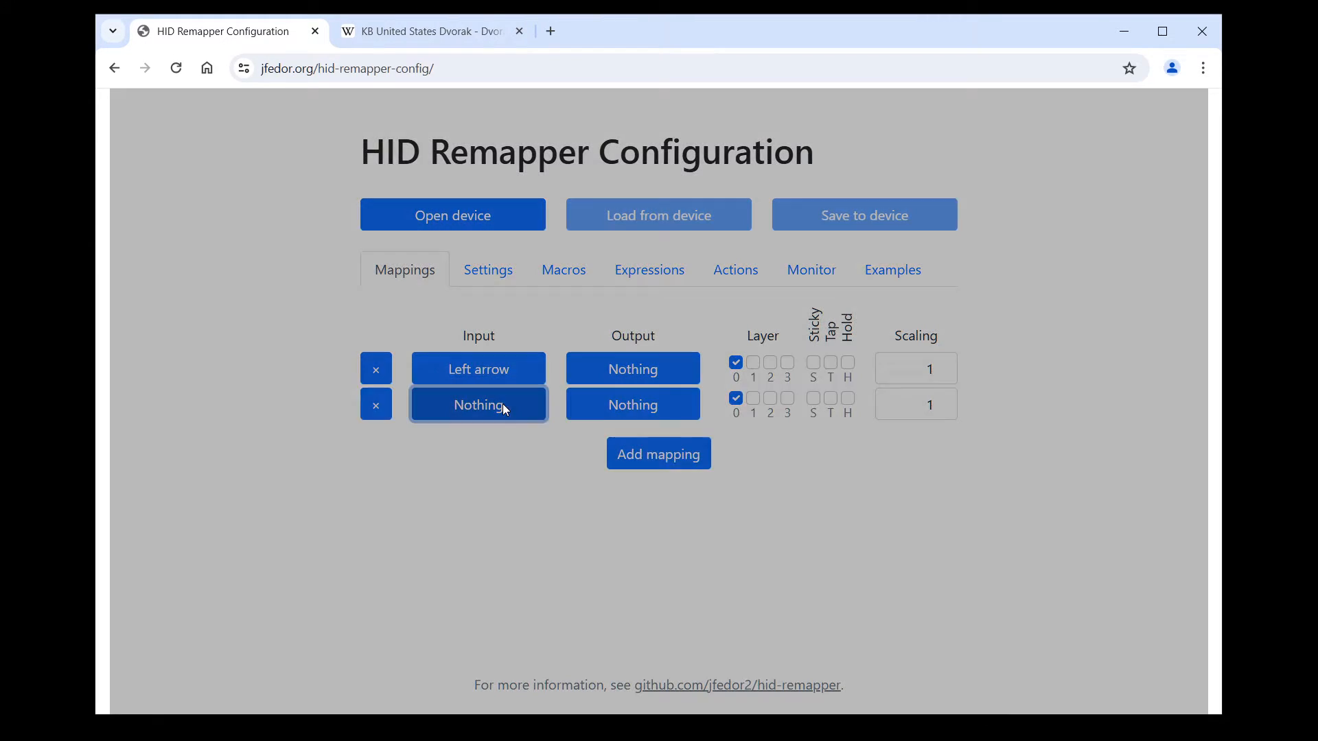
Set Right, Up and Down arrow as inputs of the other mappings.
left_click(477, 405)
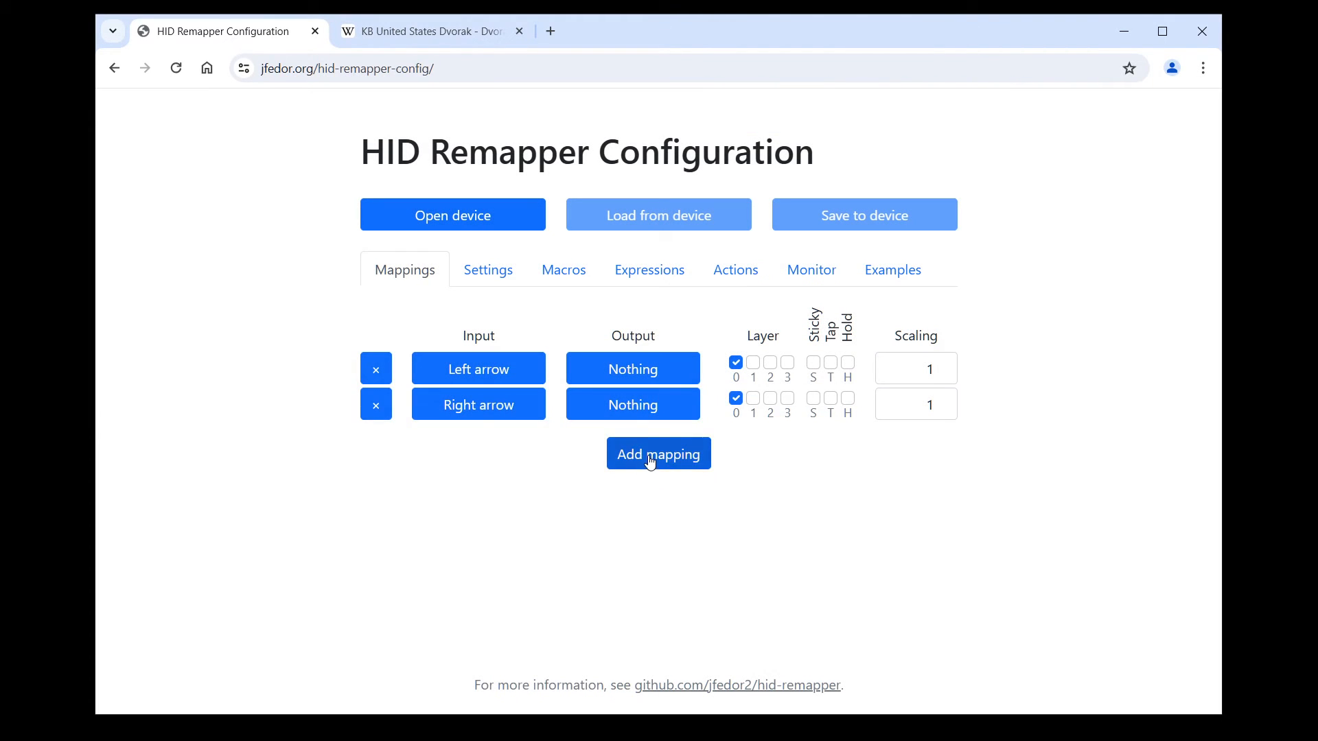
left_click(658, 453)
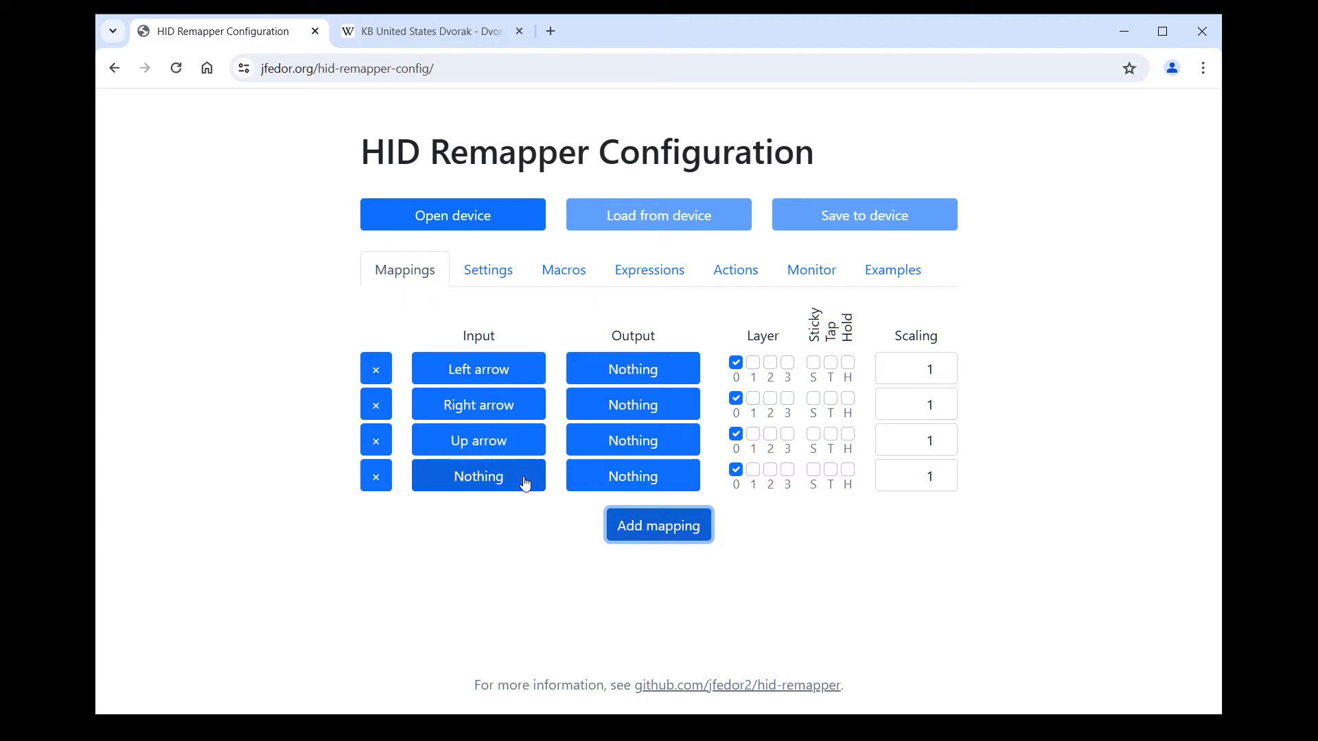
left_click(477, 475)
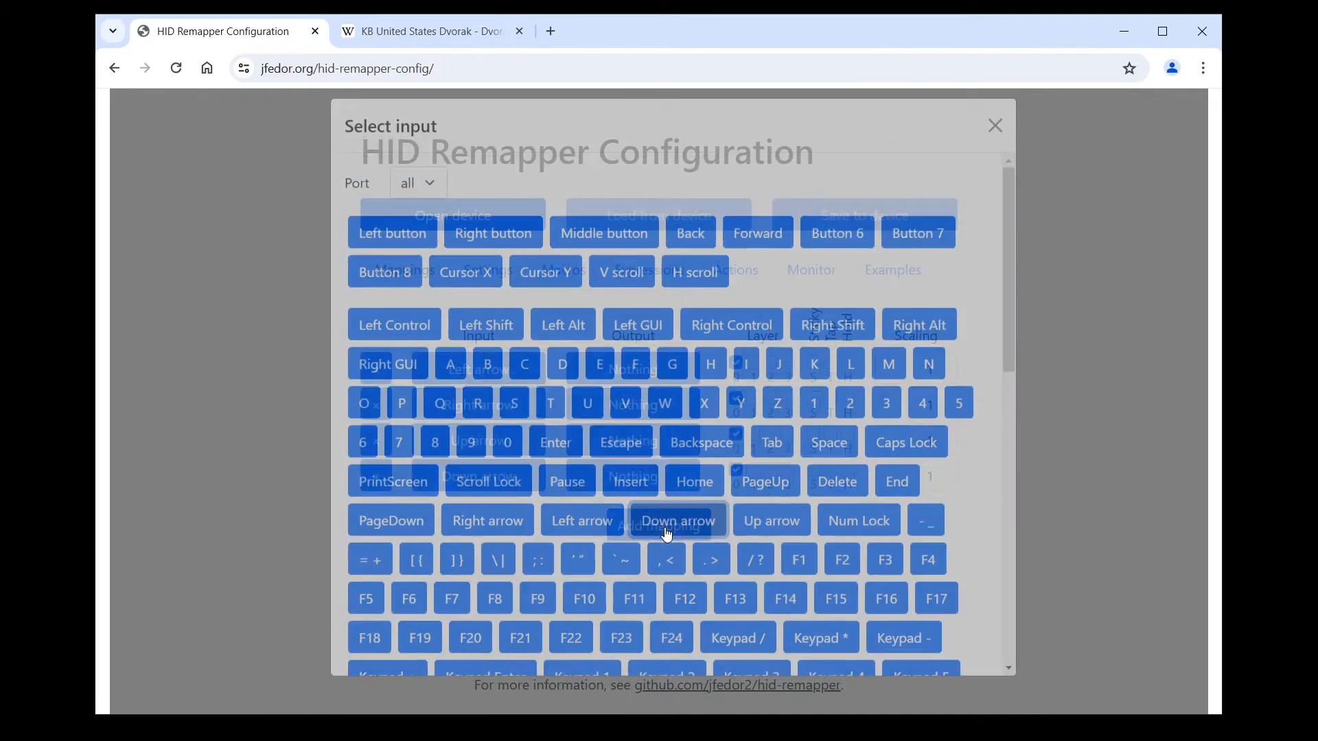
left_click(678, 519)
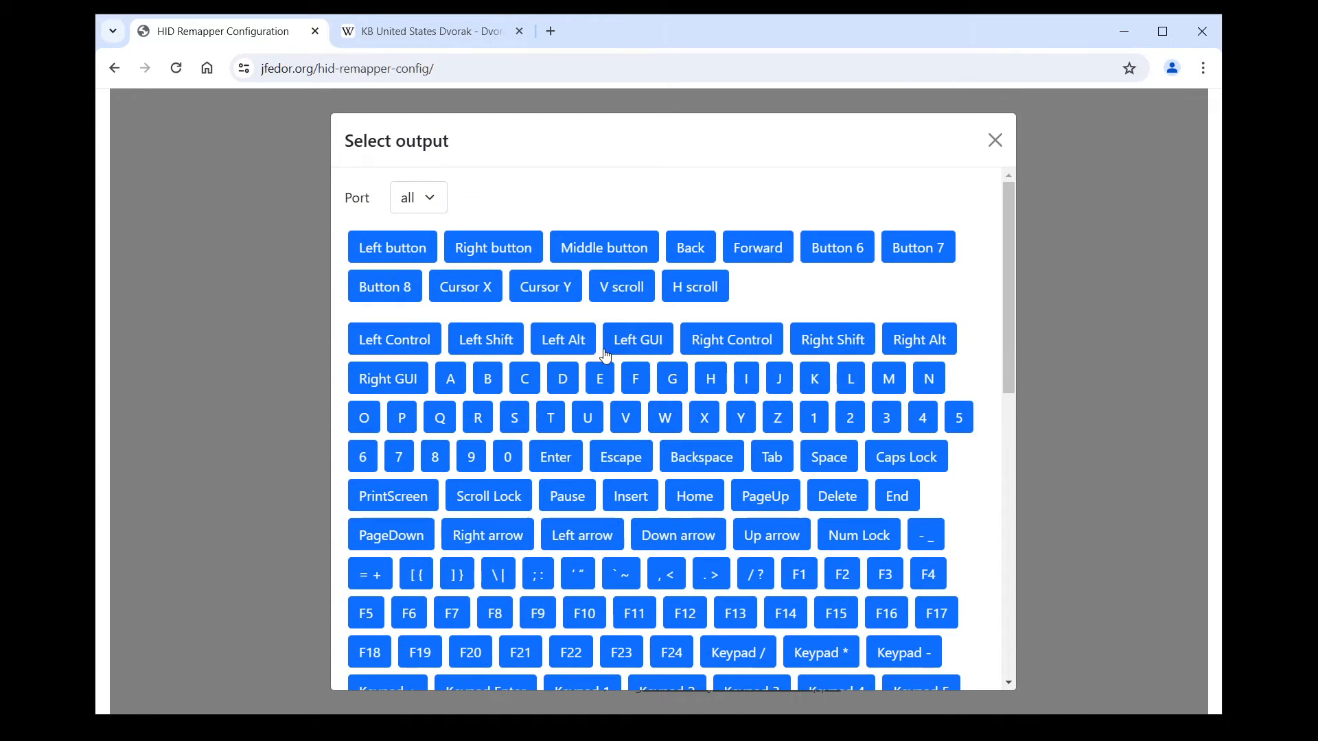
mouse_move(501, 355)
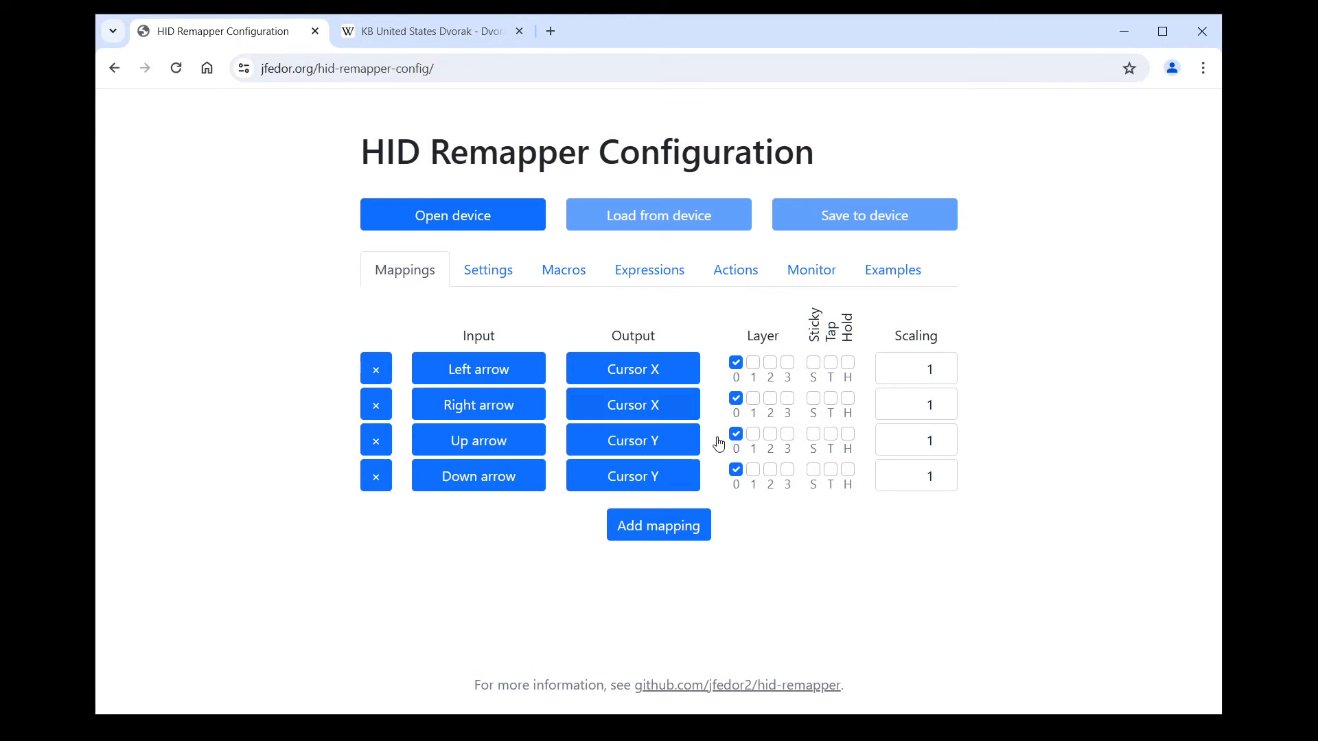
mouse_move(719, 442)
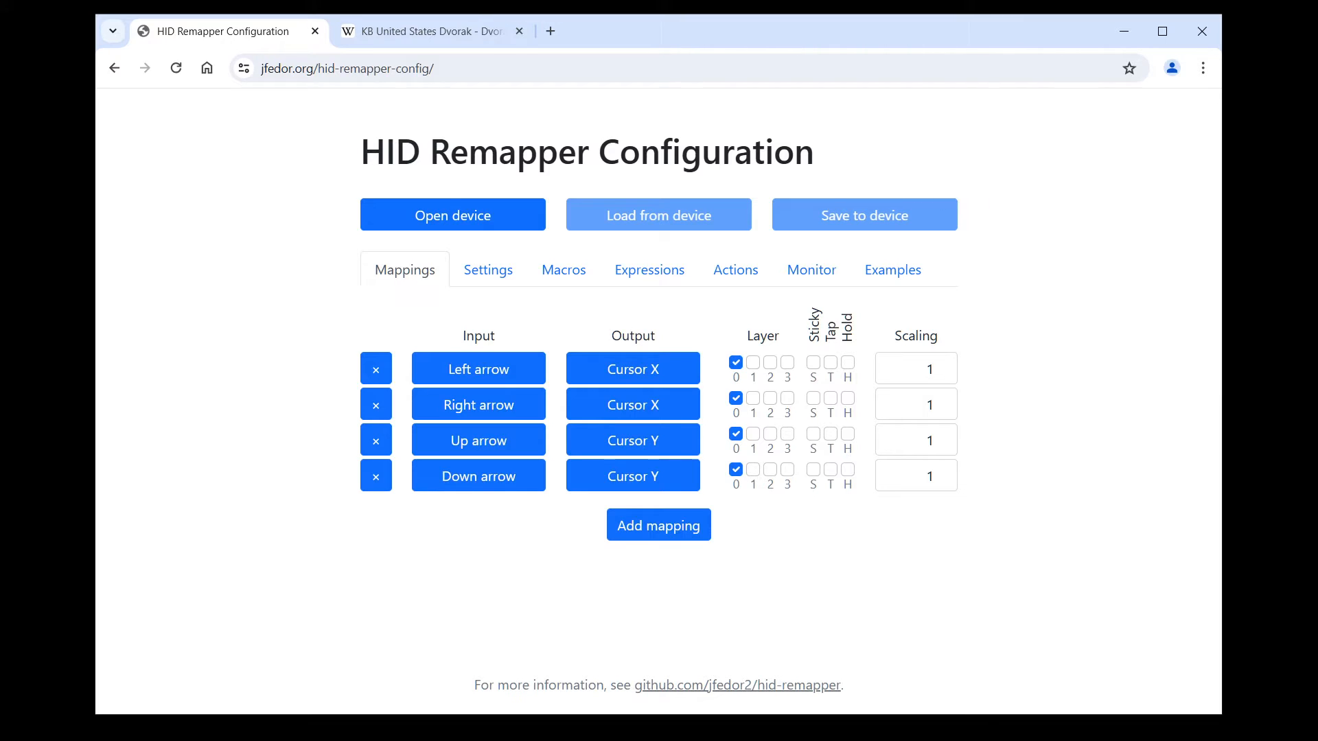
mouse_move(869, 524)
type("-1")
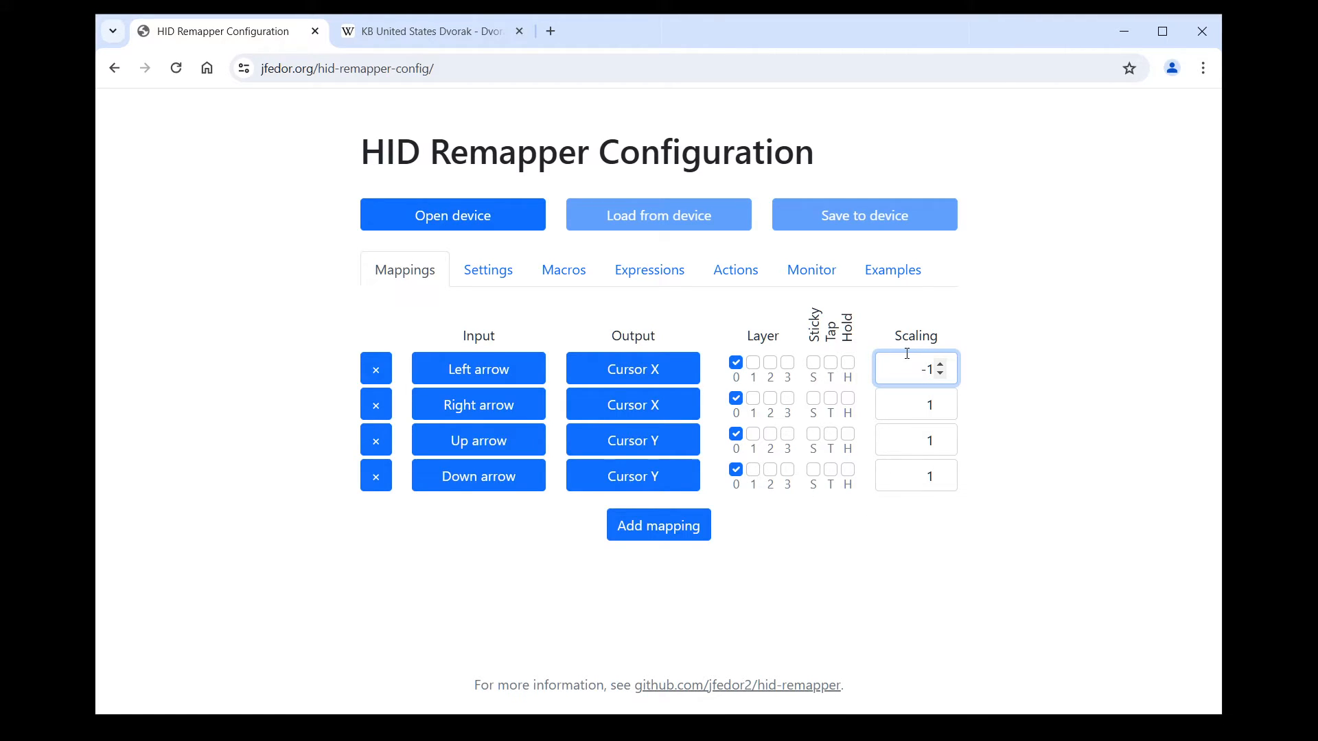
Set scaling to -2 on the Up arrow and Left arrow mappings.
left_click(915, 439)
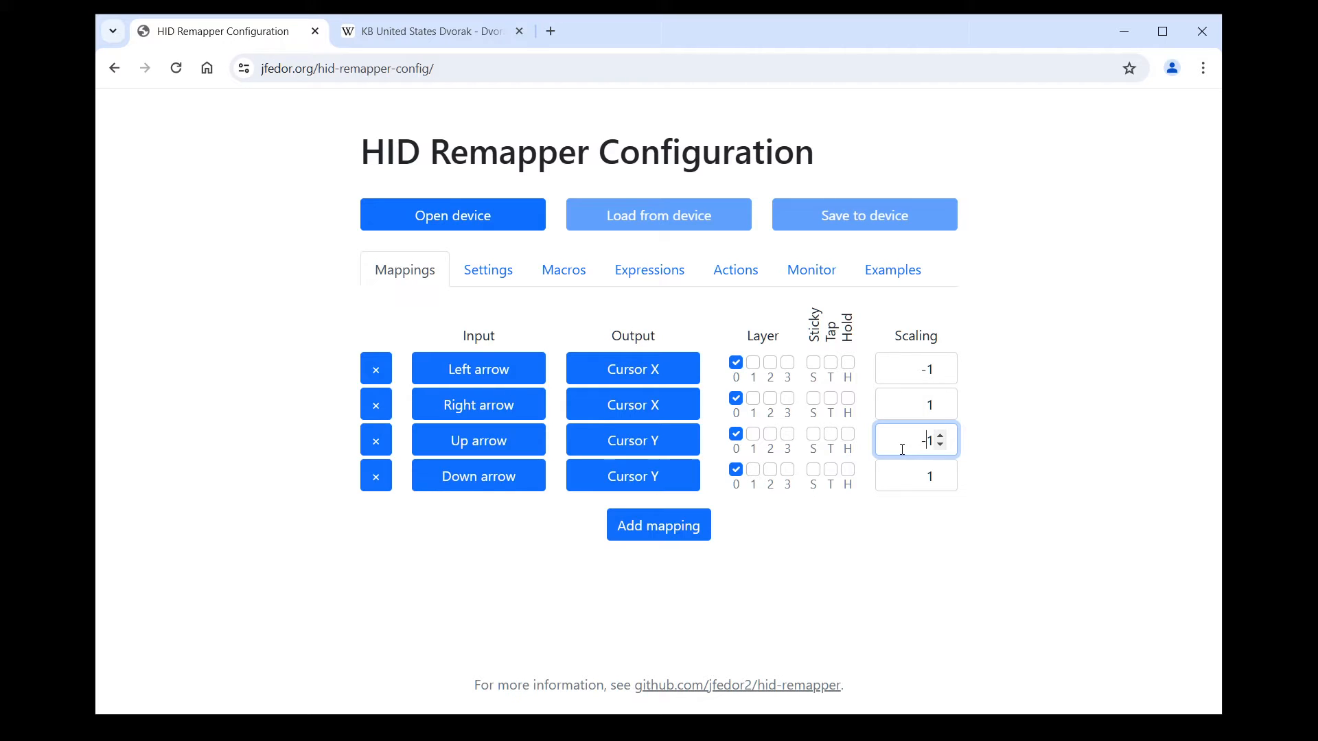
mouse_move(1006, 496)
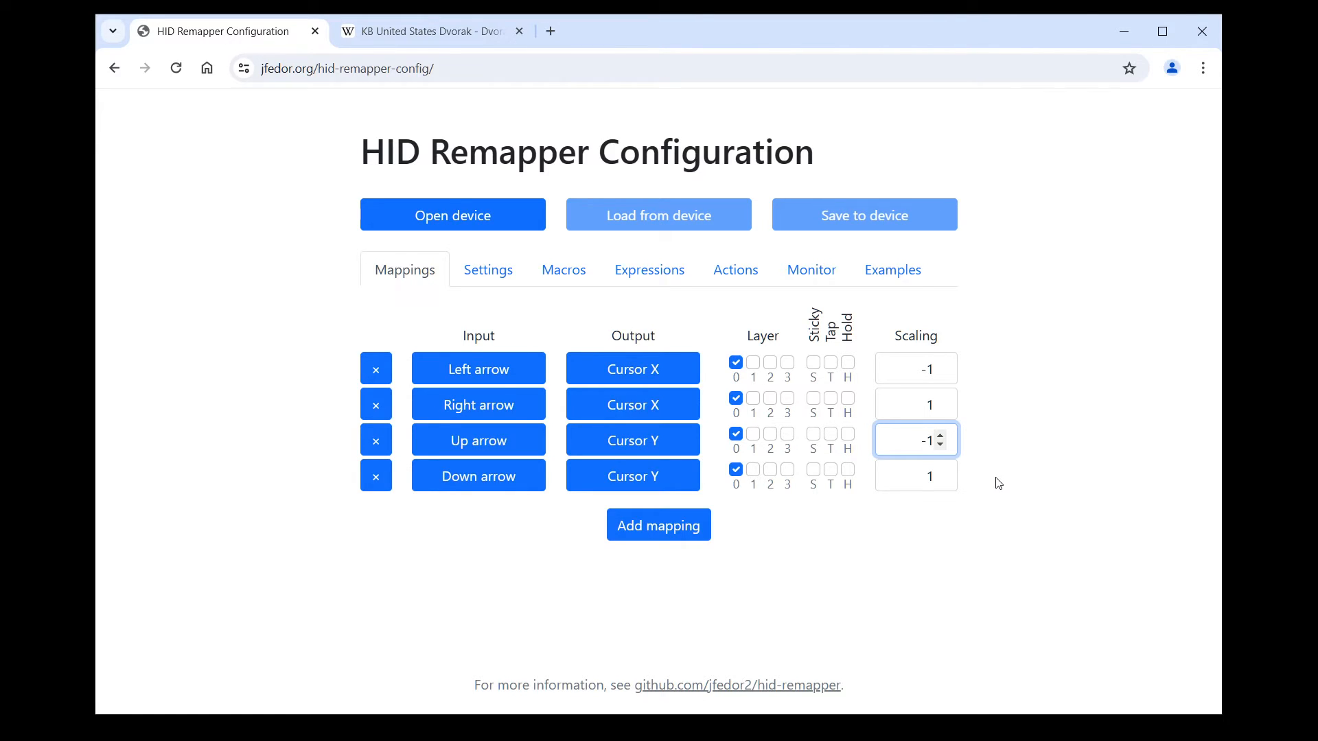
mouse_move(988, 470)
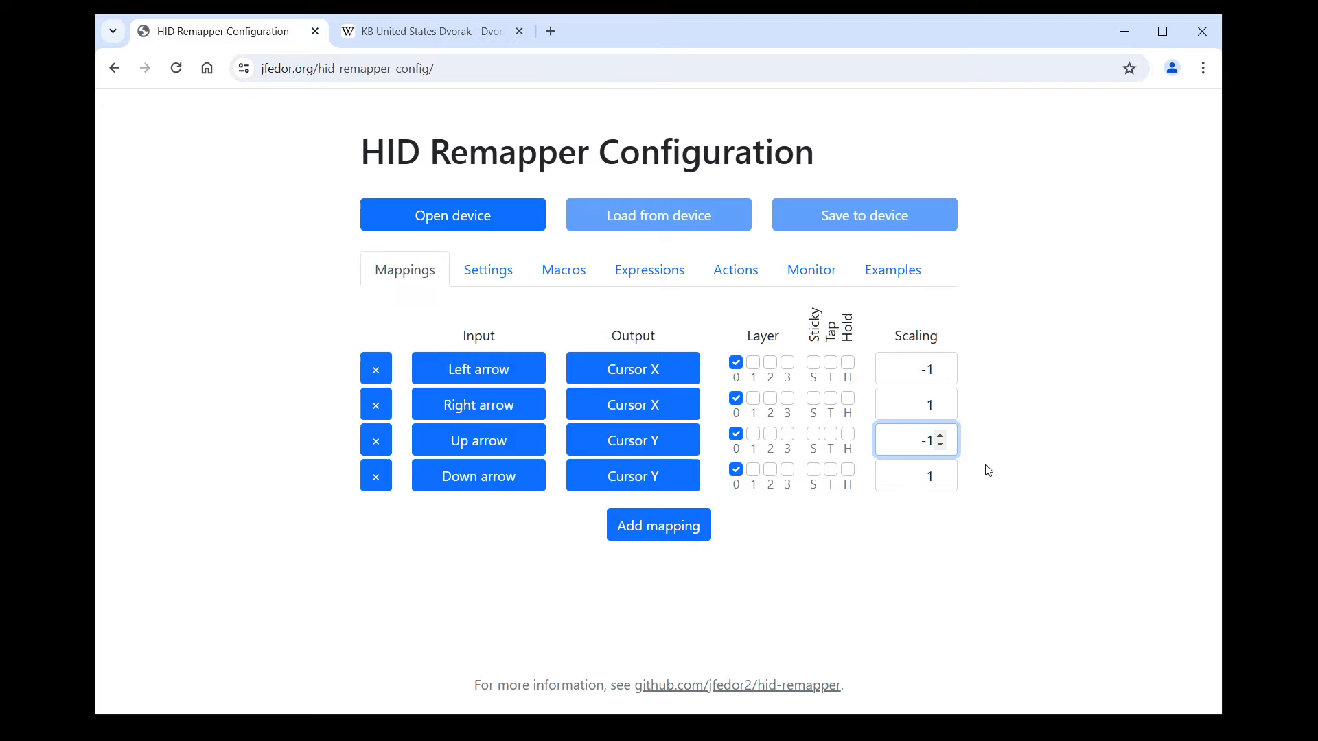
left_click(940, 444)
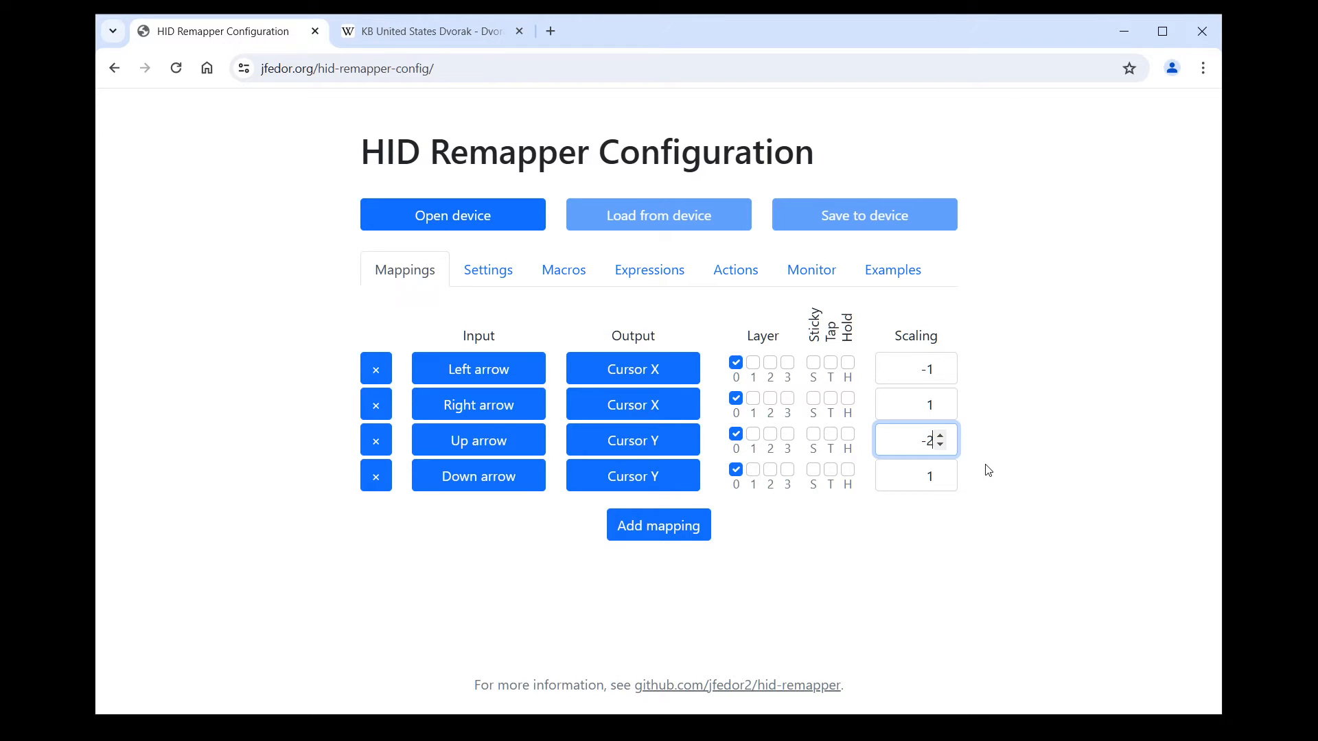
left_click(915, 367)
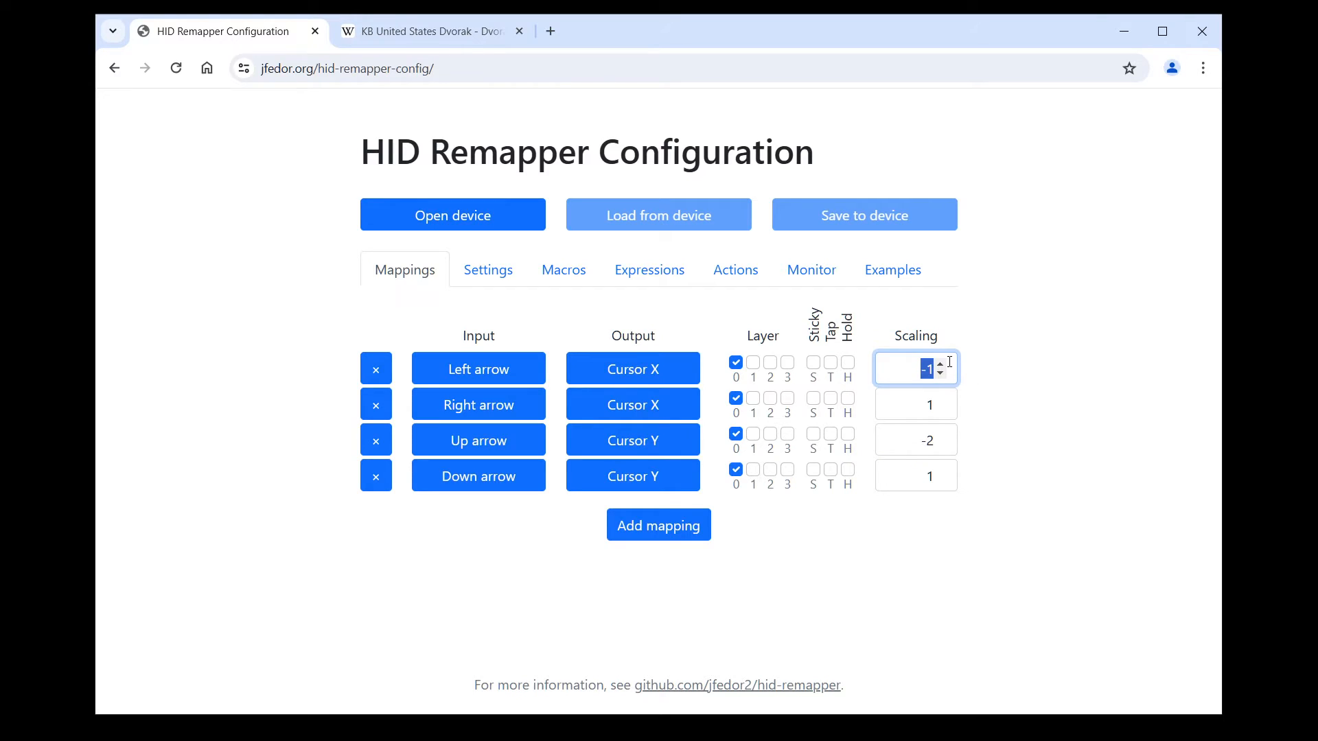
left_click(940, 374)
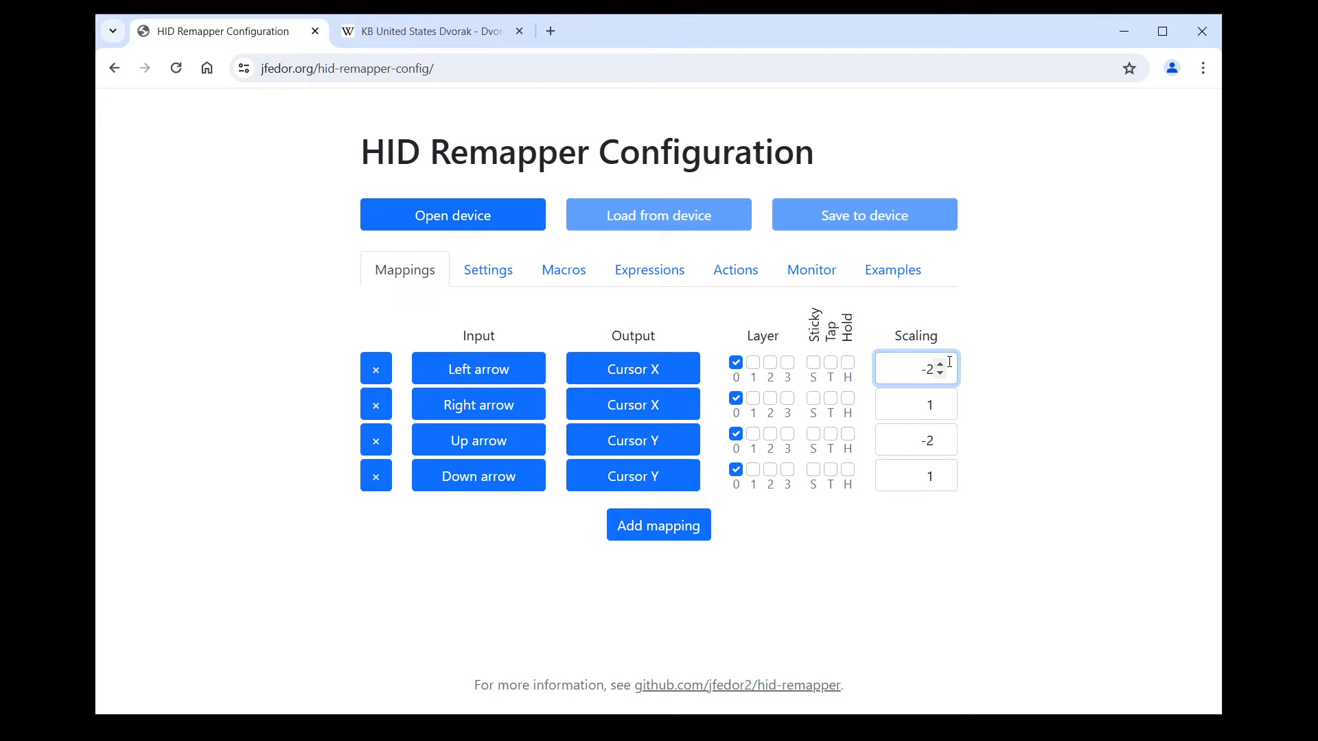
mouse_move(823, 405)
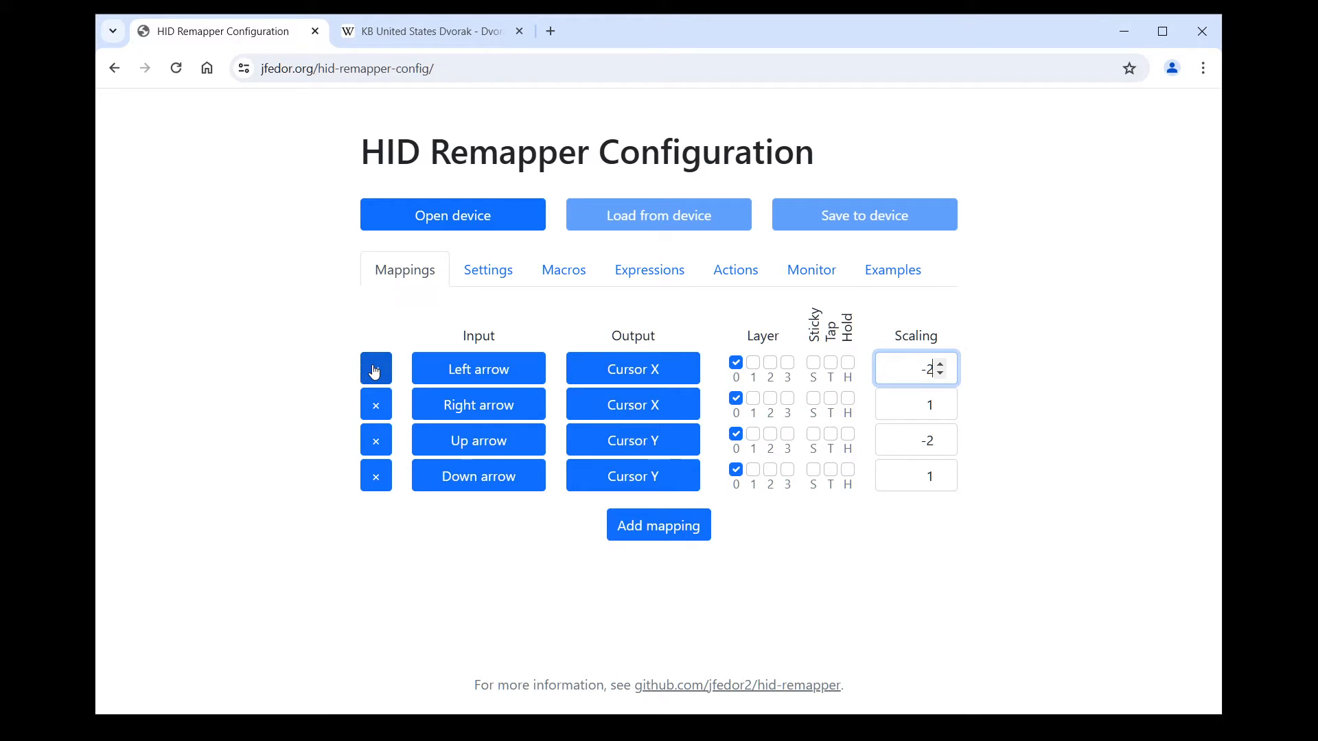
Delete the arrow mappings and add one Cursor X mapping scaled 0.5.
left_click(376, 368)
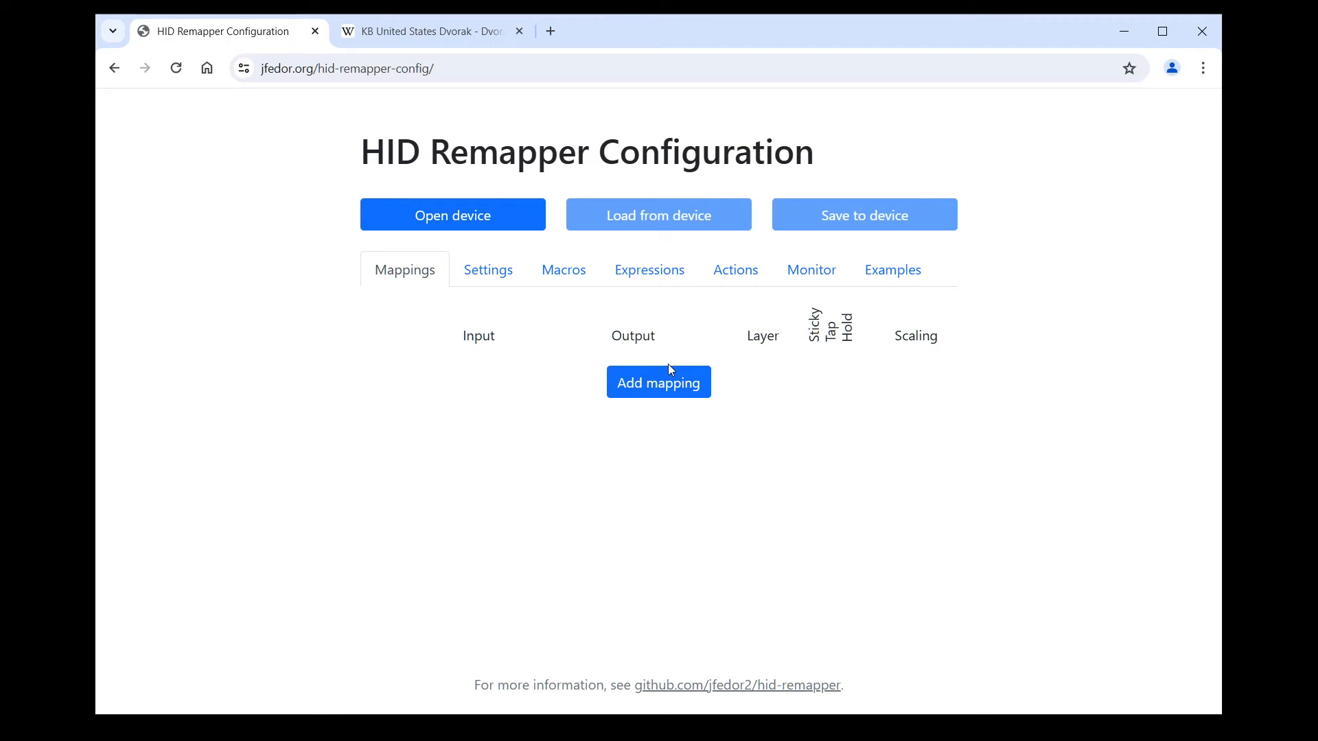
left_click(658, 383)
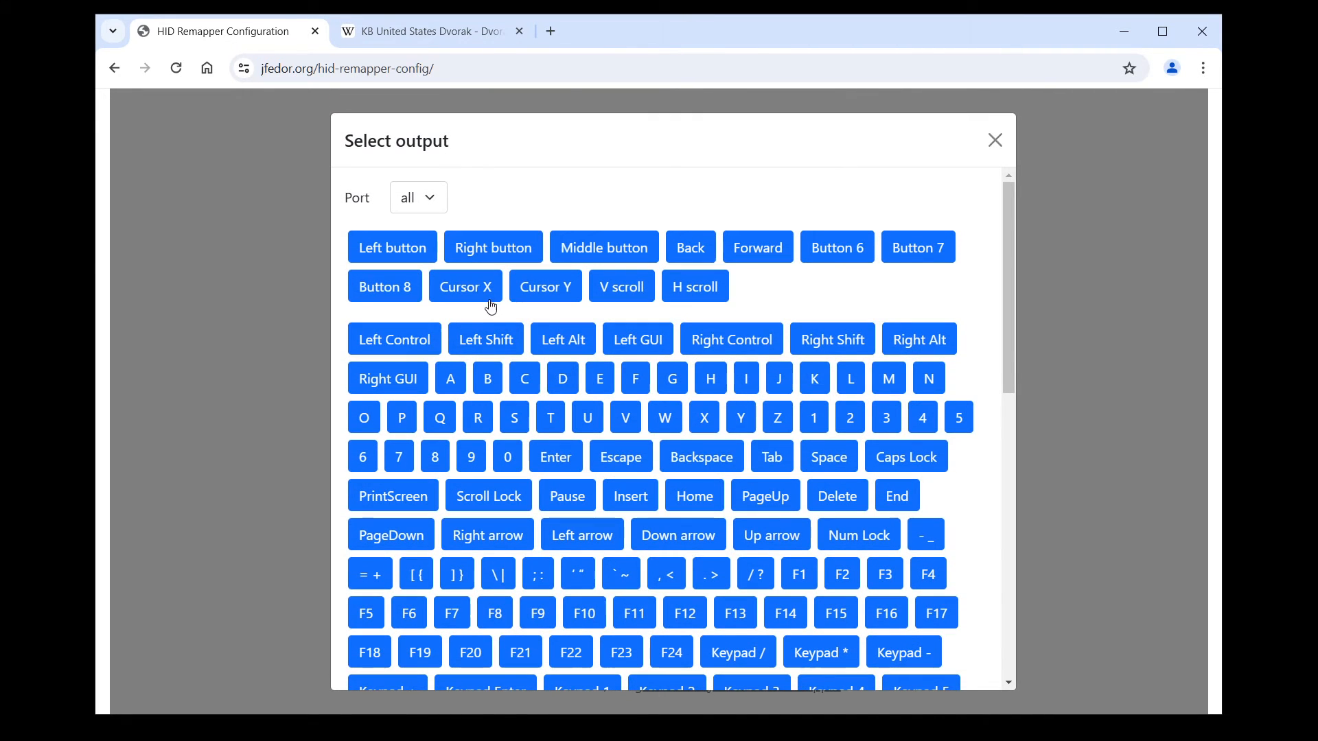
left_click(464, 287)
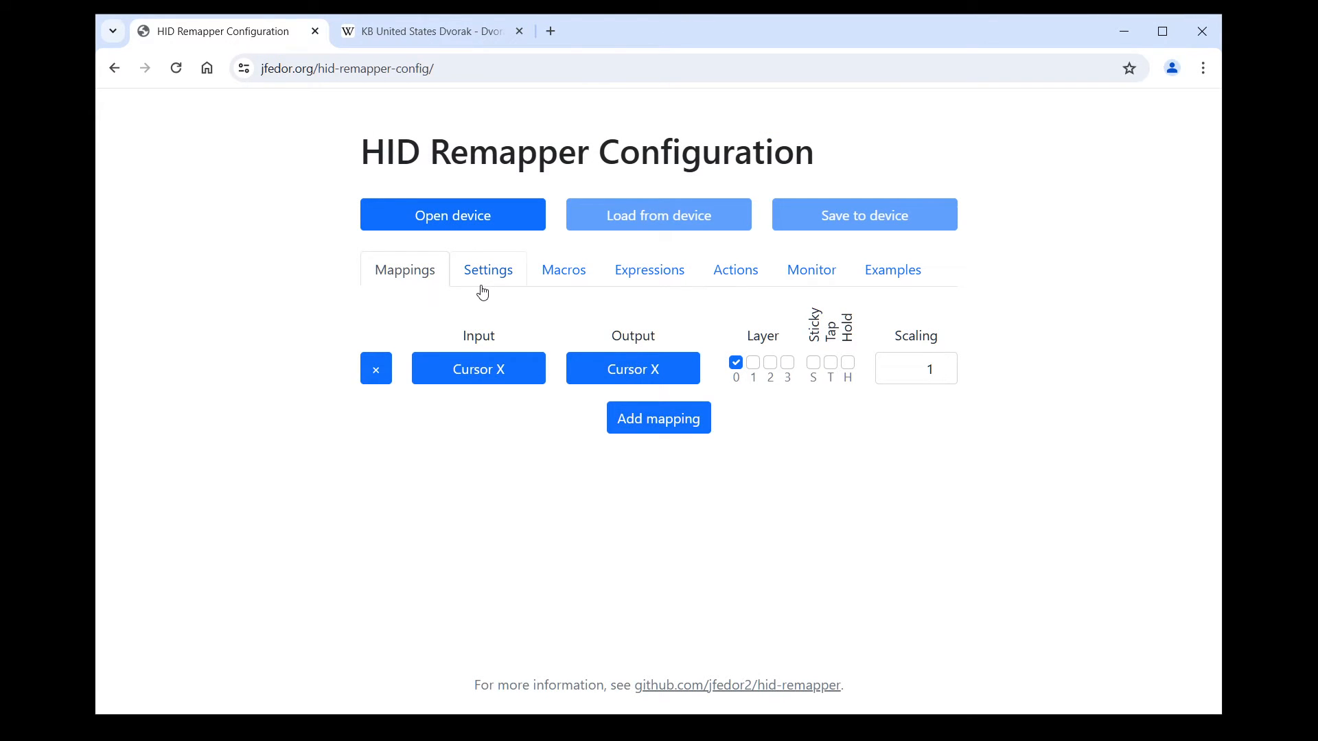
mouse_move(604, 326)
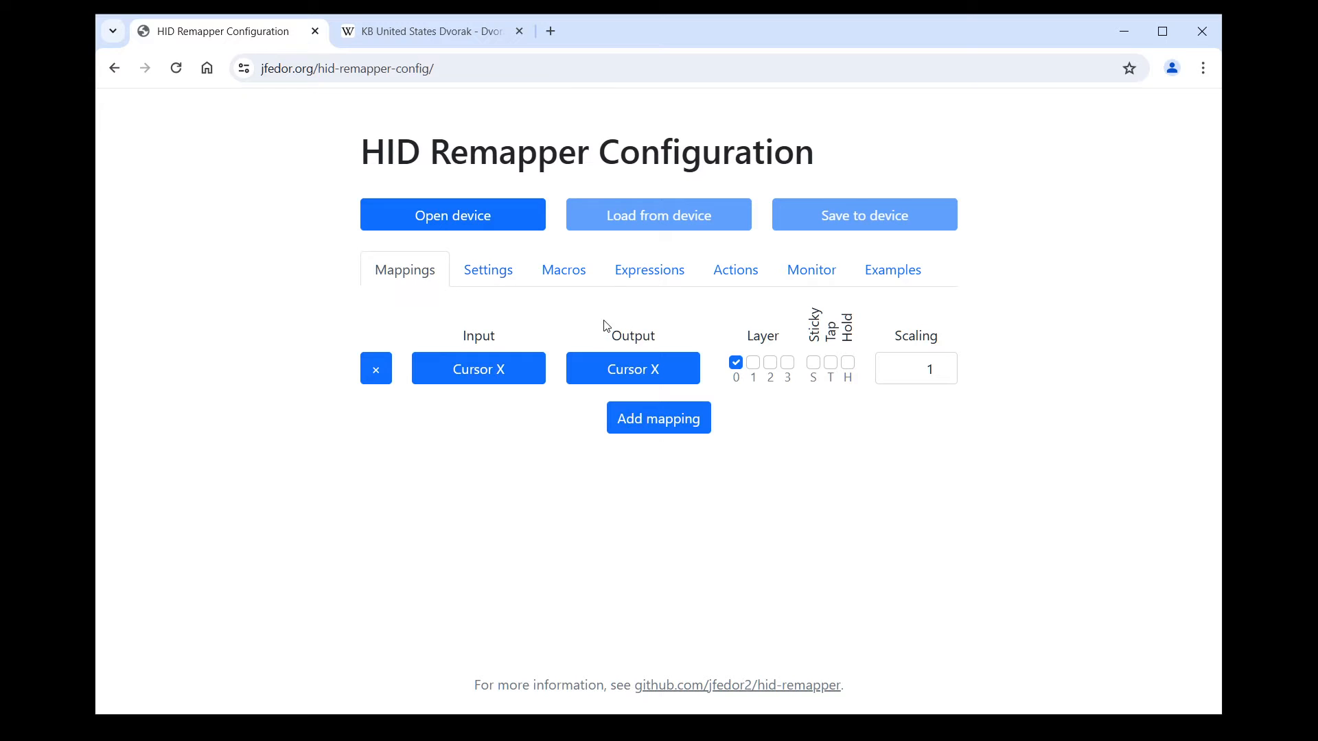
left_click(912, 368)
type("0.5")
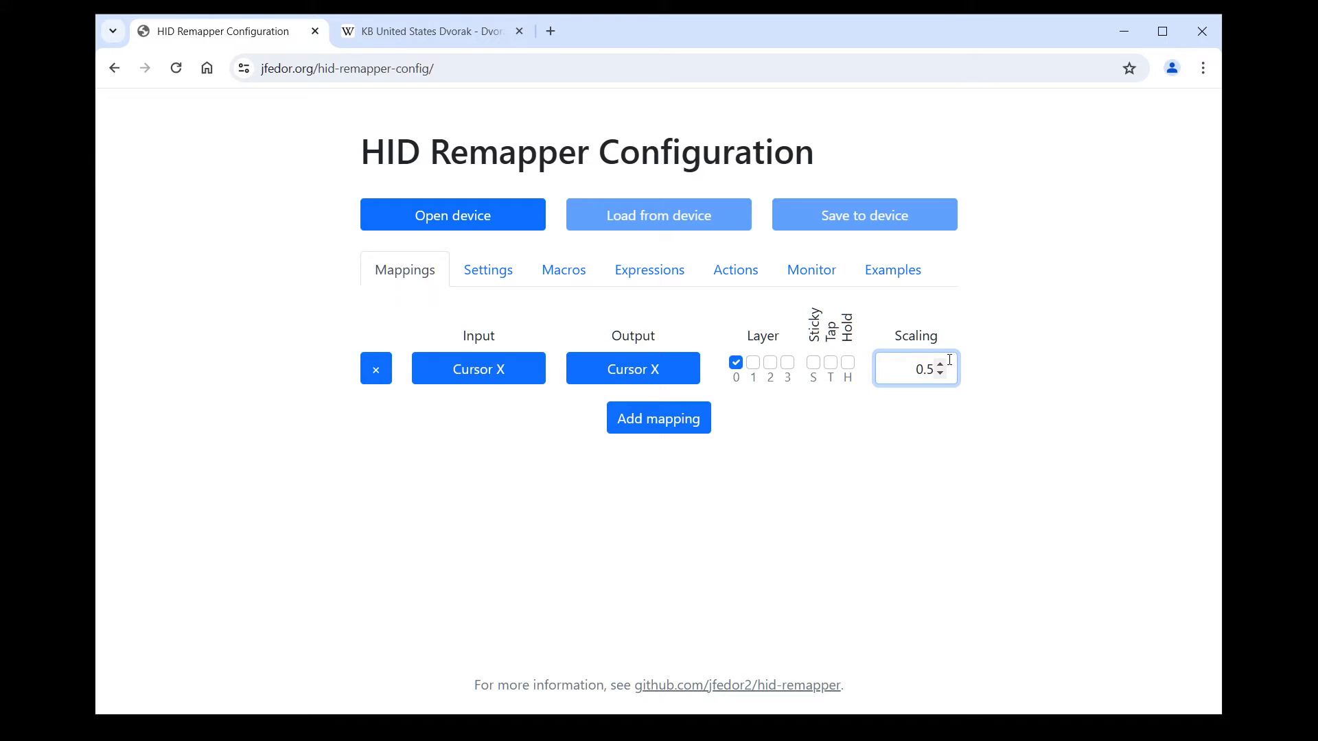
mouse_move(894, 359)
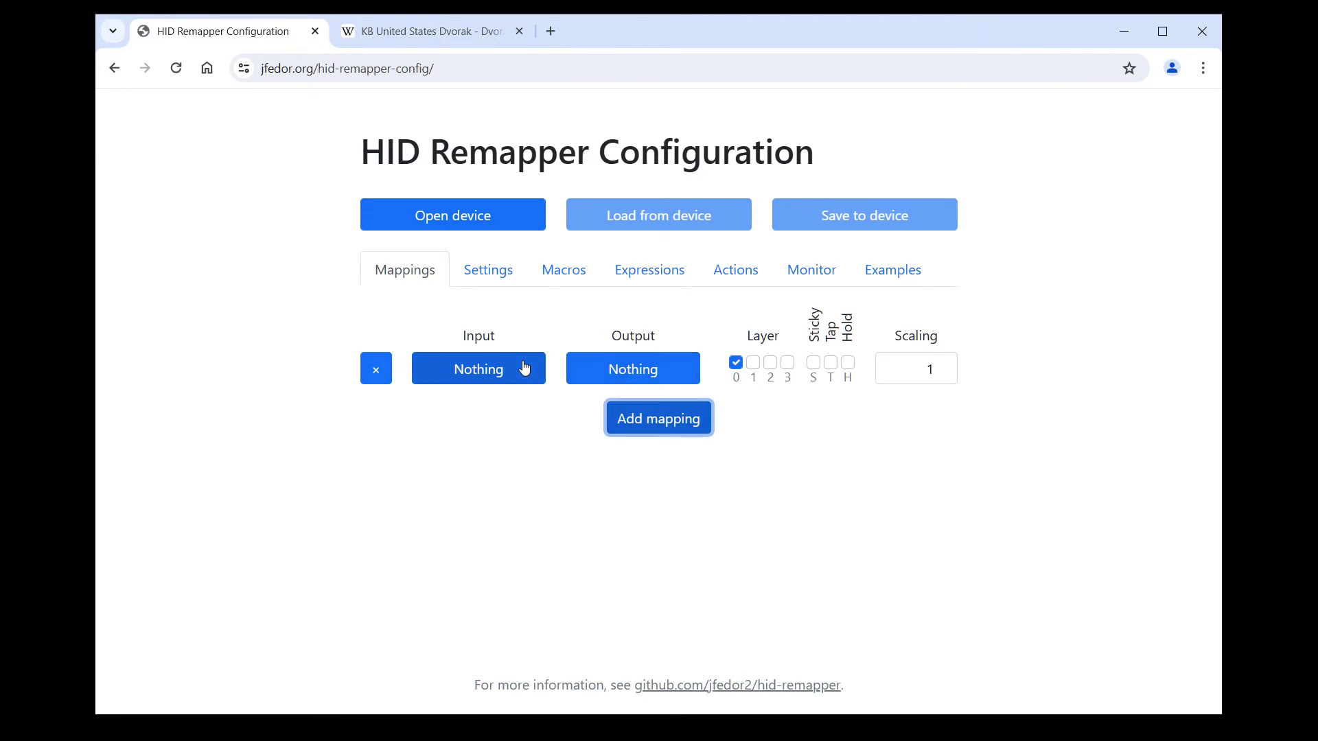
Set both the input and output of the mapping to V scroll.
left_click(478, 367)
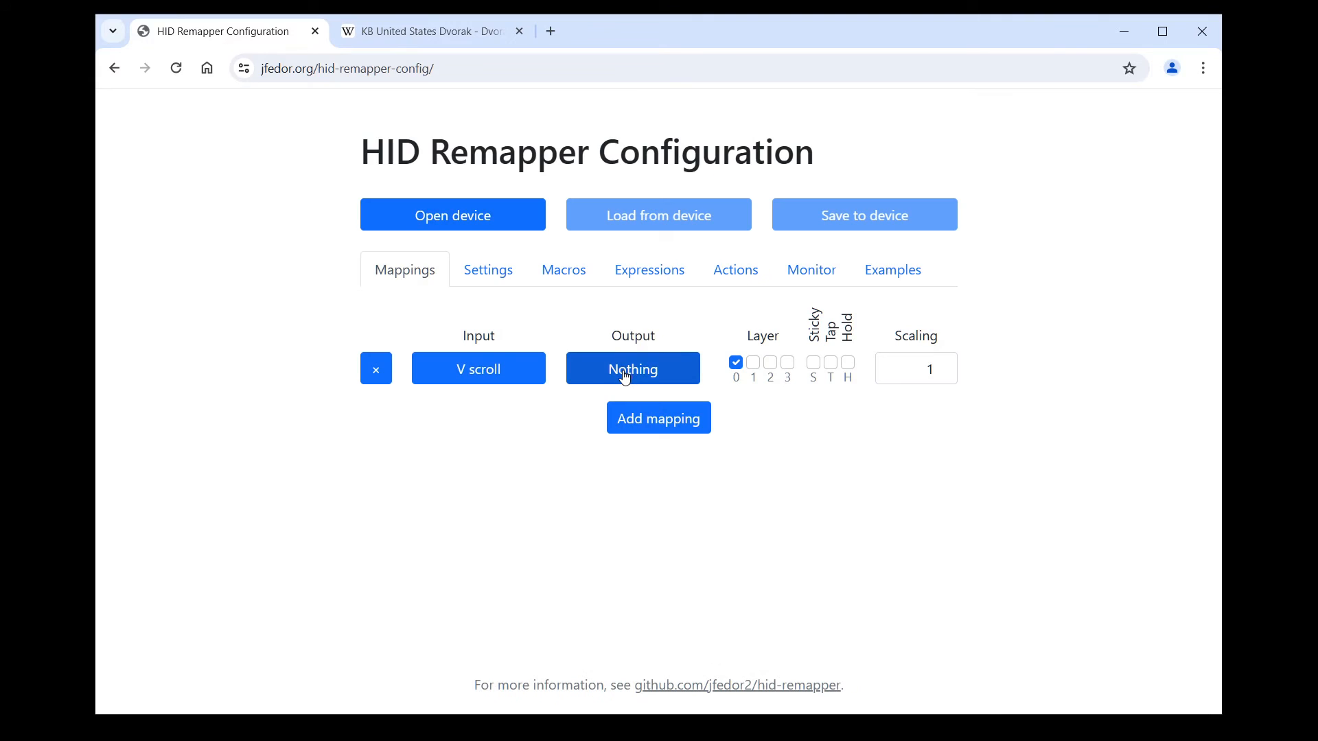
left_click(632, 367)
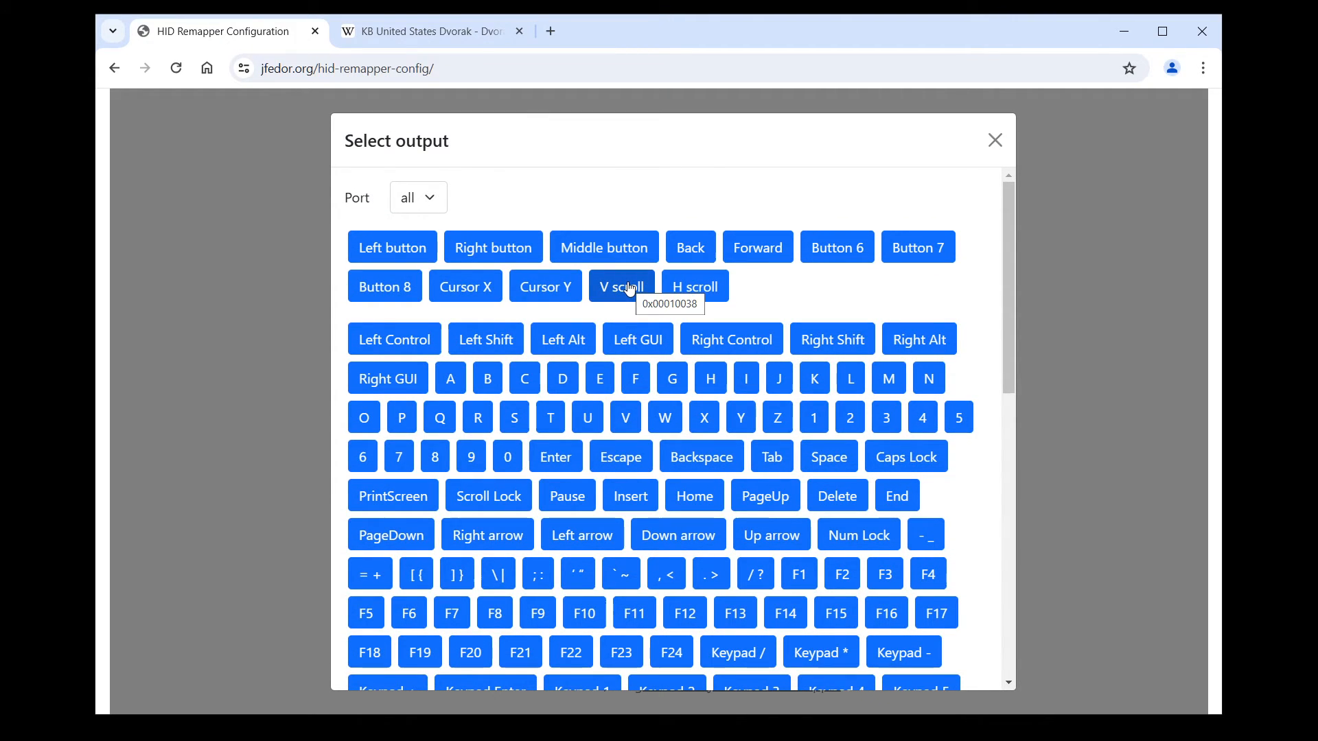
left_click(621, 287)
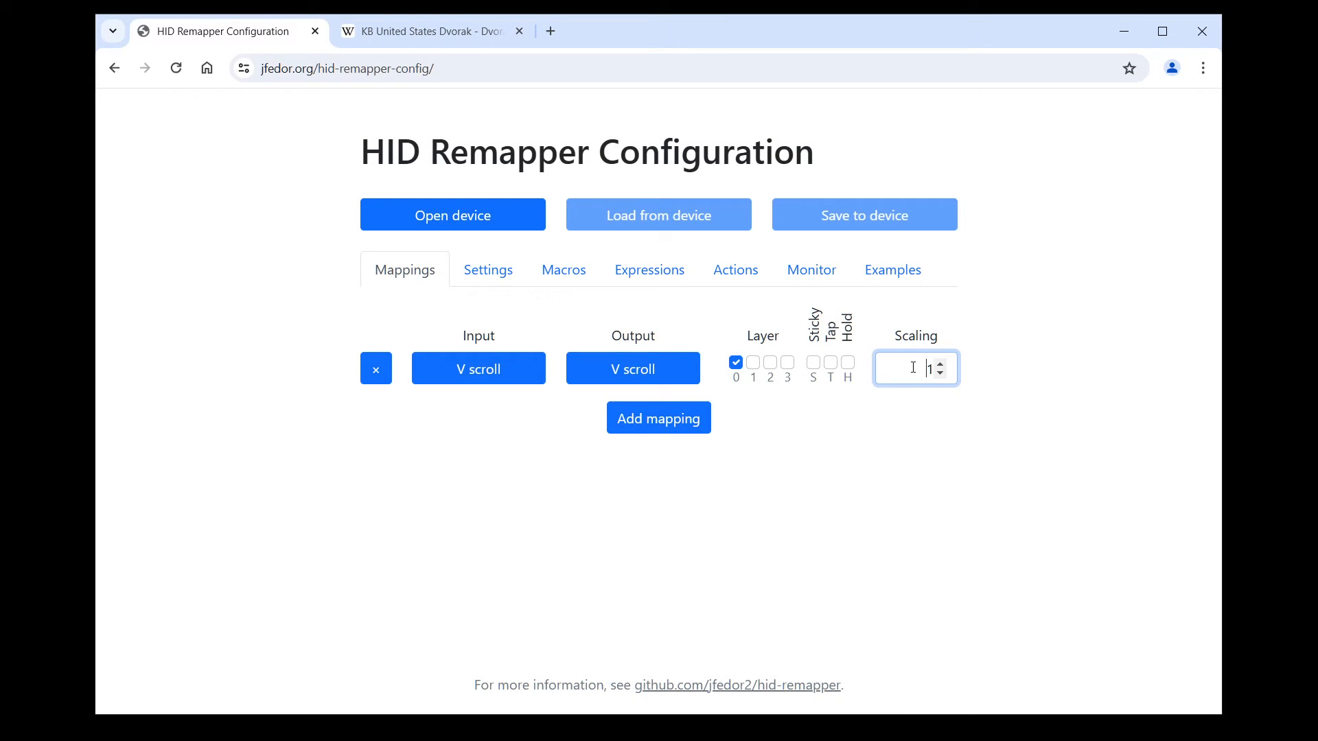
mouse_move(982, 533)
type("-1")
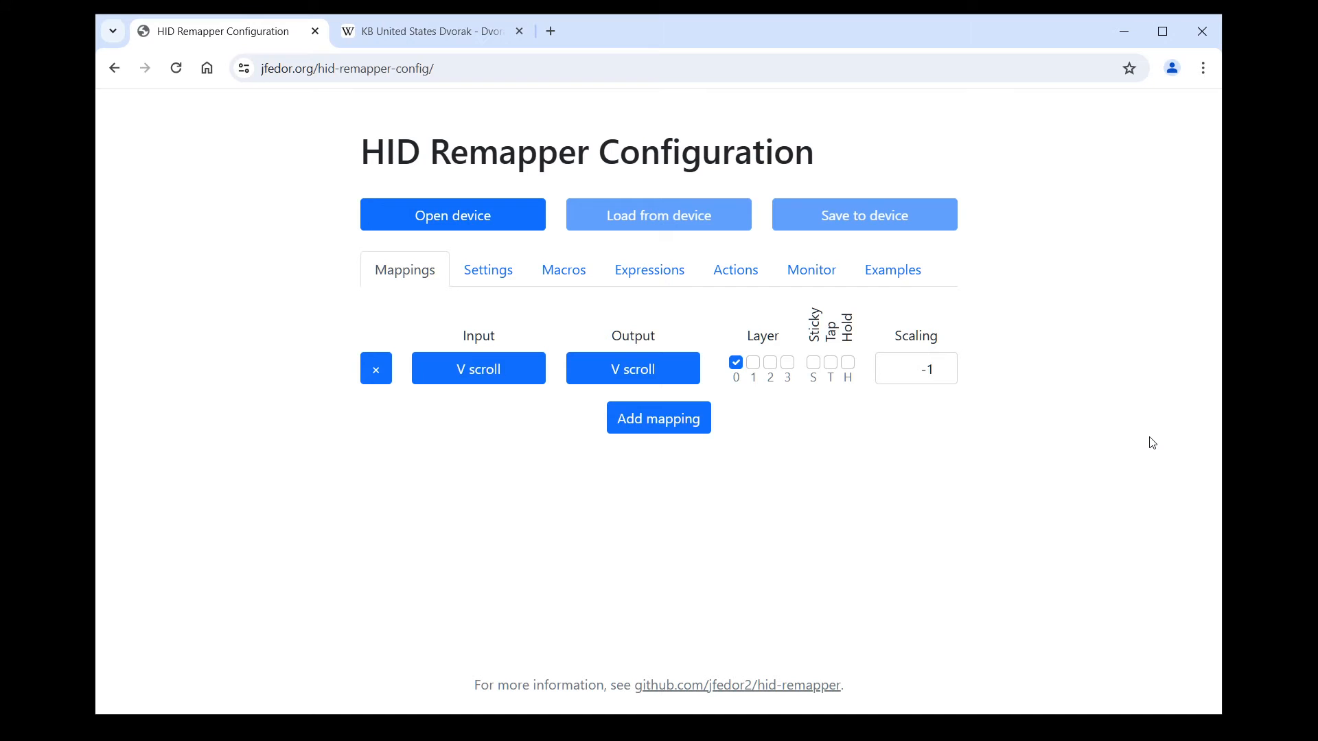
mouse_move(1100, 505)
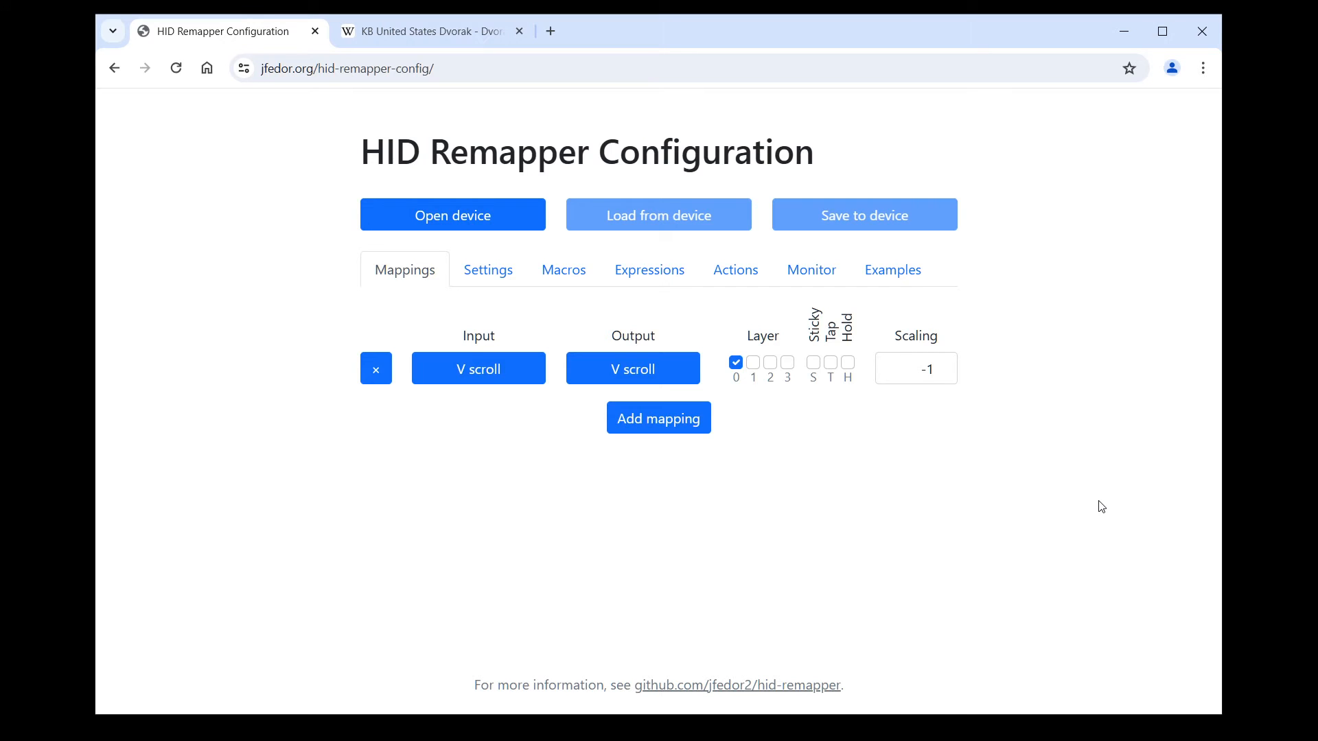
mouse_move(1067, 490)
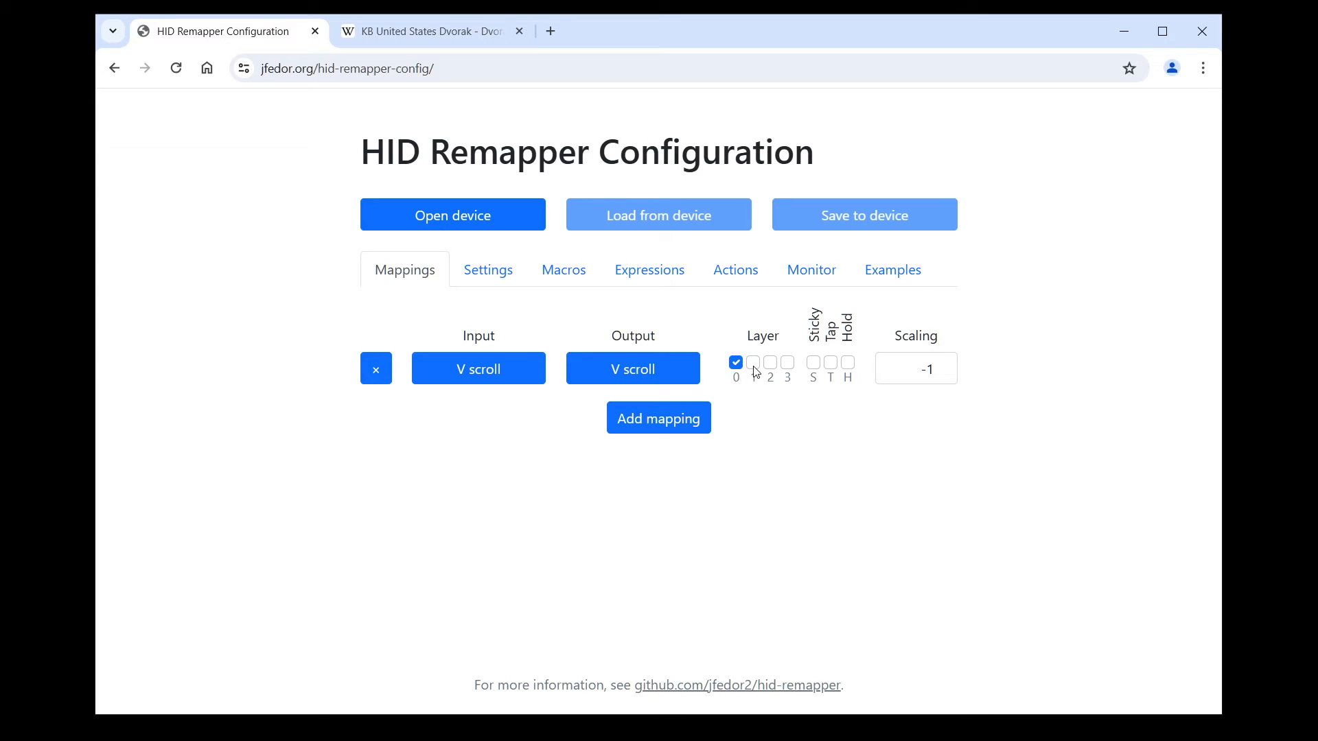
mouse_move(871, 372)
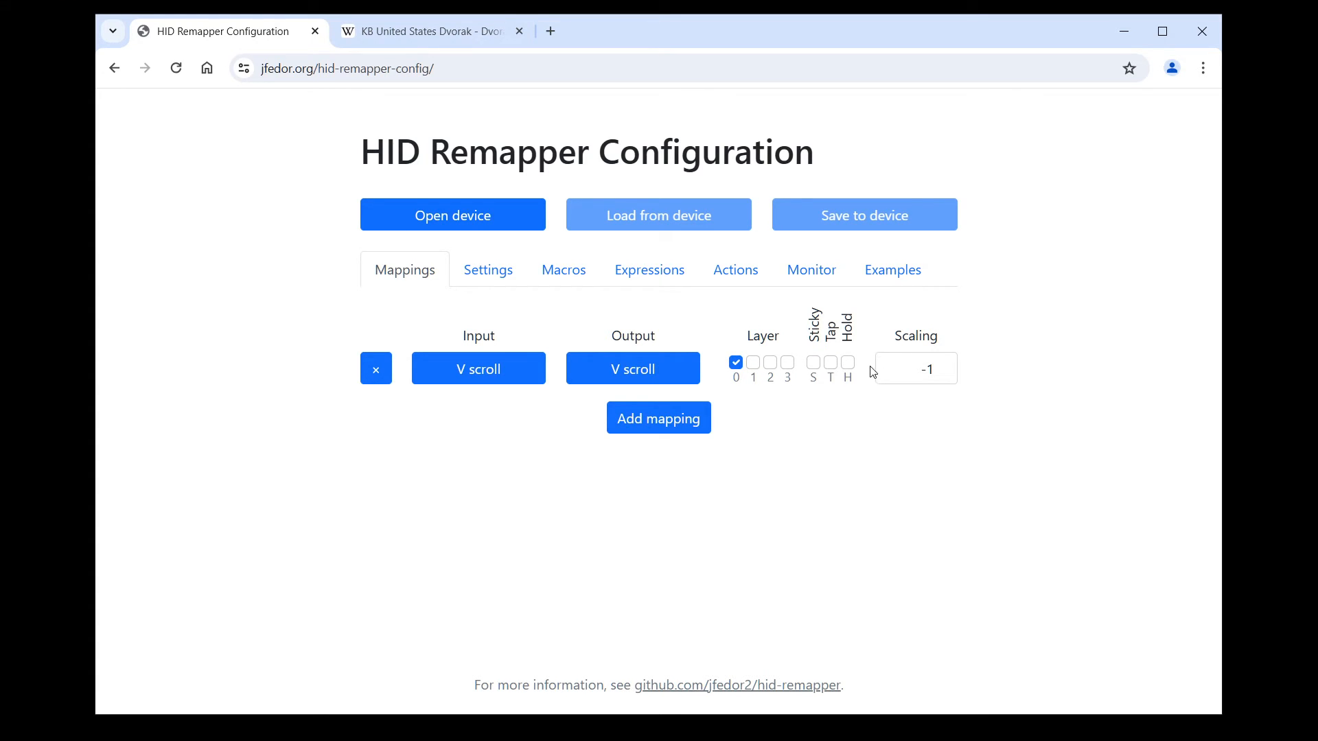
mouse_move(1022, 512)
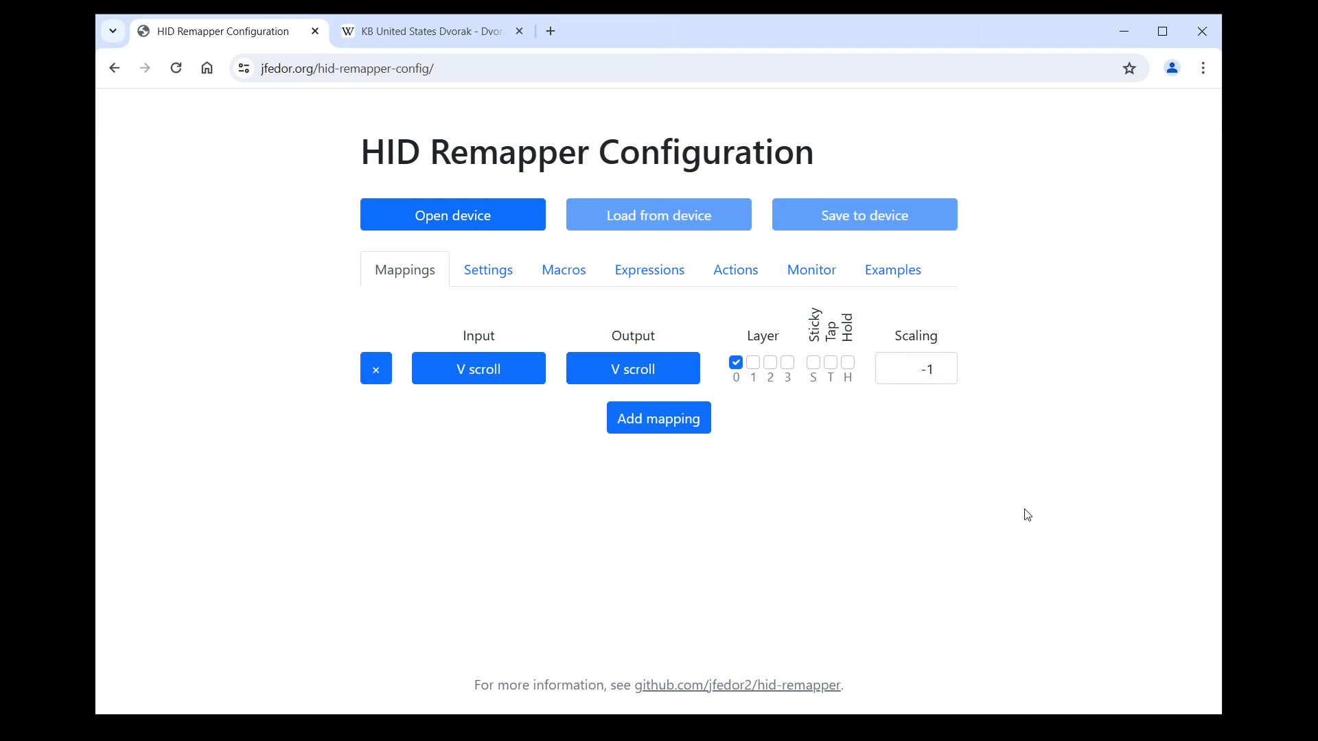
mouse_move(375, 370)
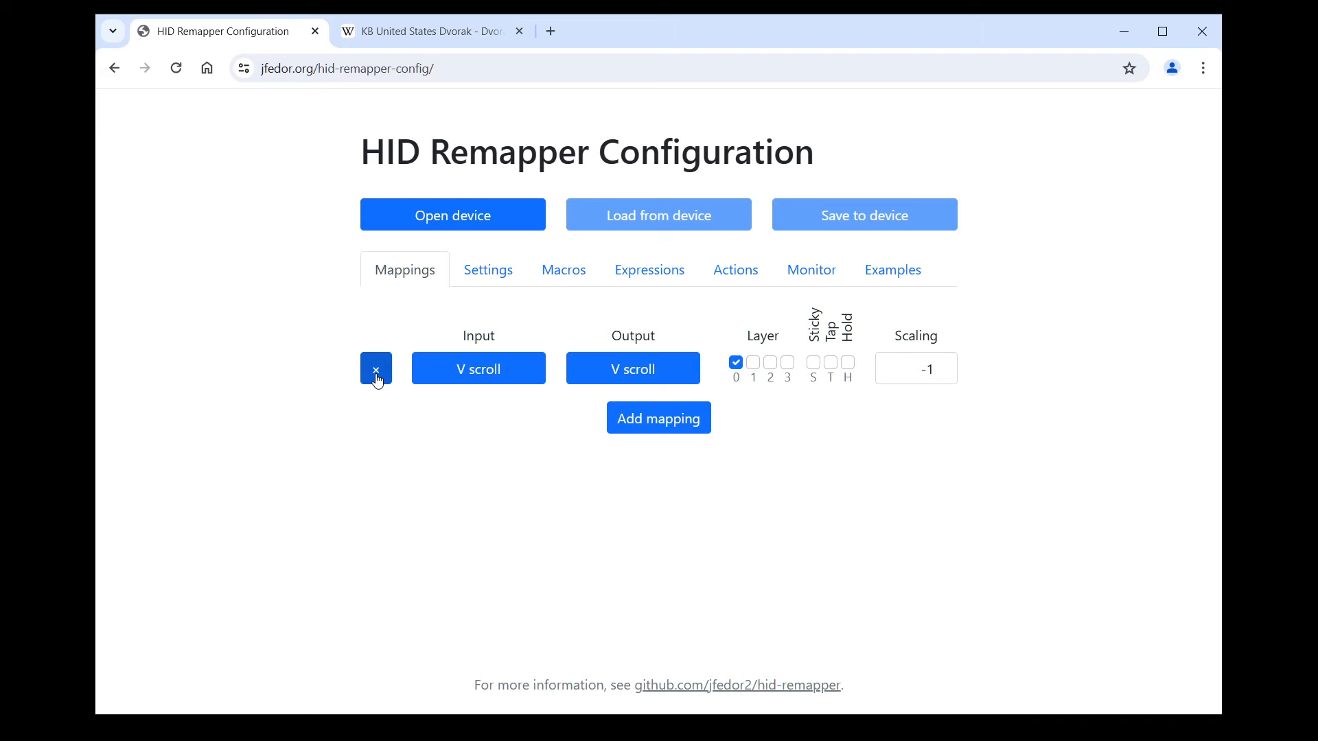
Delete the V scroll mapping and add mappings with W, A, S, D inputs.
left_click(374, 368)
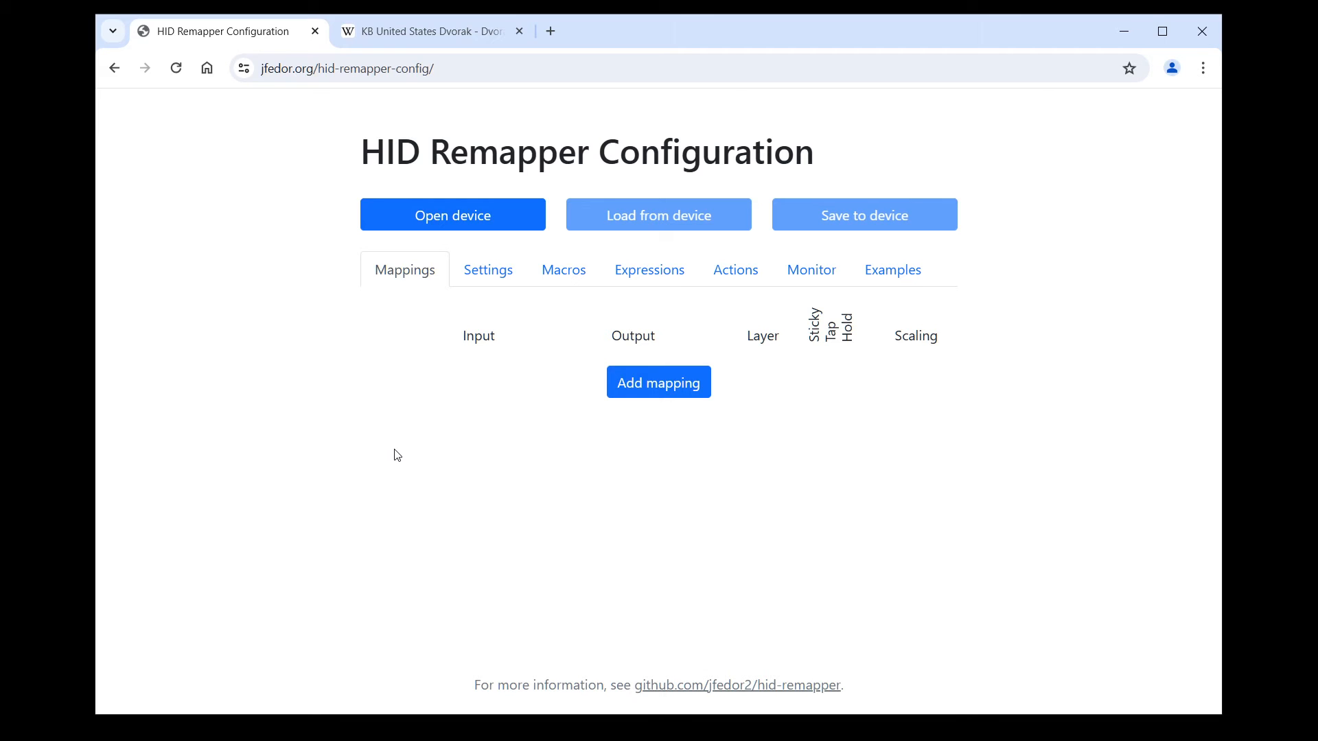
left_click(658, 382)
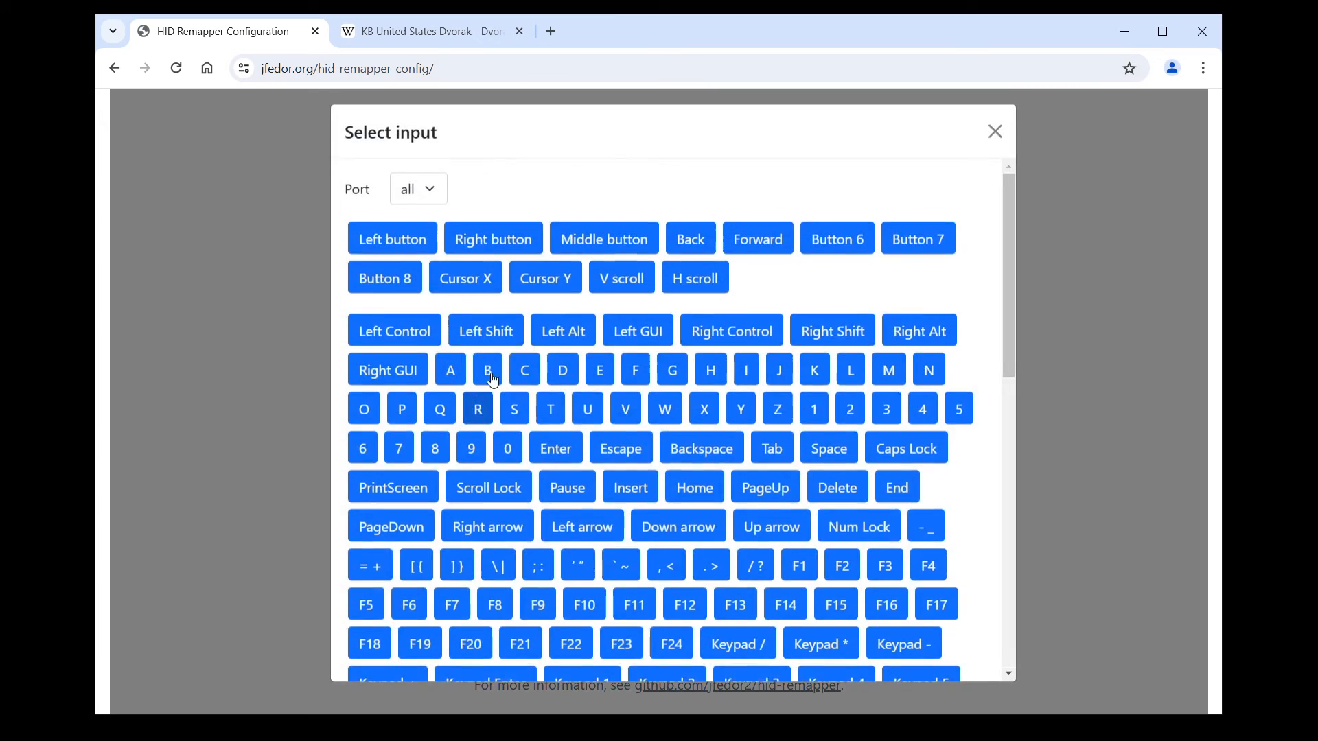
left_click(664, 409)
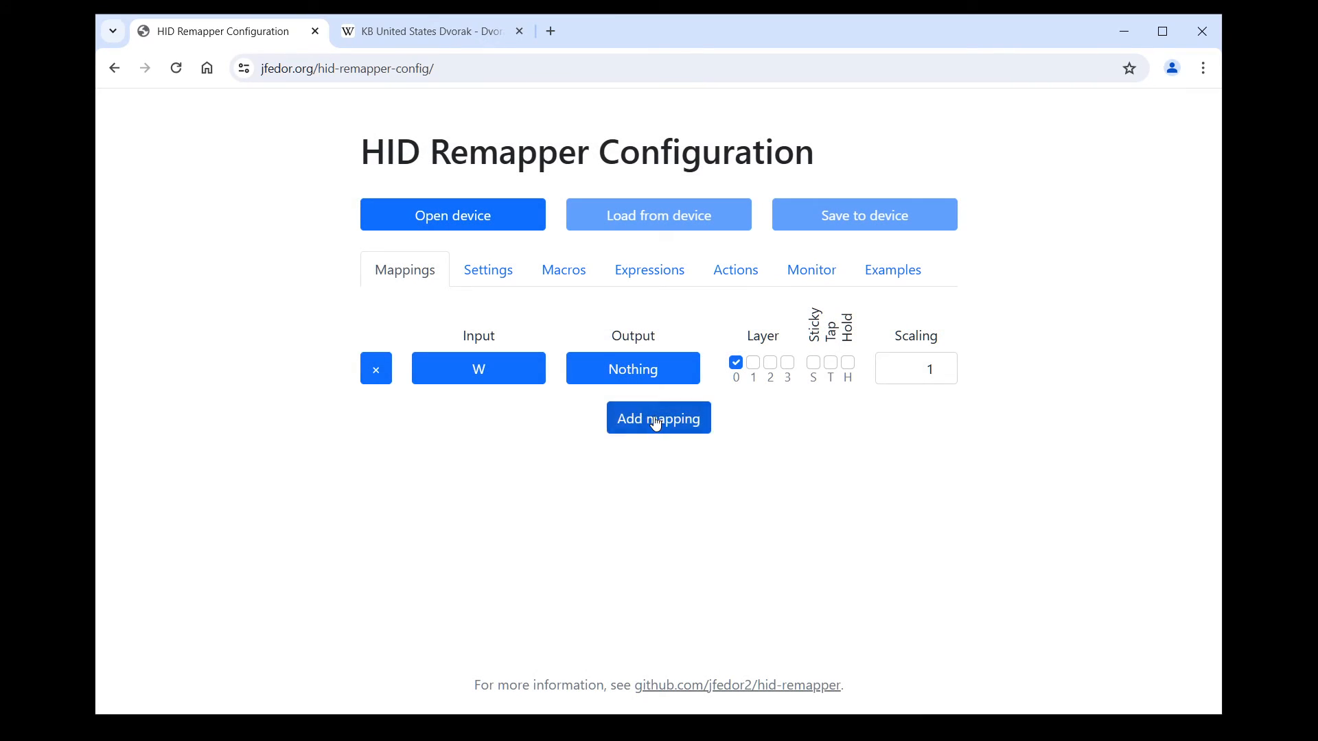
left_click(658, 418)
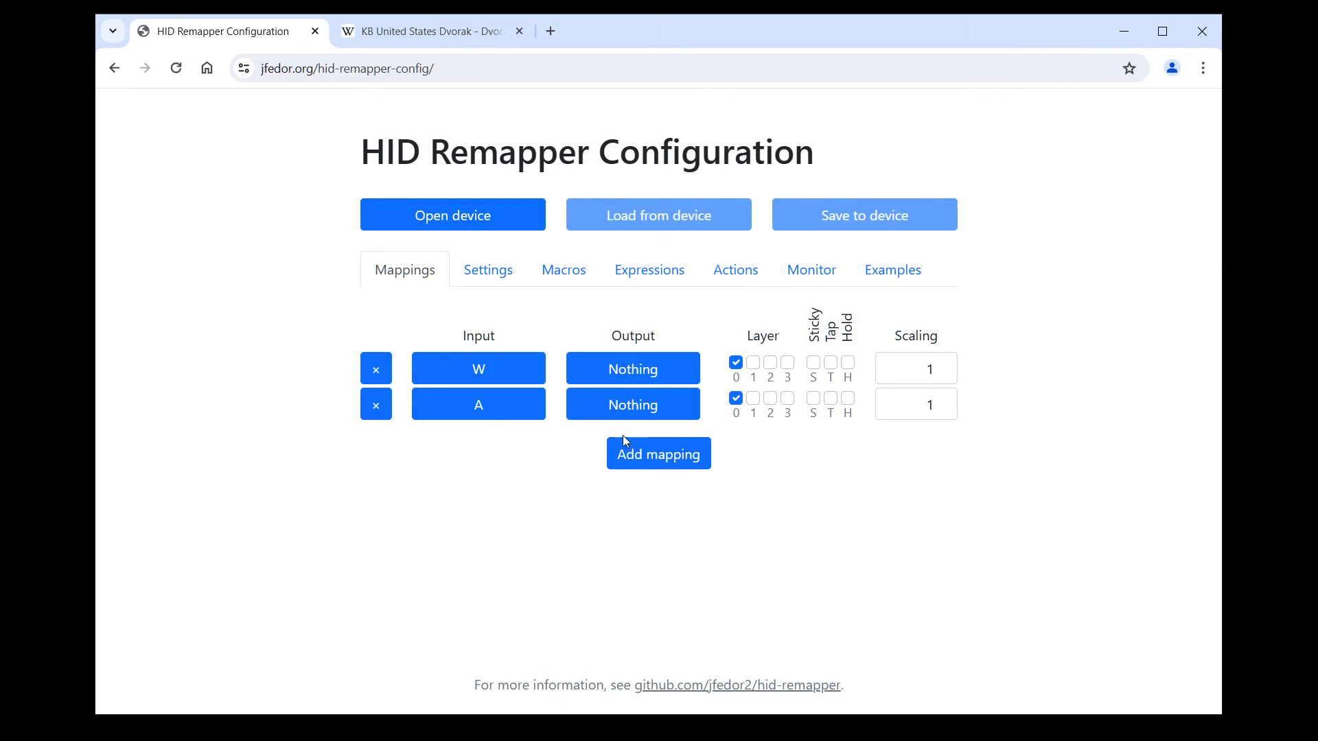
left_click(478, 405)
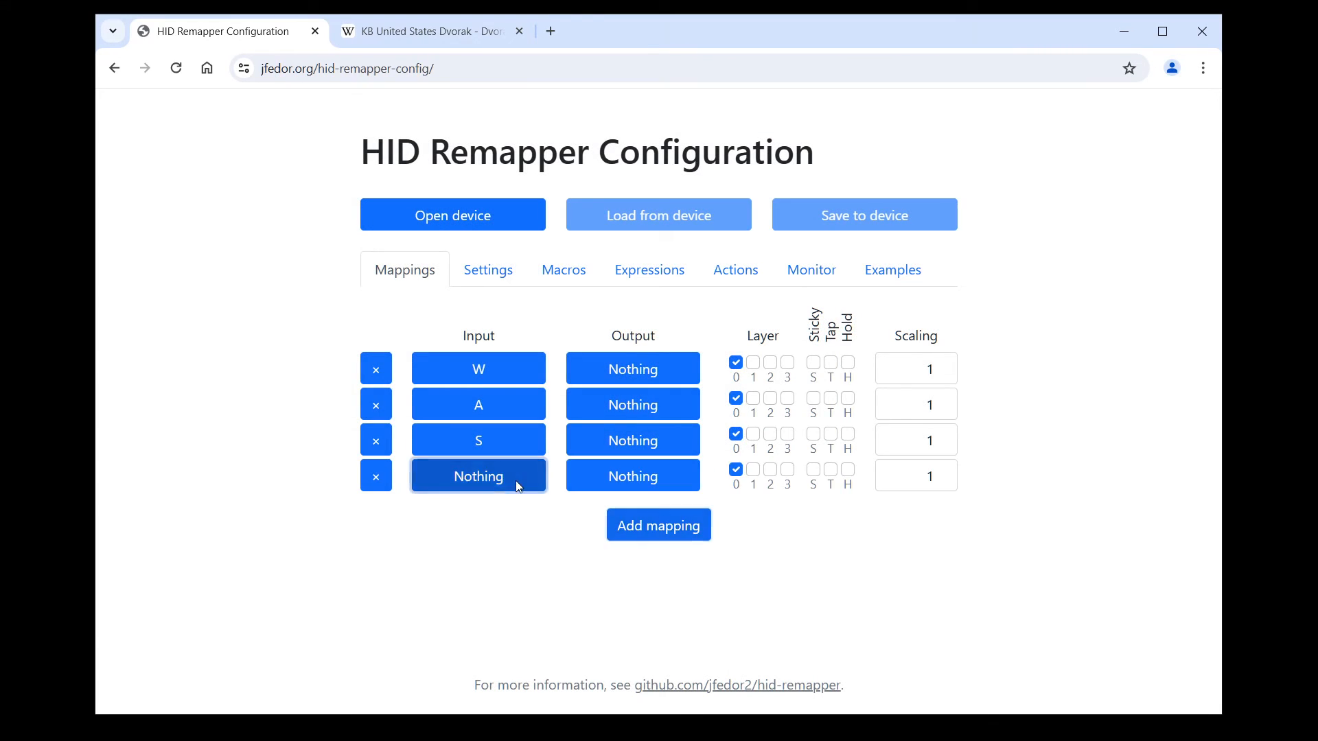
left_click(478, 476)
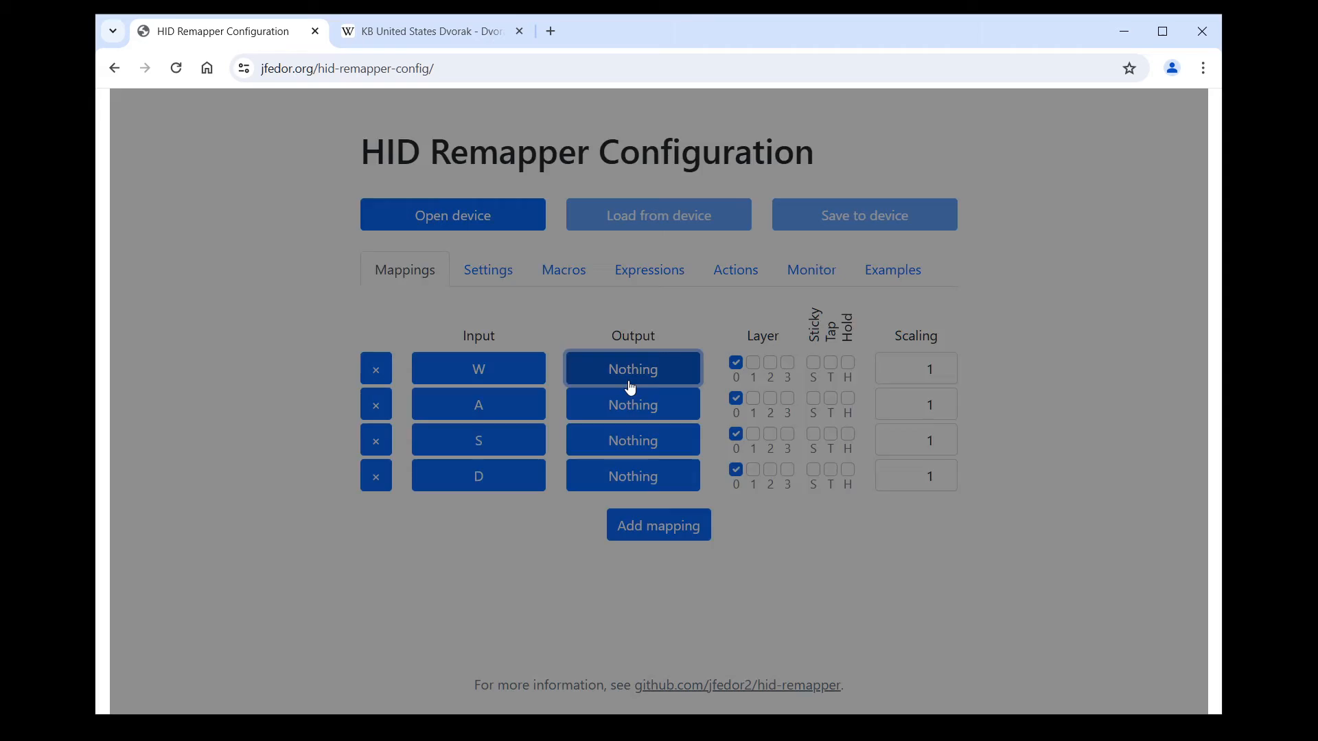
left_click(632, 368)
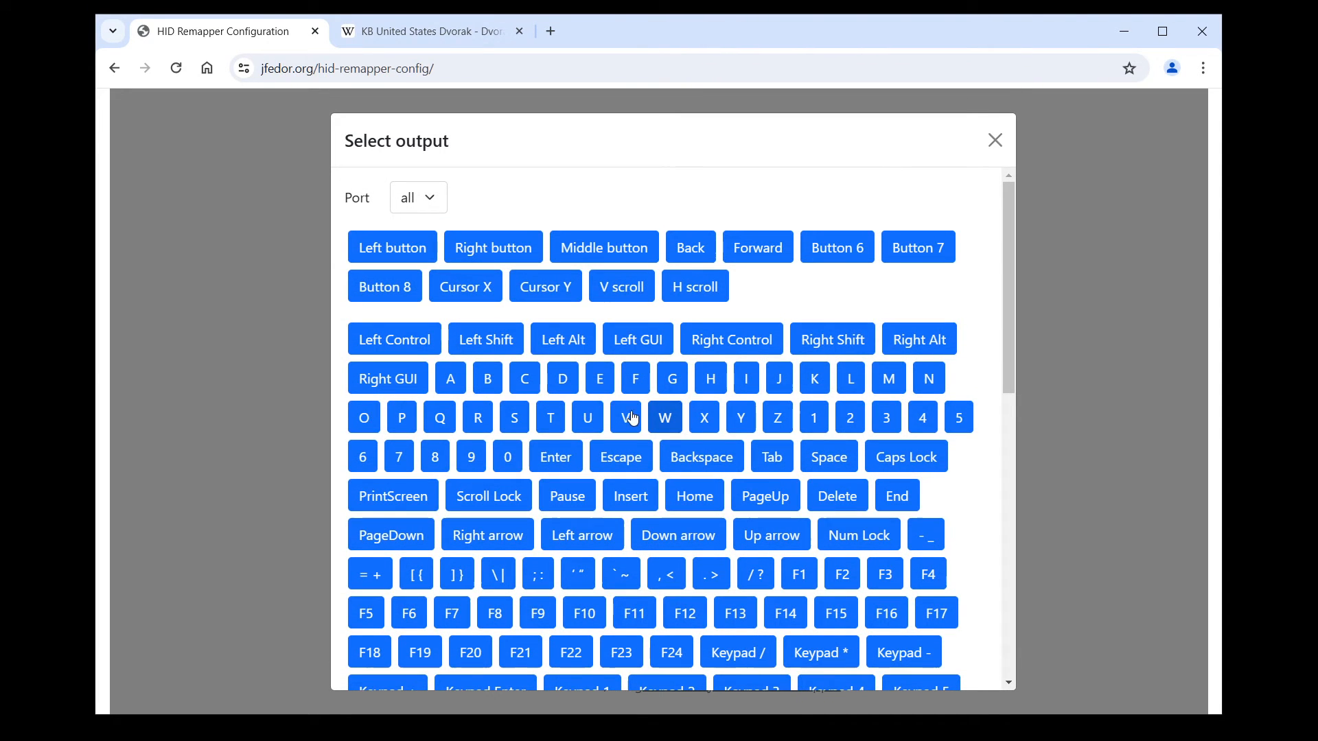
mouse_move(582, 535)
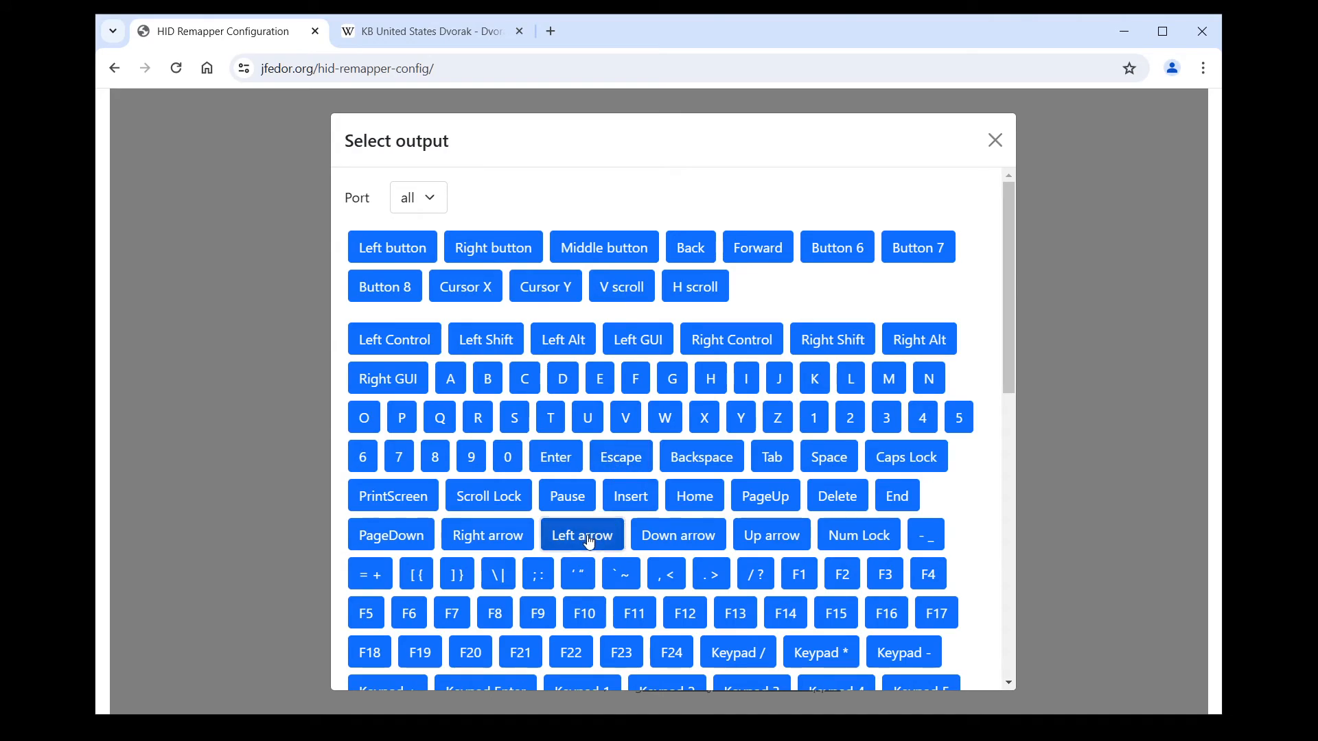
mouse_move(664, 500)
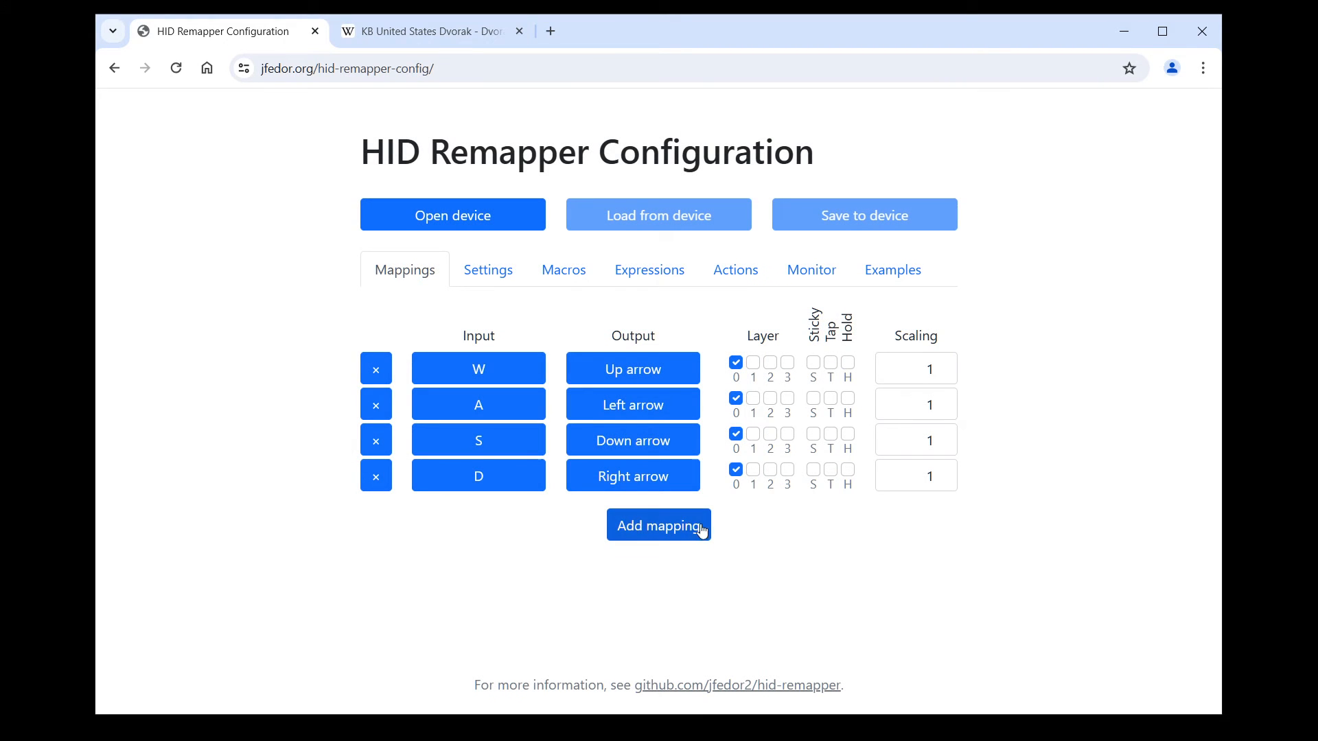
mouse_move(725, 510)
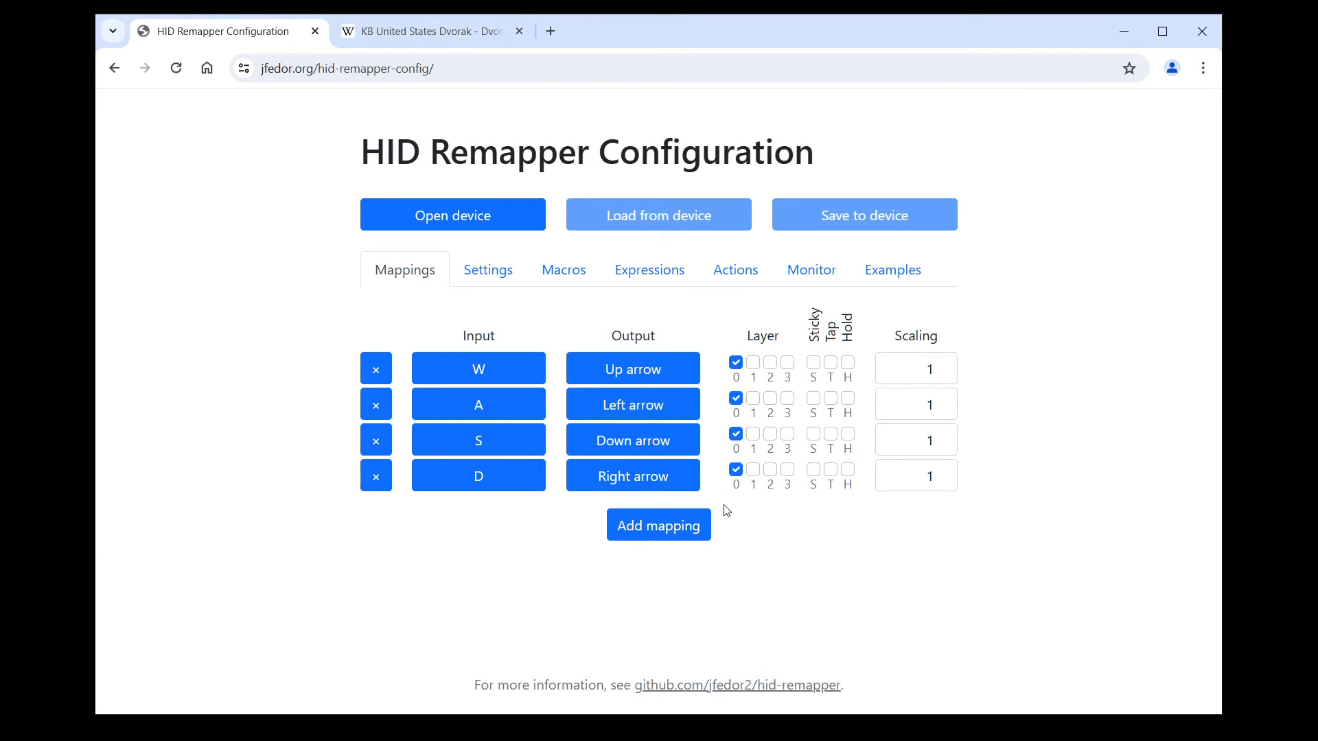
mouse_move(741, 498)
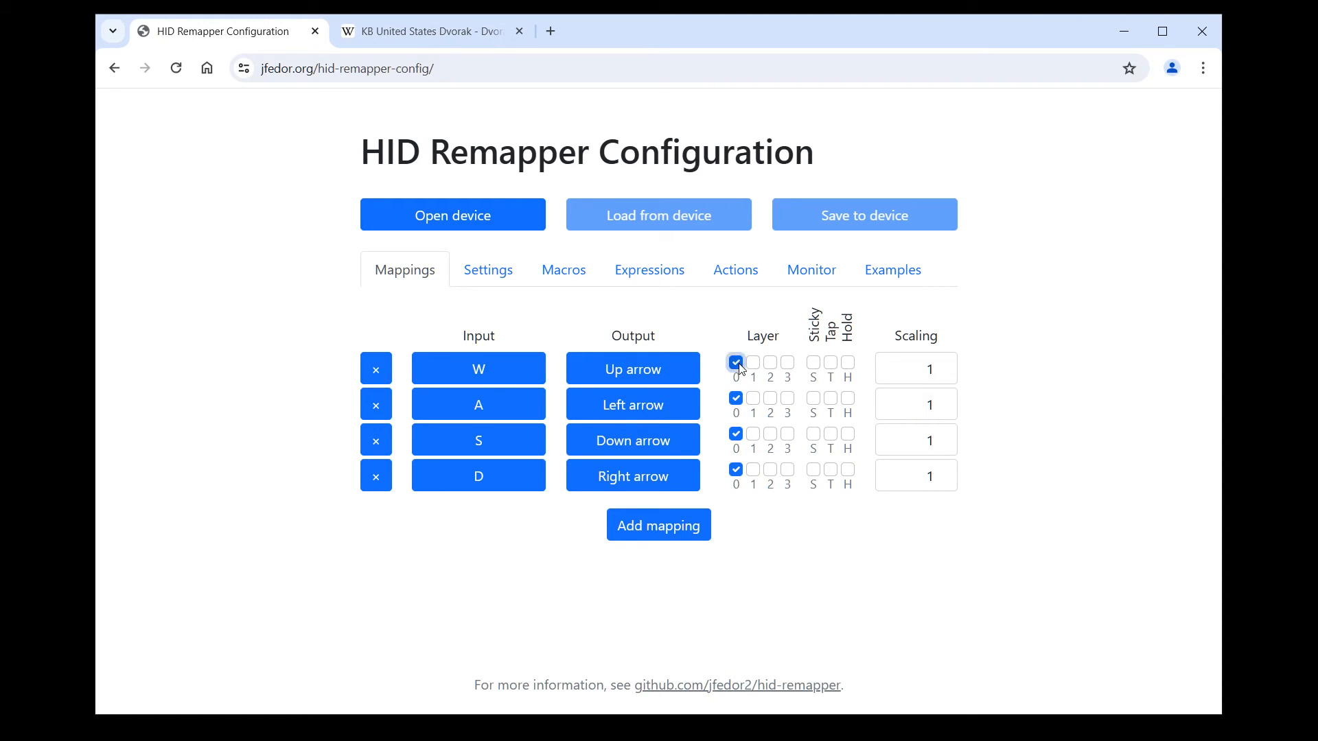
Uncheck Layer 0 on the W mapping.
left_click(753, 362)
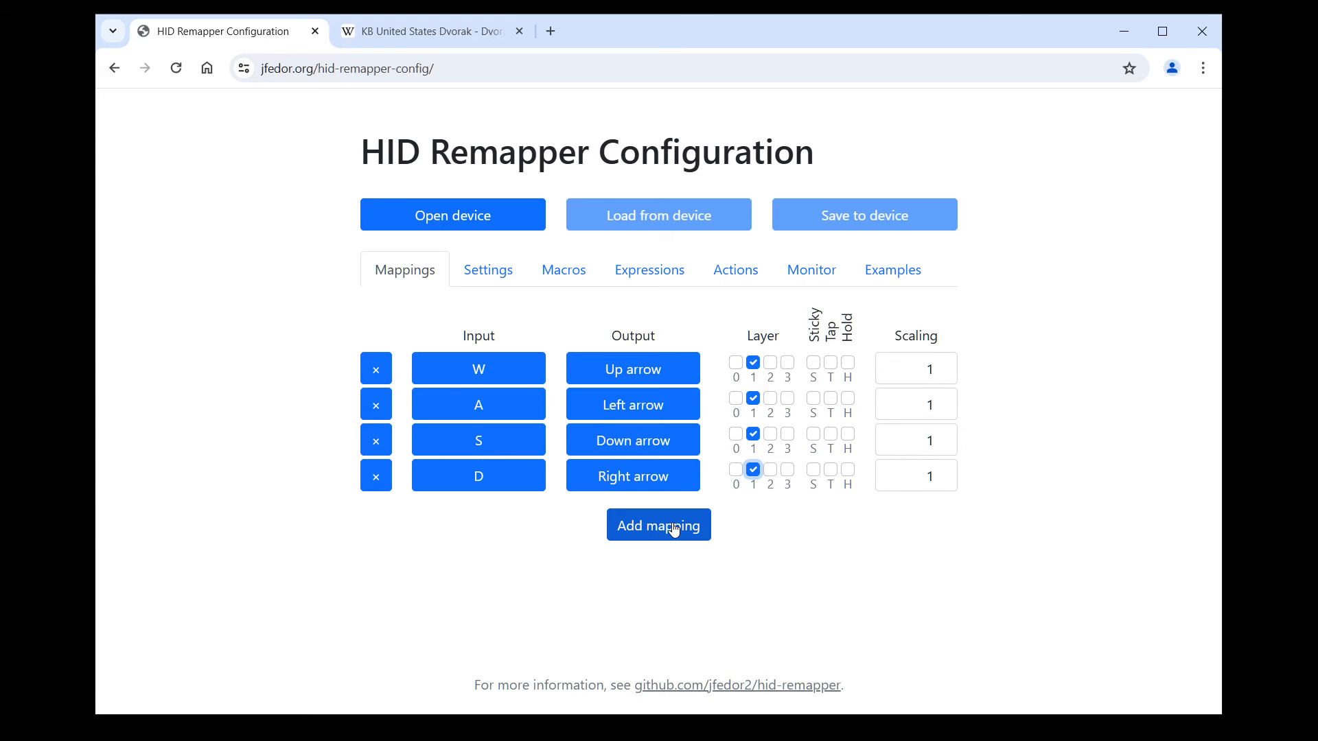
Add a Caps Lock to Layer 1 mapping, then delete an old arrow mapping.
left_click(658, 525)
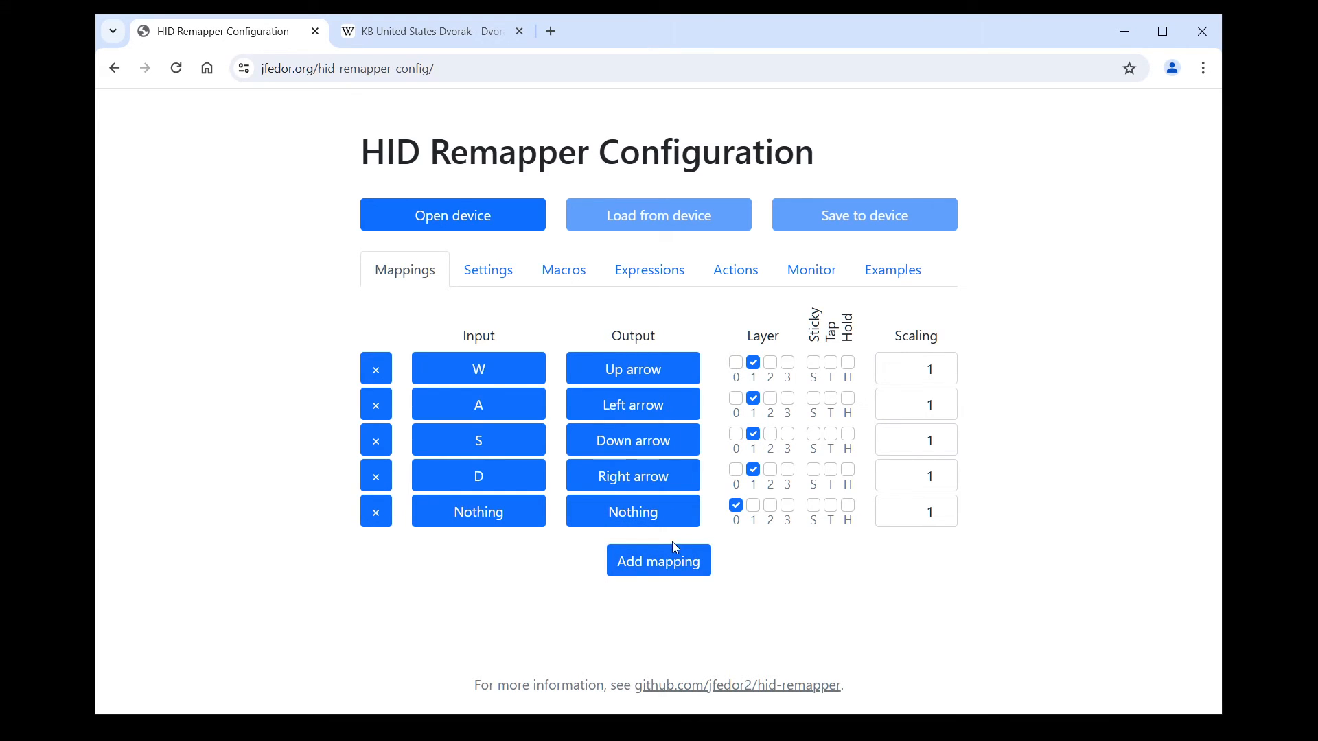
mouse_move(520, 551)
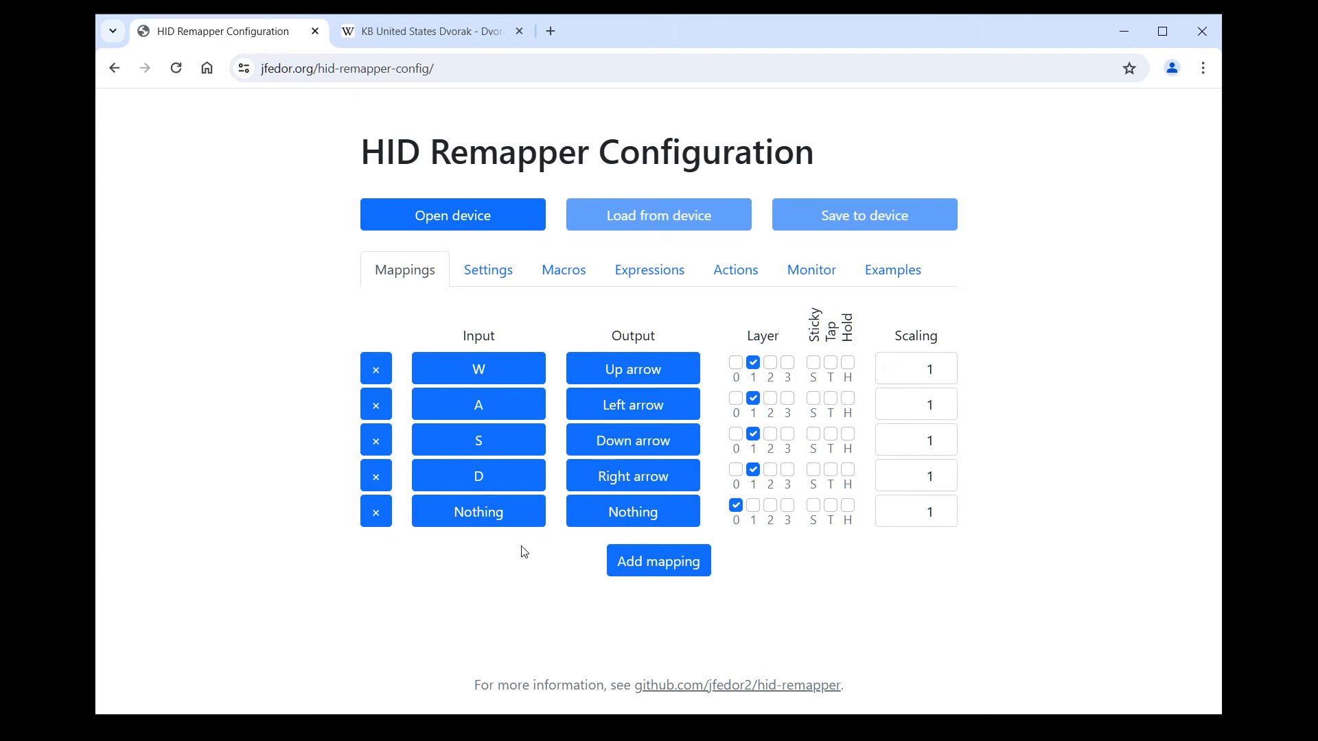
left_click(479, 511)
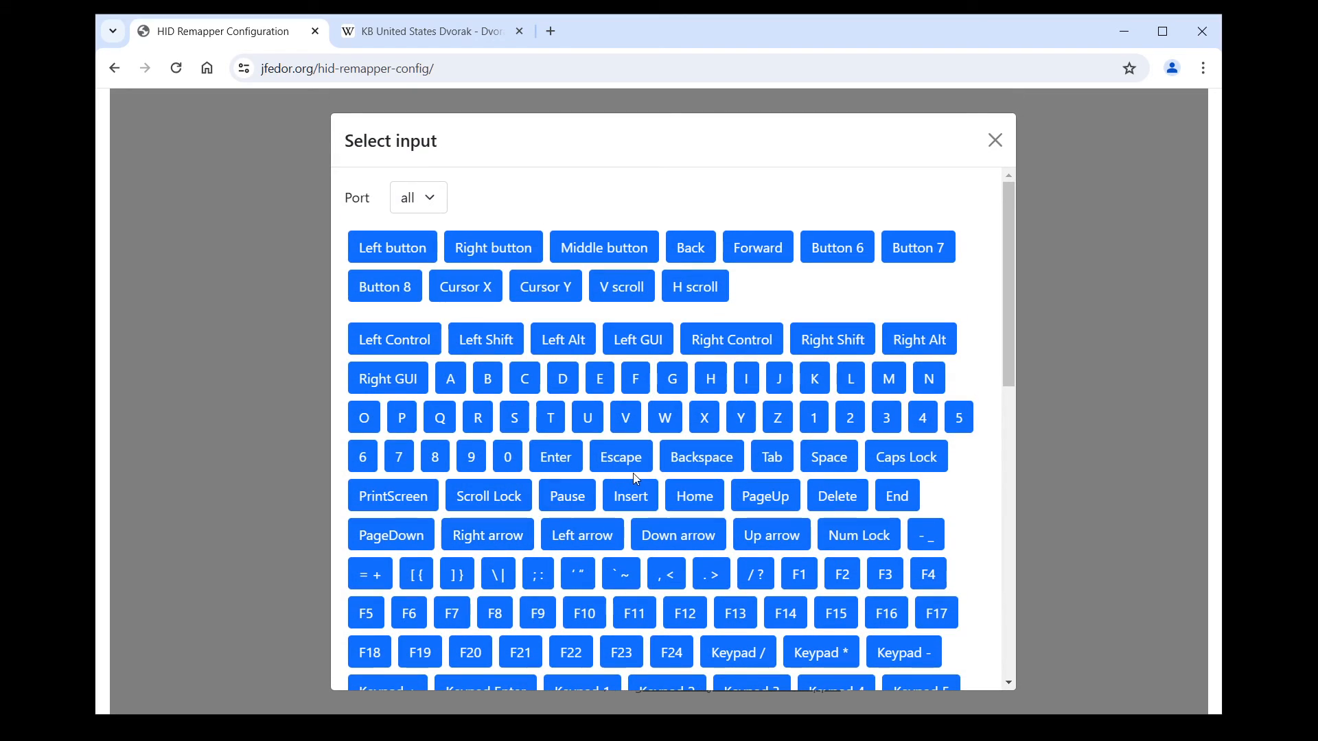
left_click(995, 140)
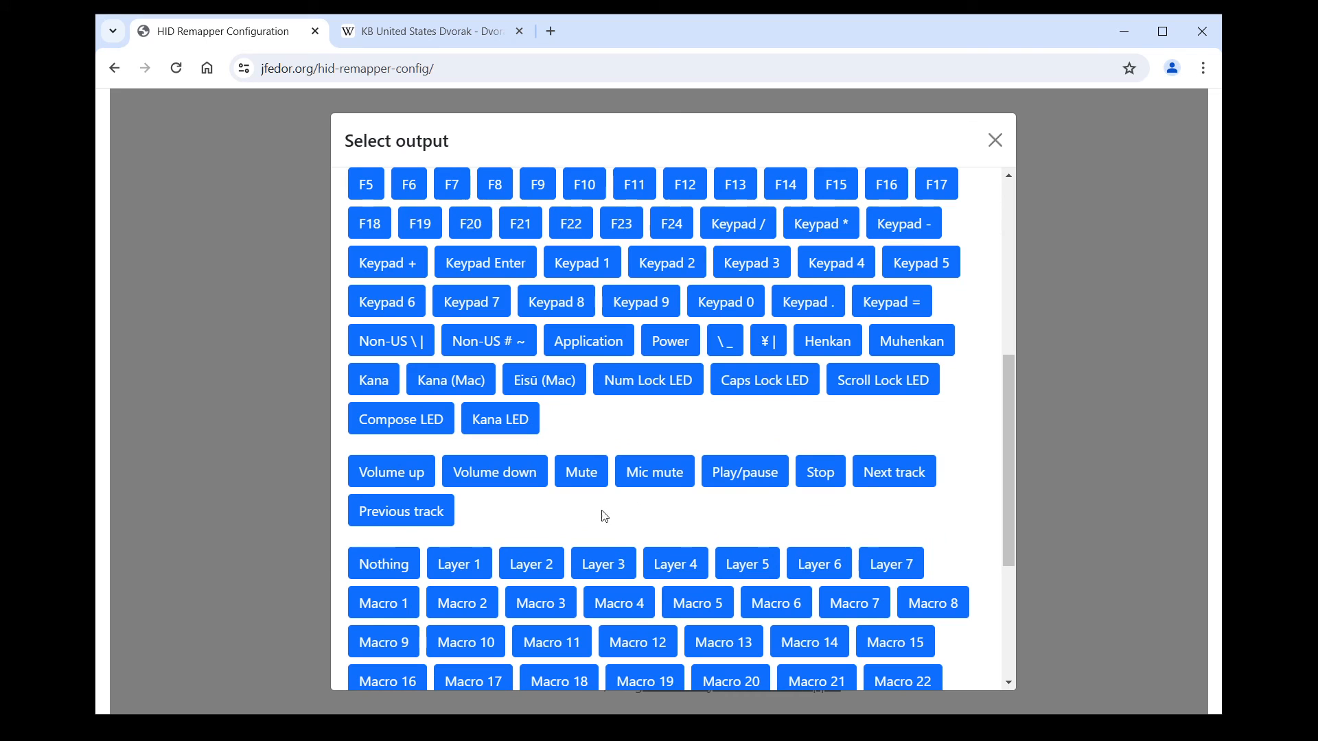
left_click(994, 139)
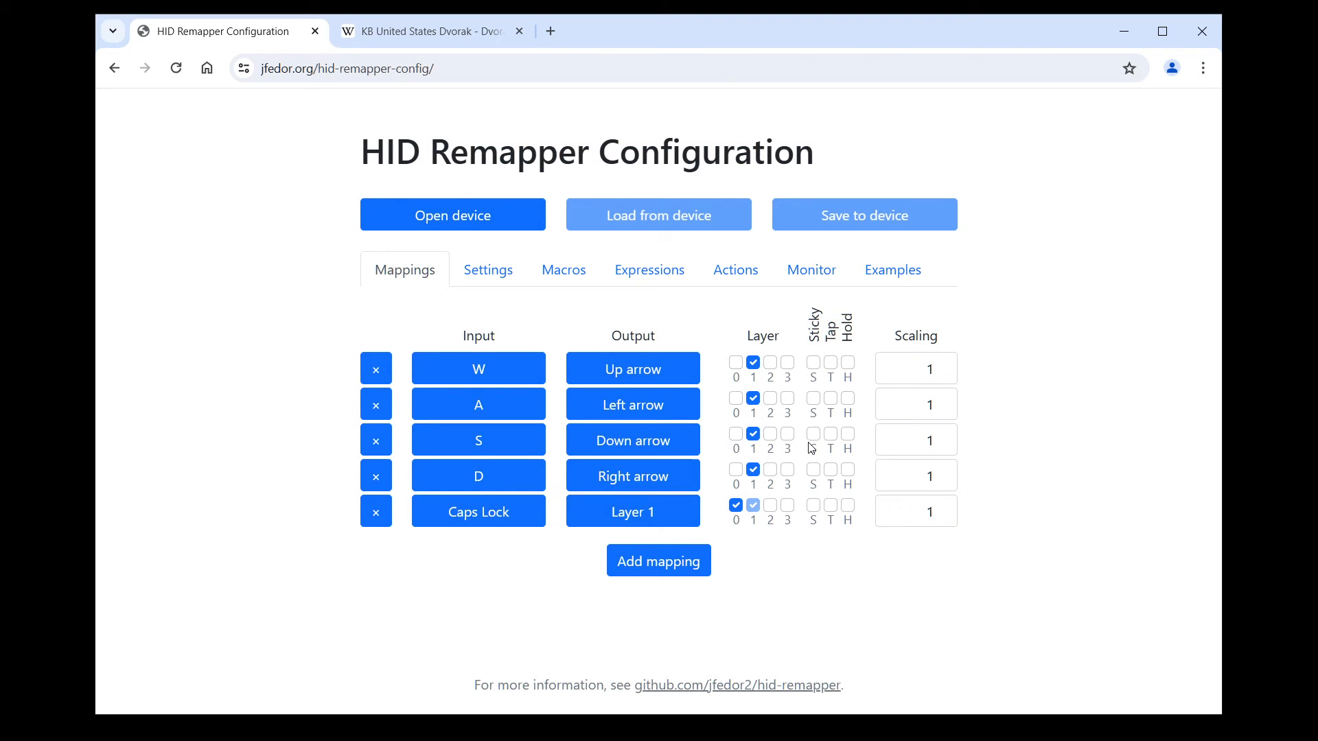
mouse_move(981, 381)
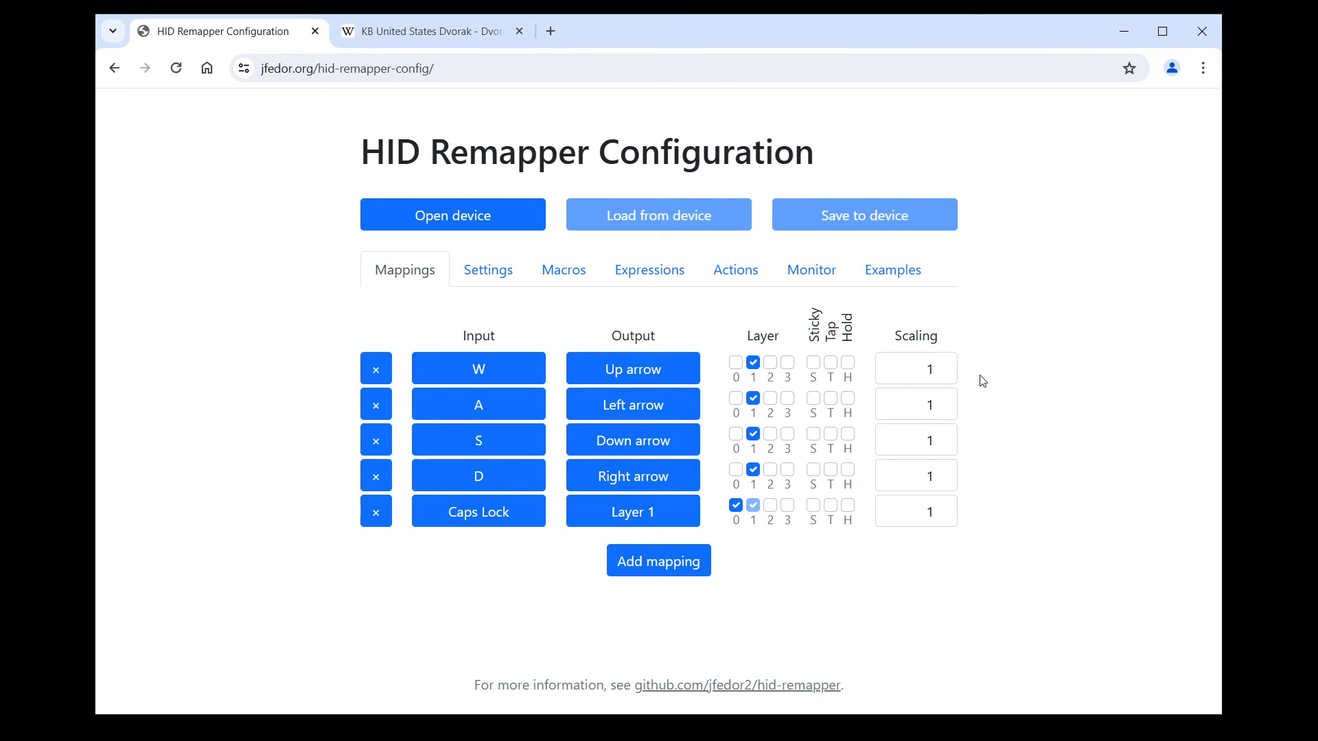
mouse_move(975, 423)
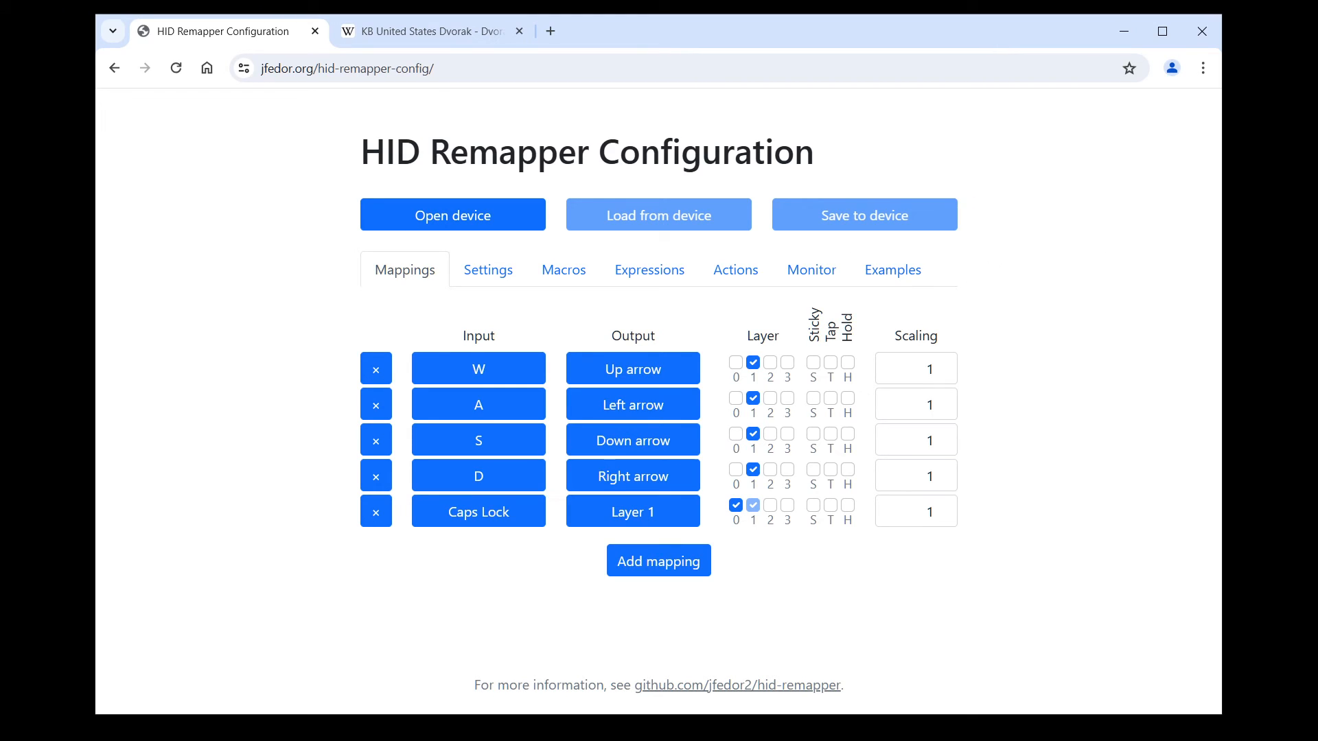
mouse_move(1021, 418)
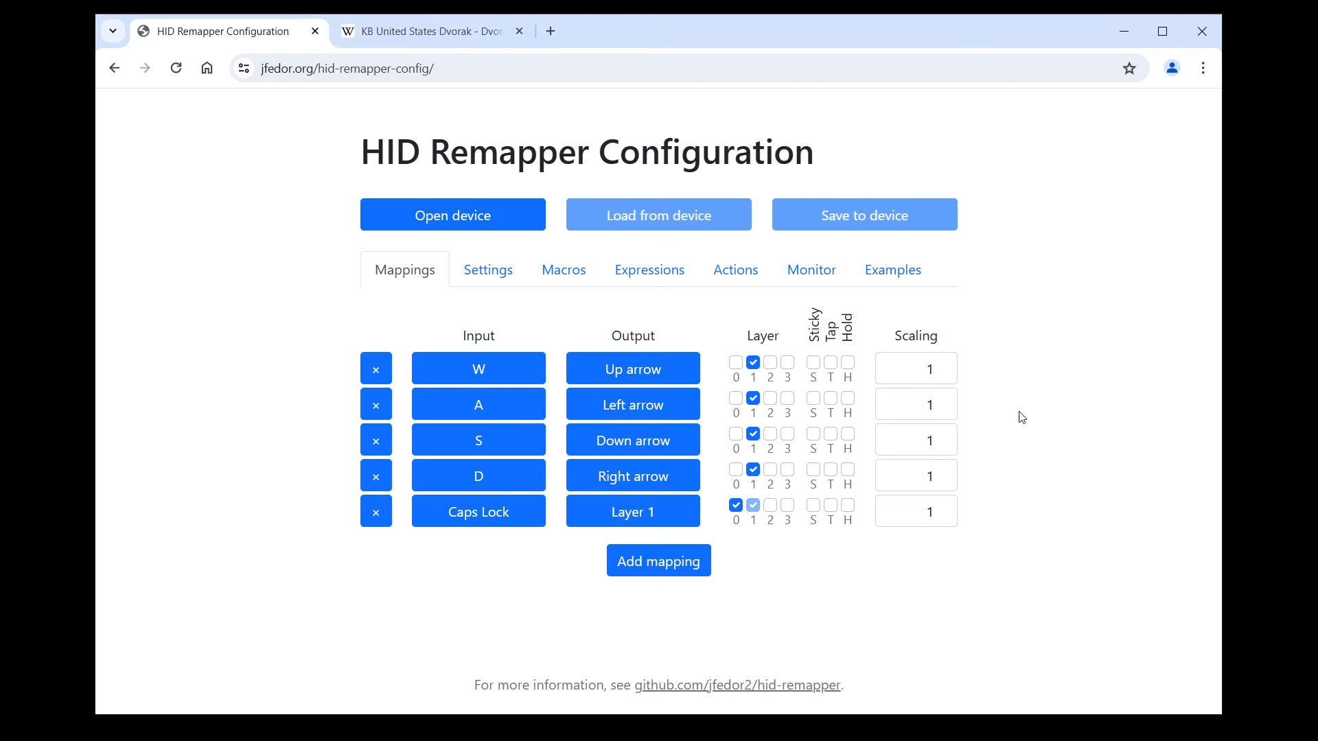
left_click(375, 476)
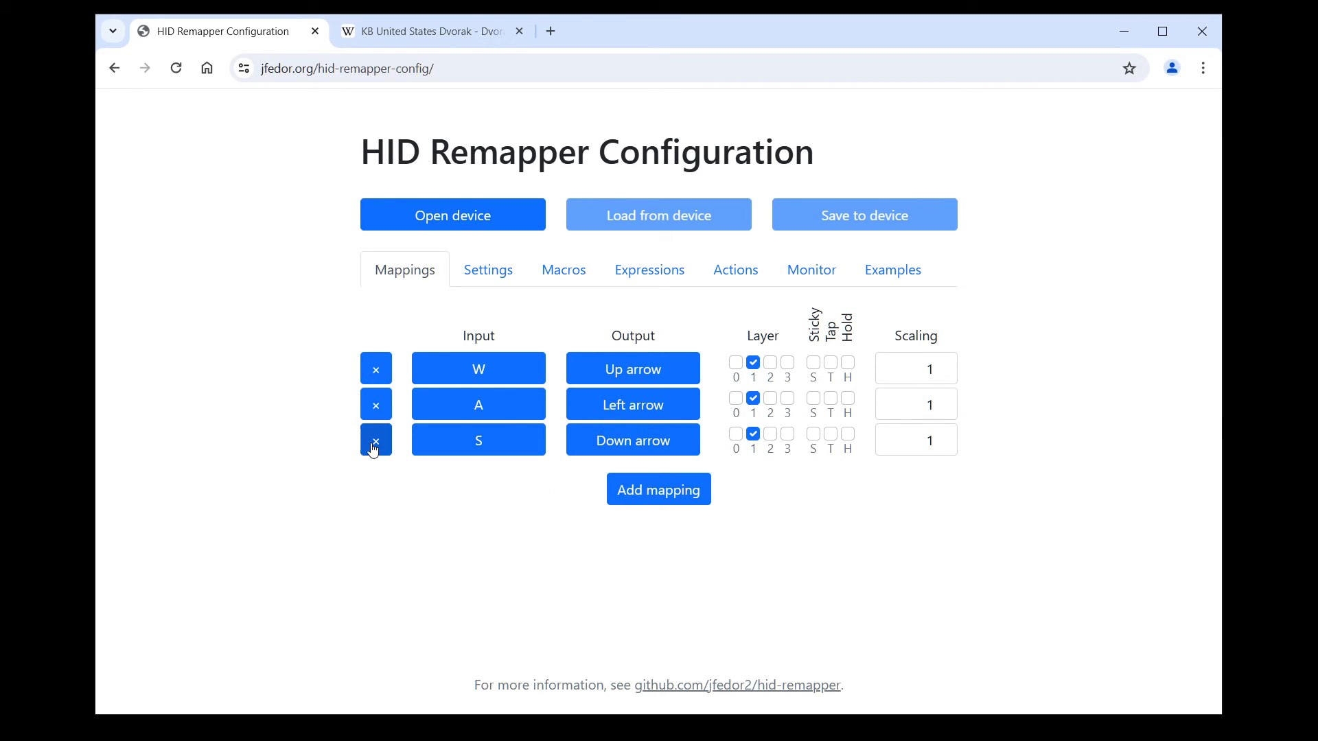
Add a sticky mapping turning Right button into Left button.
left_click(375, 440)
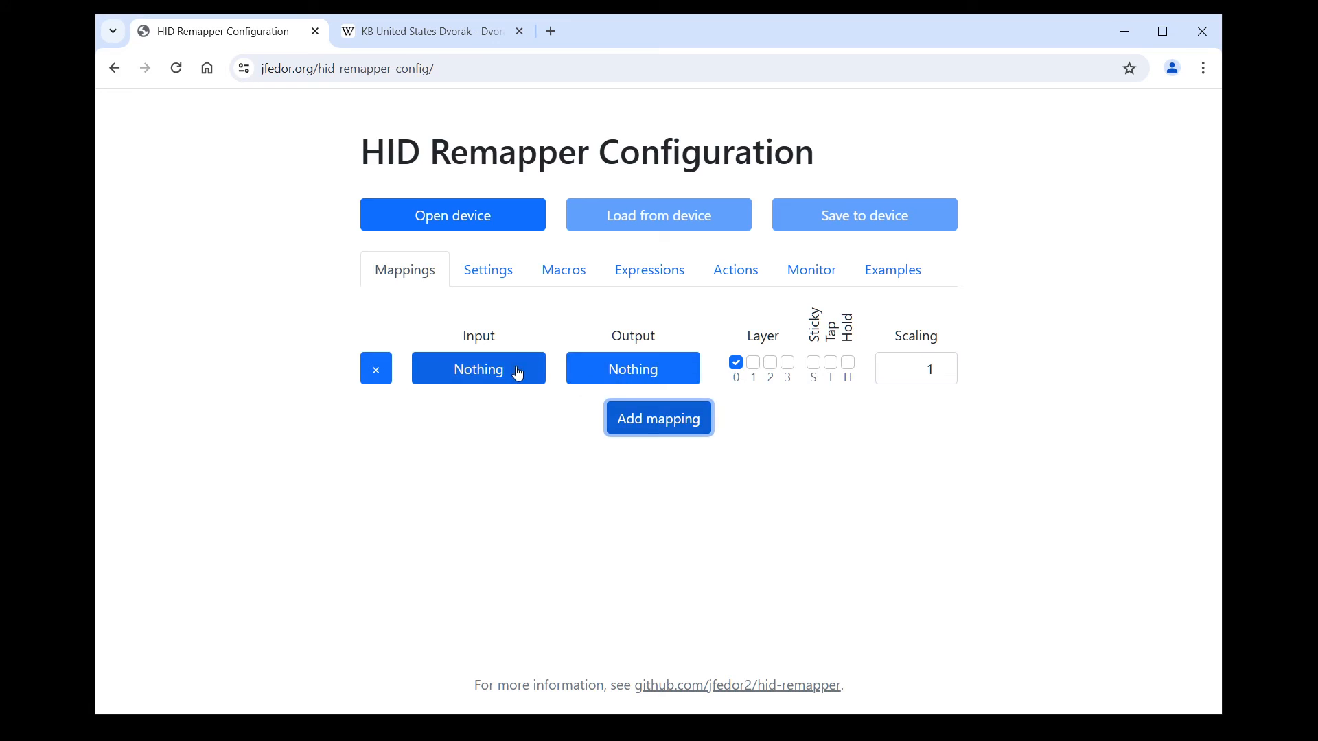
left_click(478, 368)
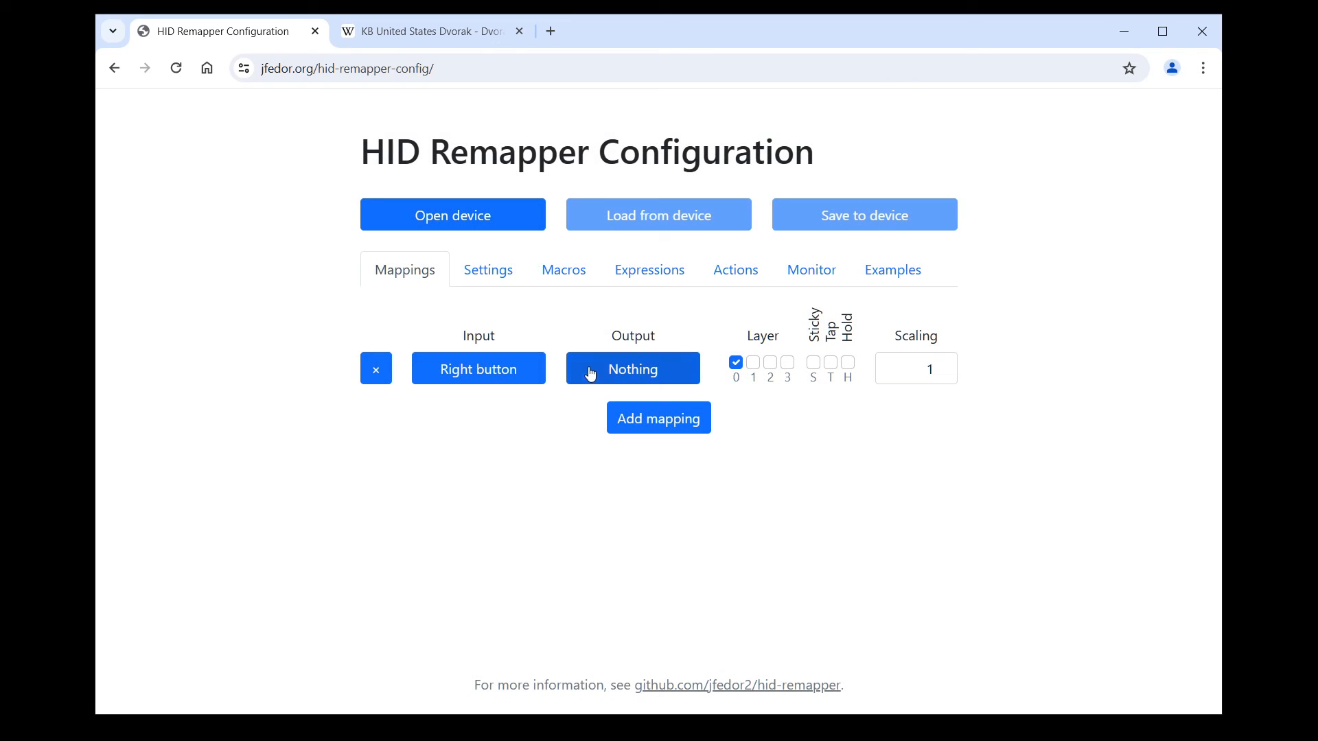
left_click(632, 368)
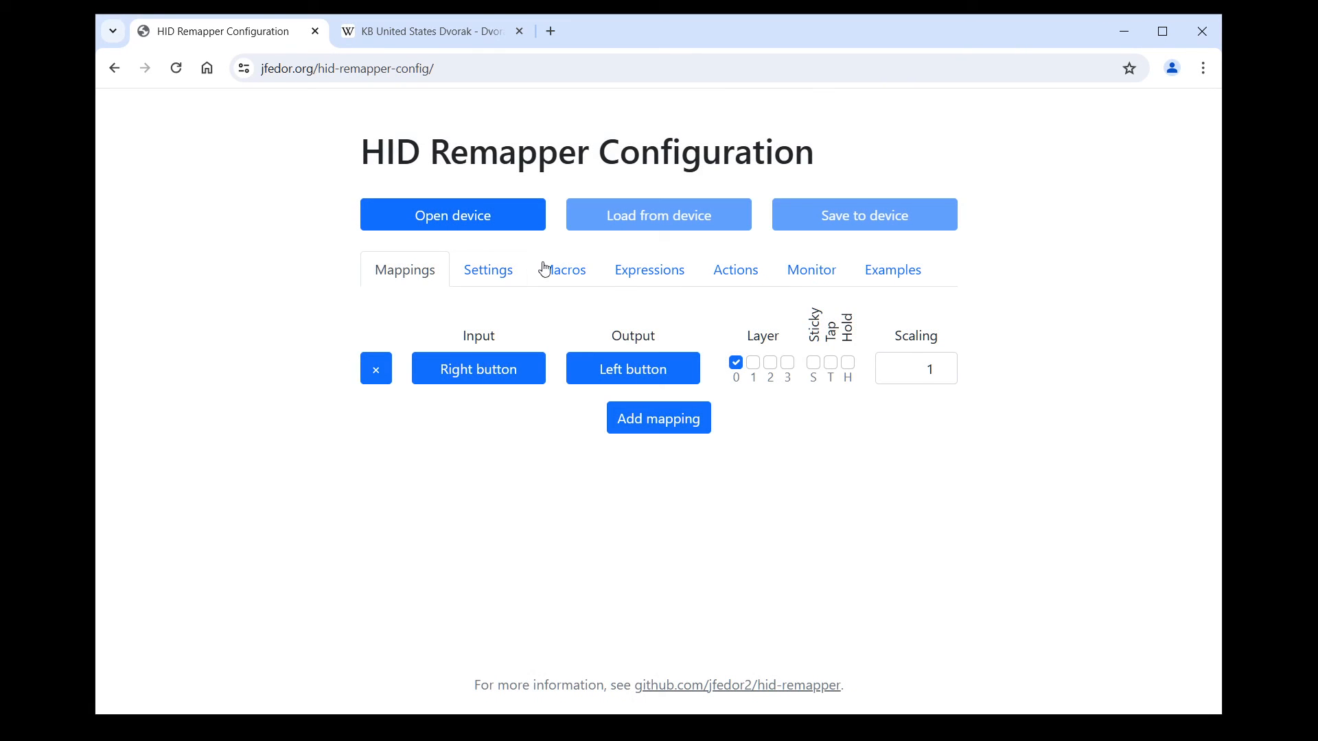
mouse_move(888, 441)
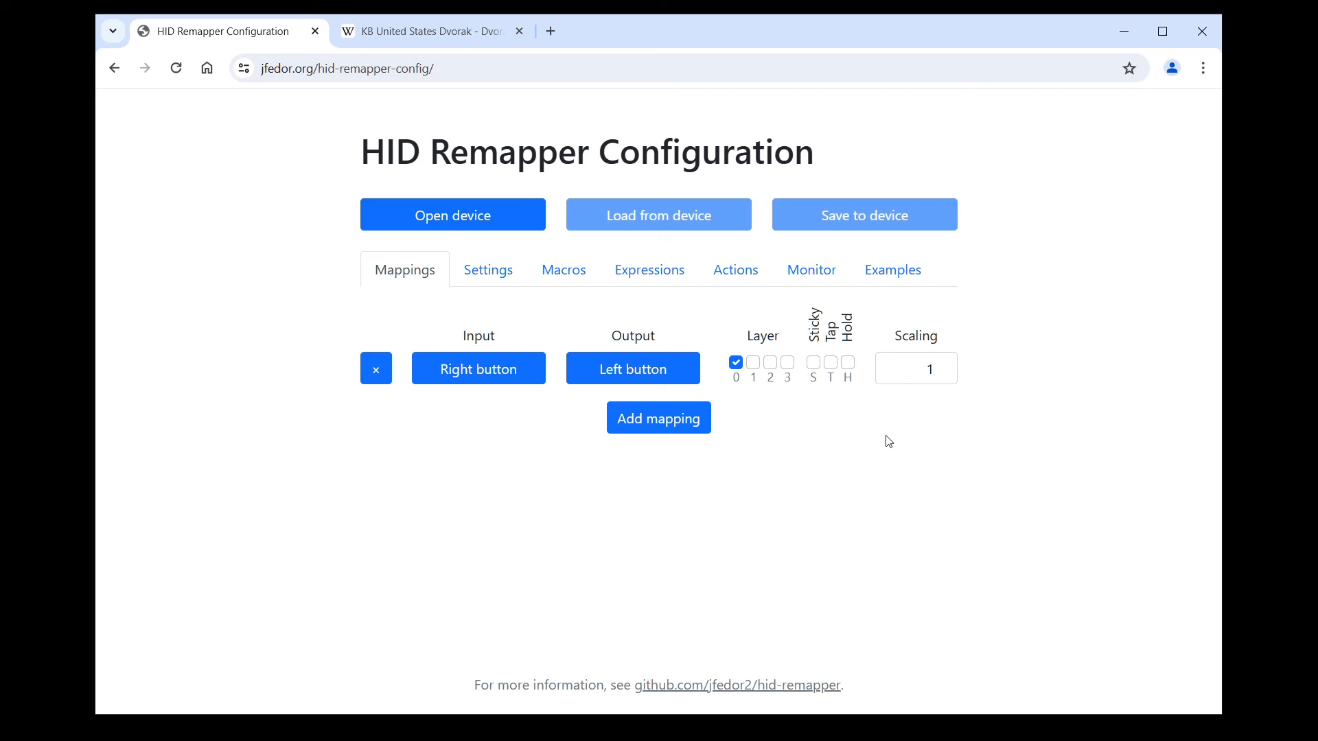
mouse_move(815, 370)
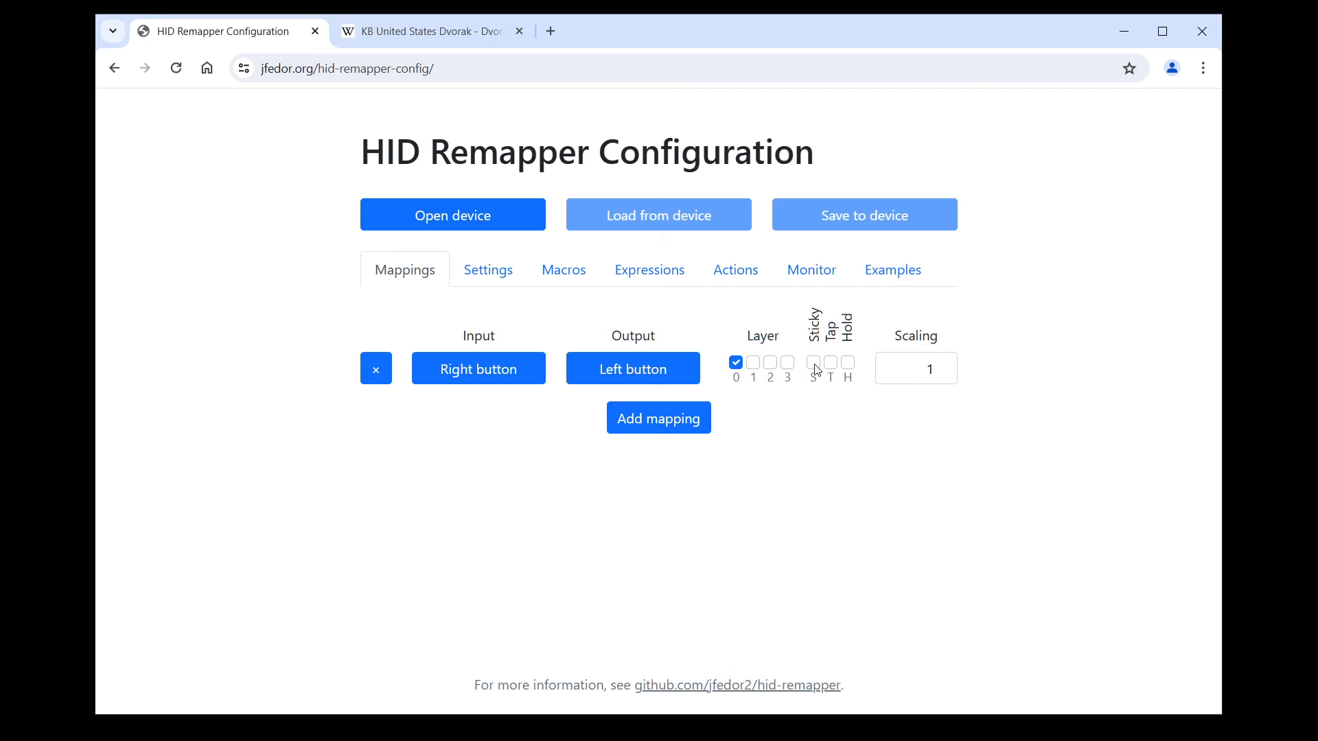
left_click(813, 362)
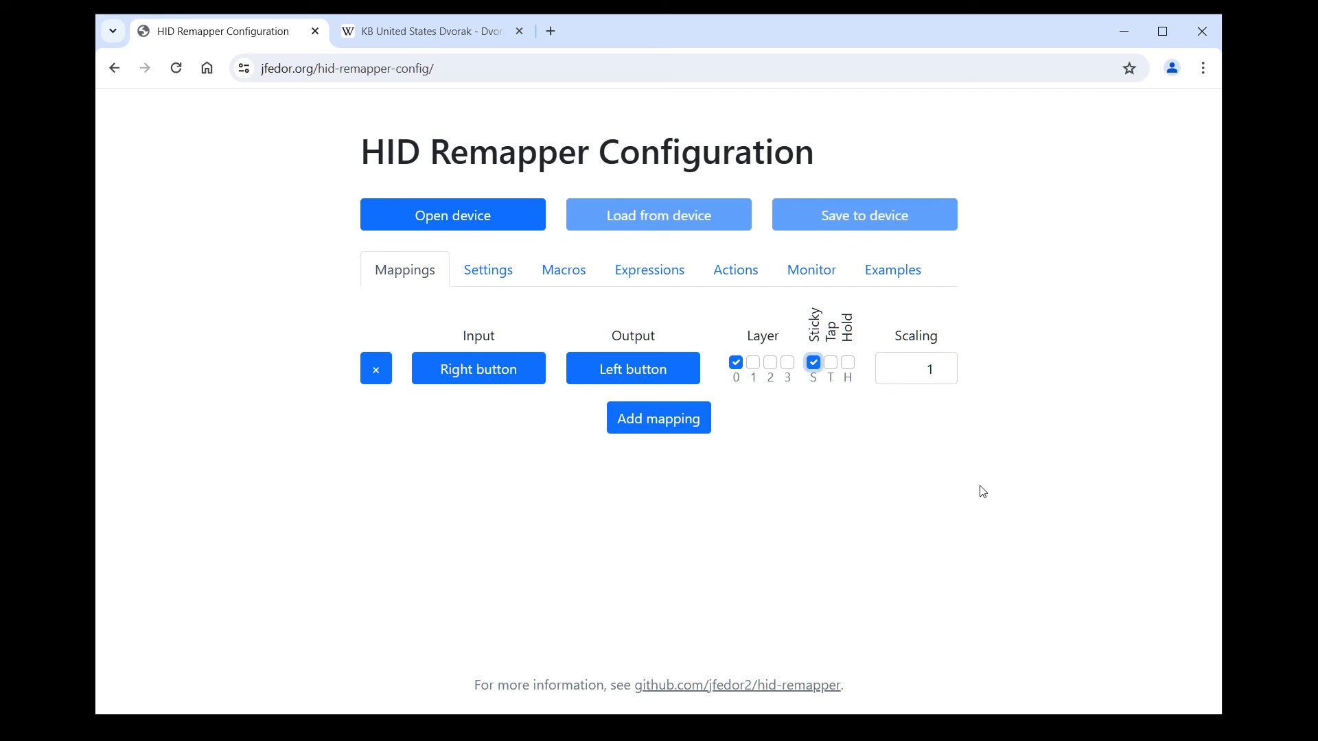
mouse_move(981, 505)
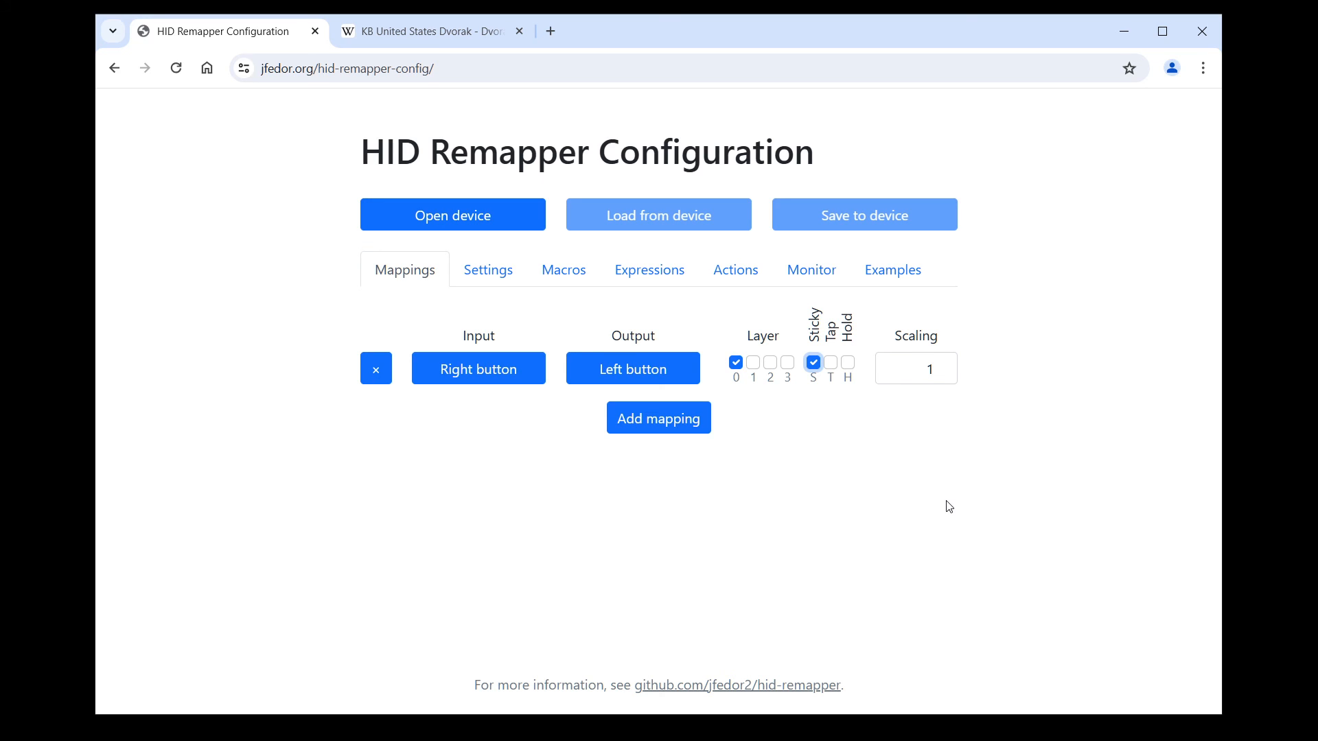
mouse_move(881, 318)
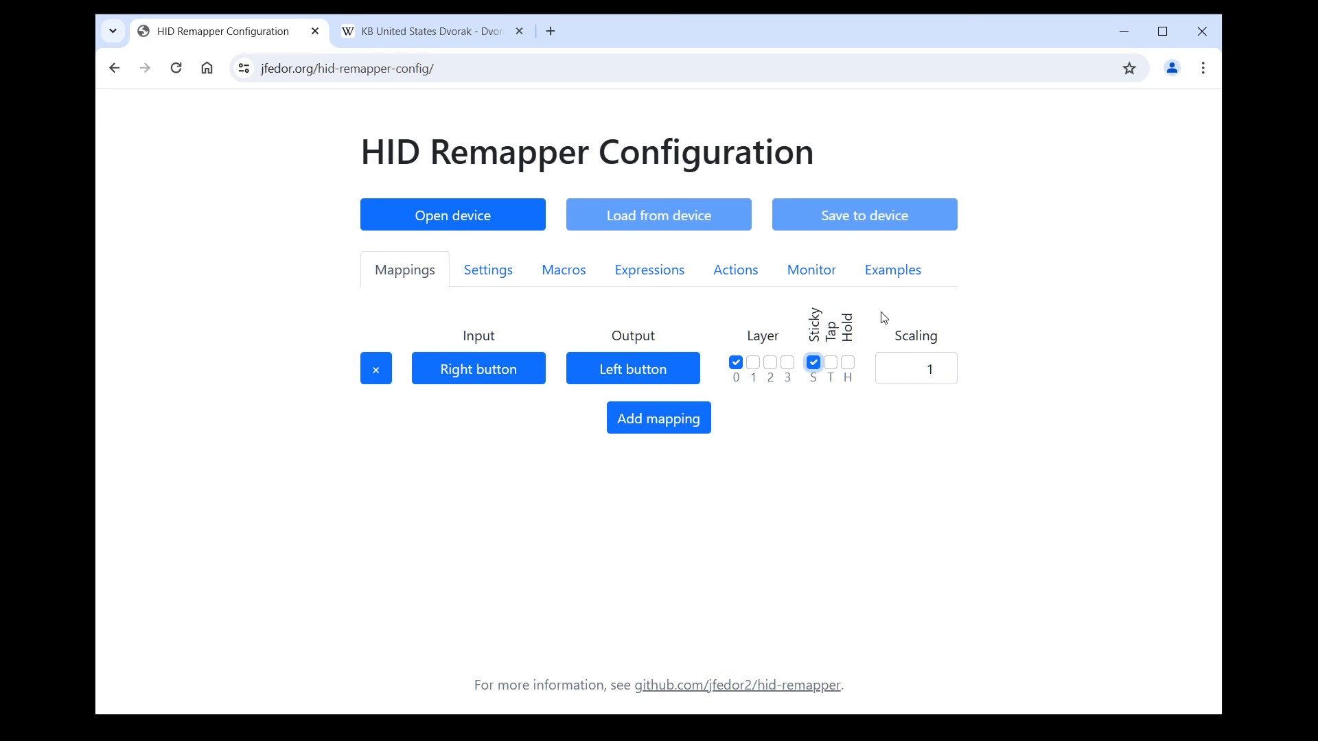
mouse_move(1047, 516)
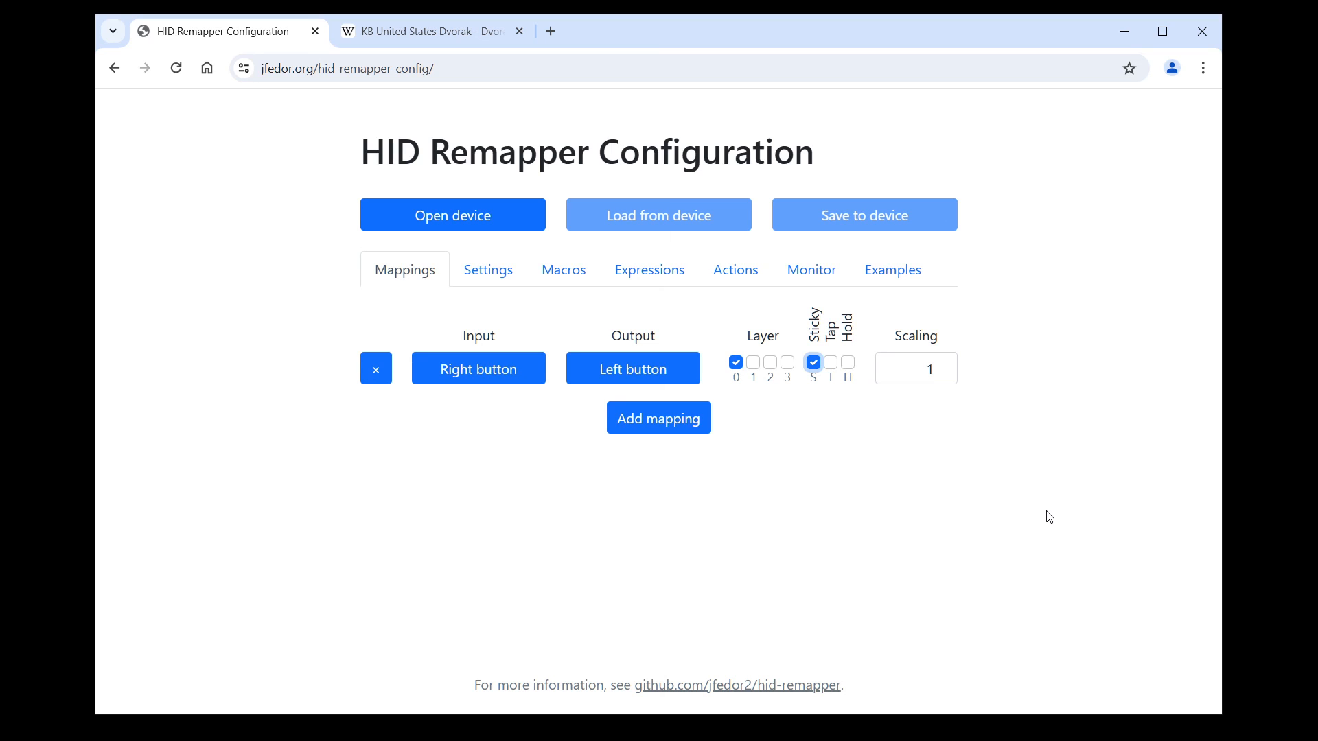
mouse_move(805, 499)
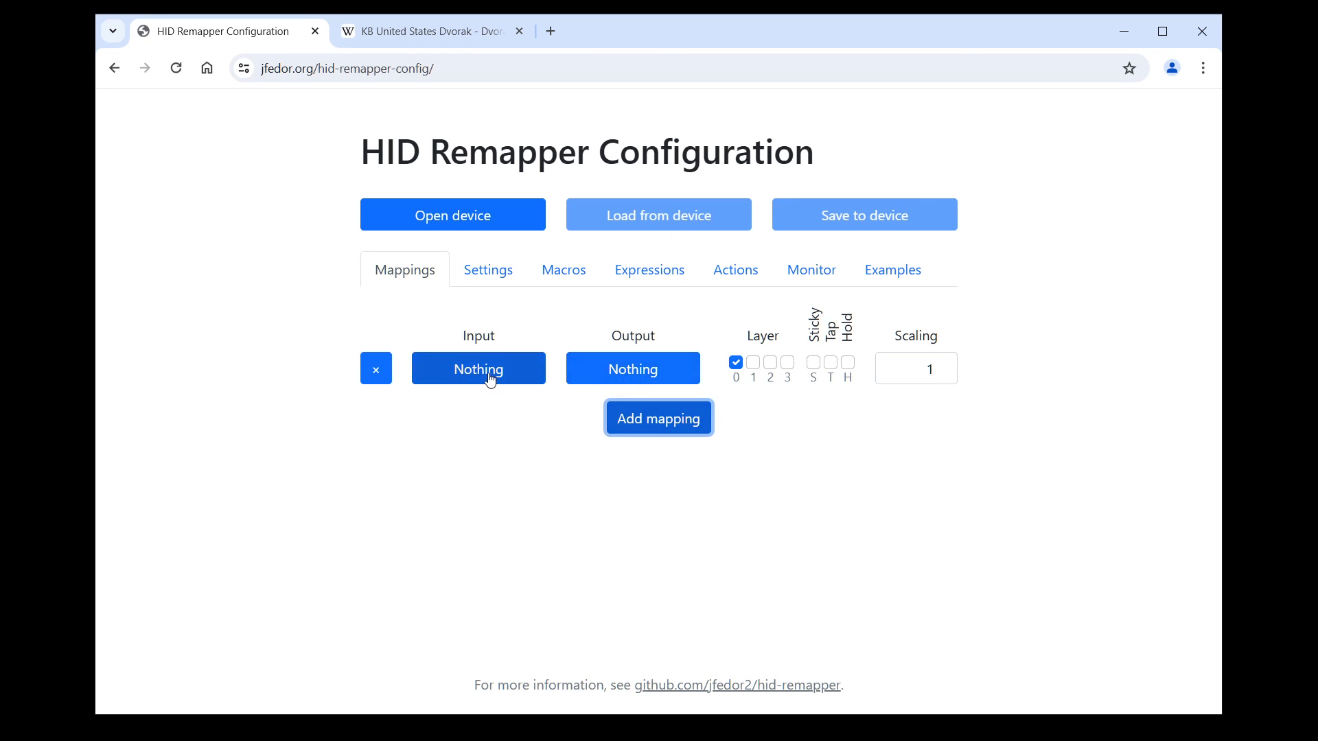
Map Caps Lock to Escape flagged tap, and to Left Control flagged hold.
left_click(478, 368)
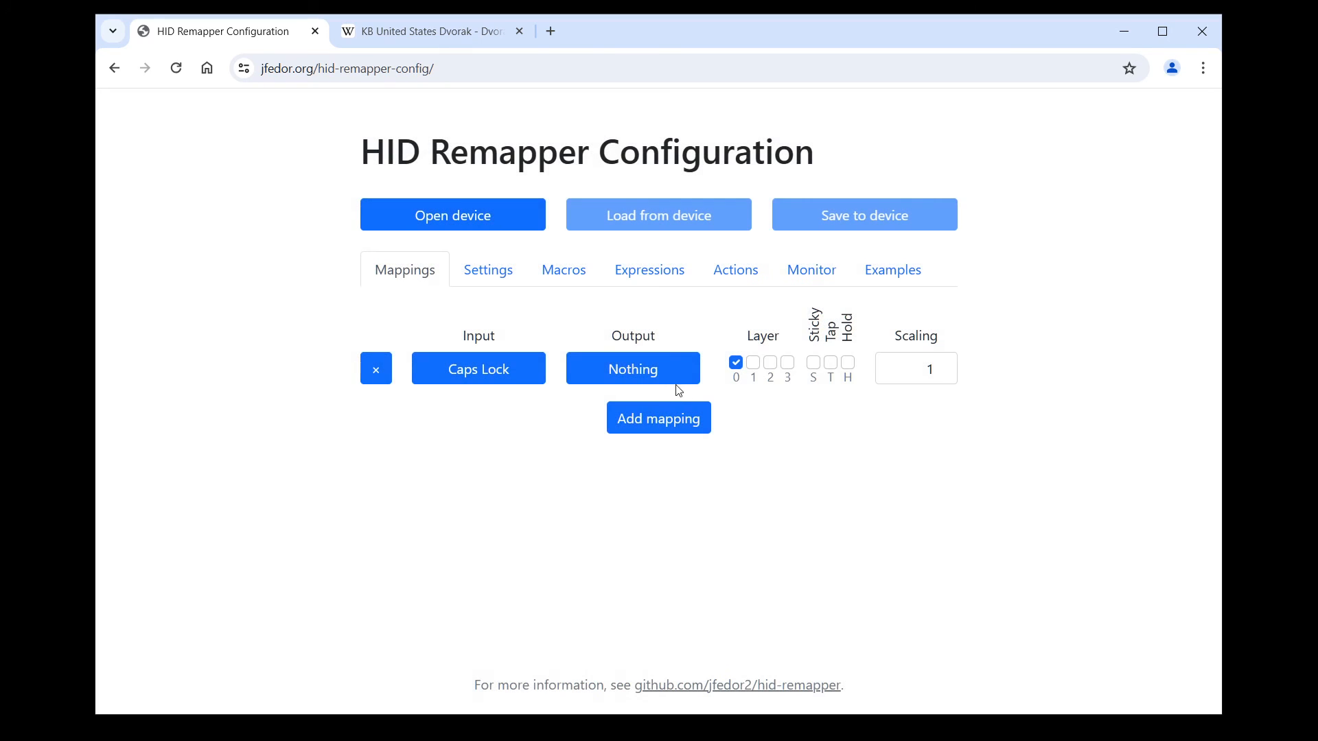
left_click(632, 368)
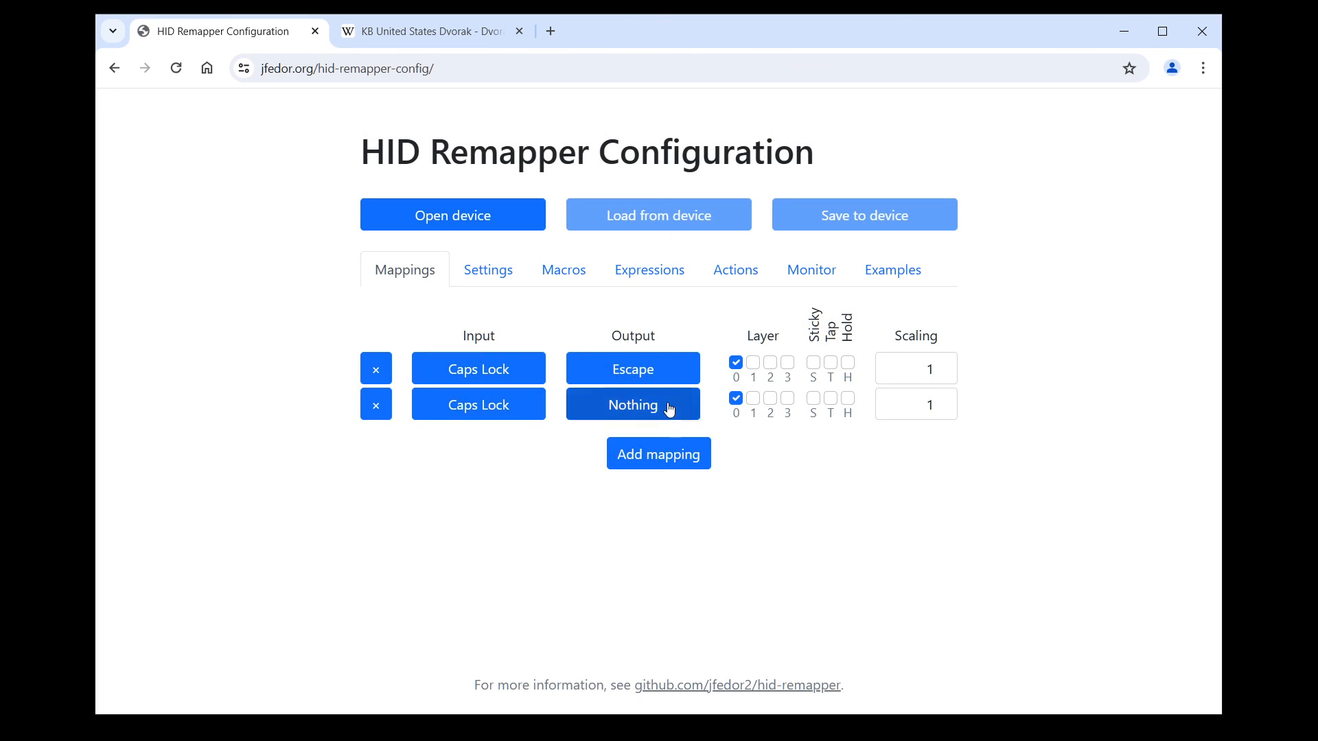
left_click(632, 404)
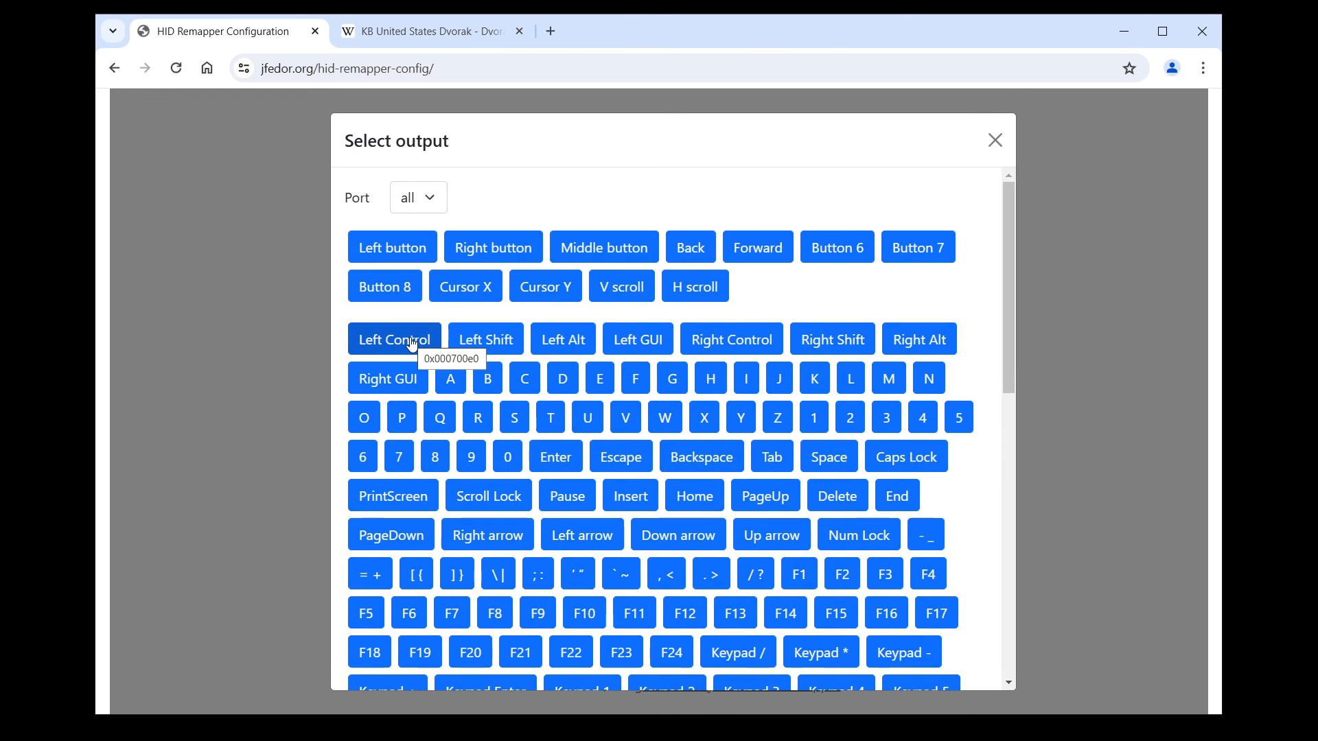
left_click(393, 340)
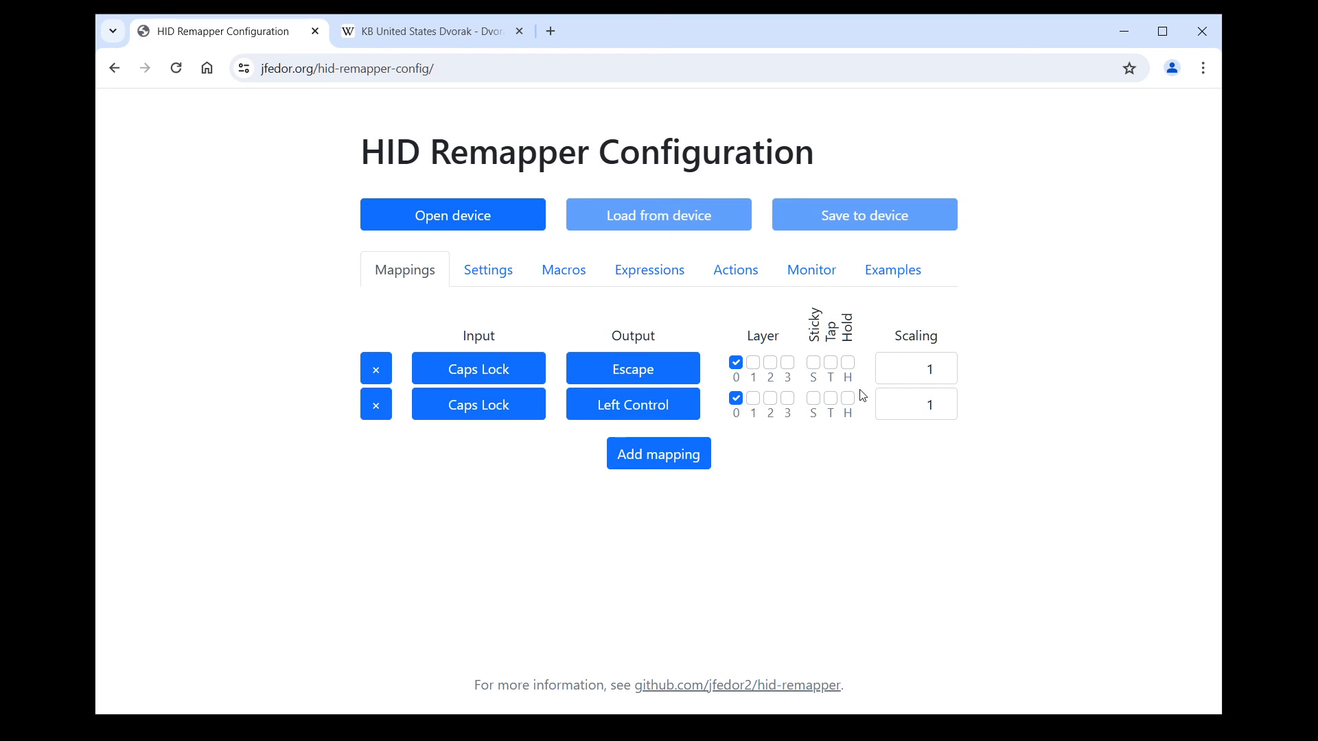
mouse_move(831, 366)
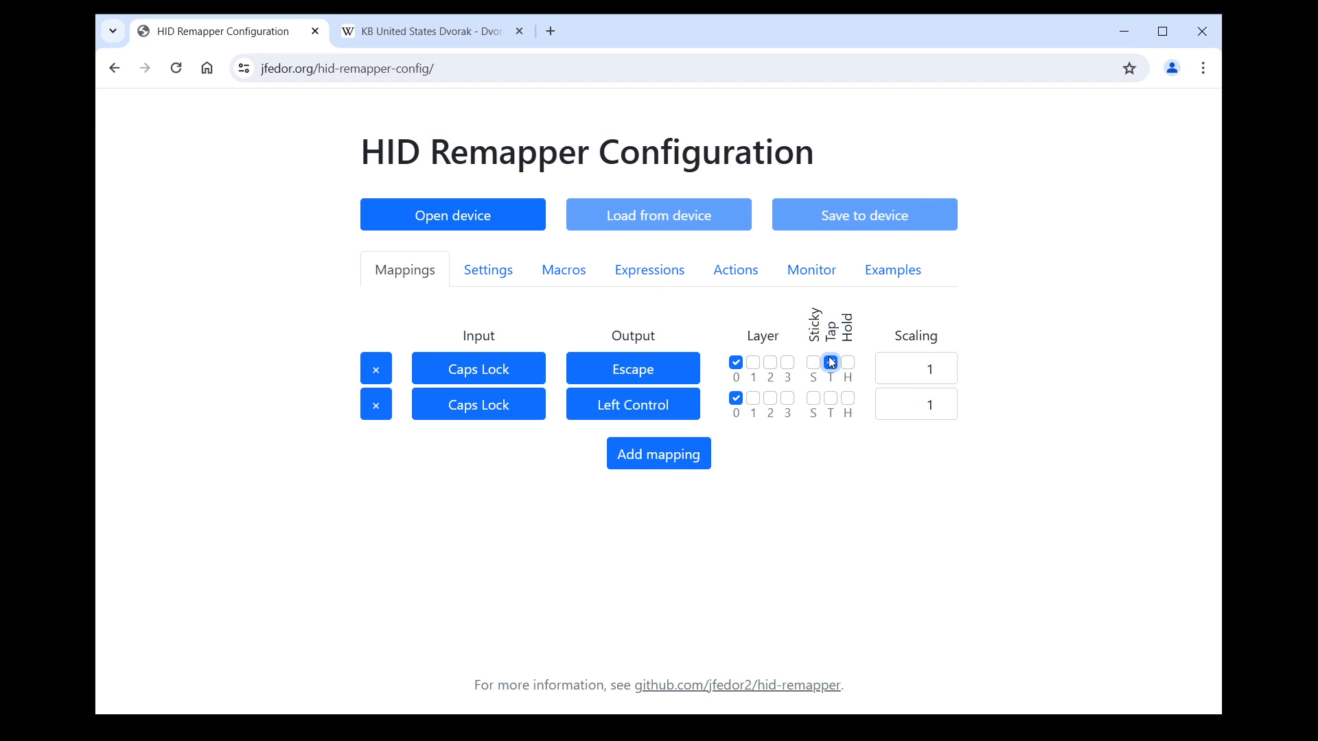
left_click(830, 362)
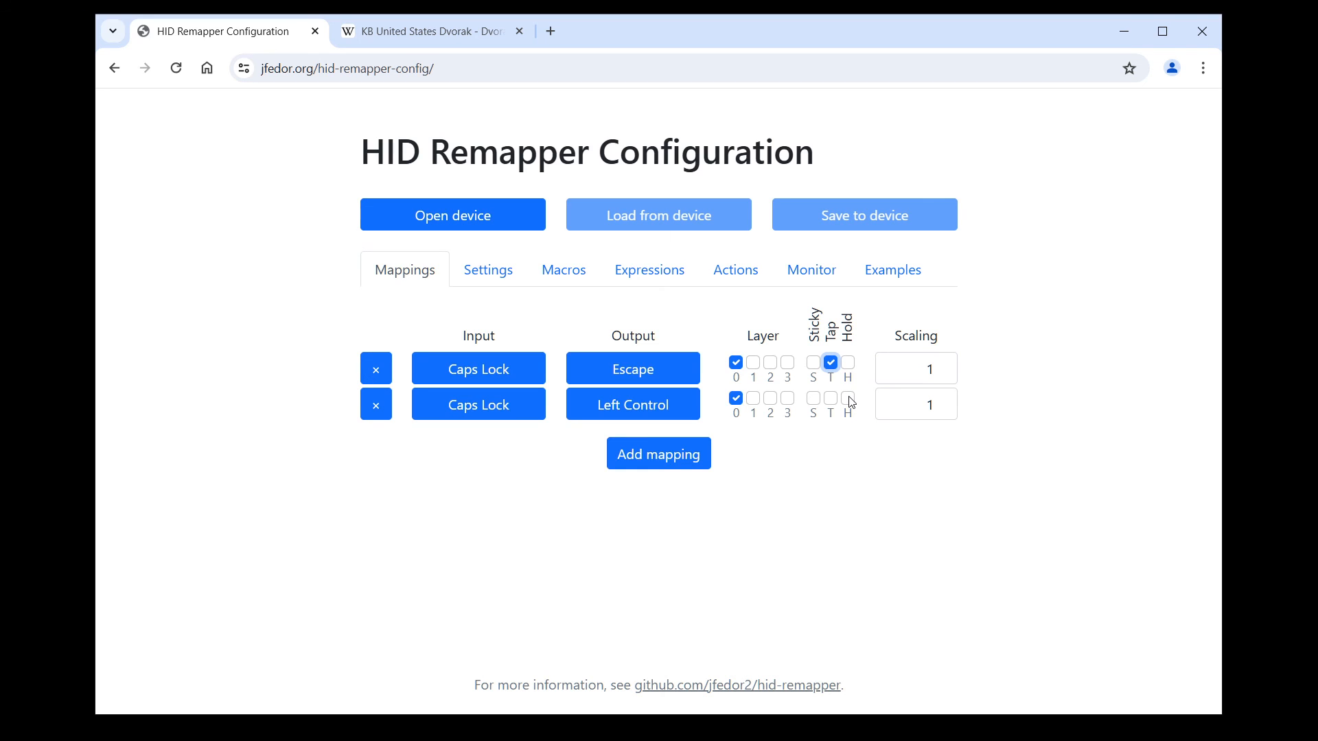
left_click(846, 398)
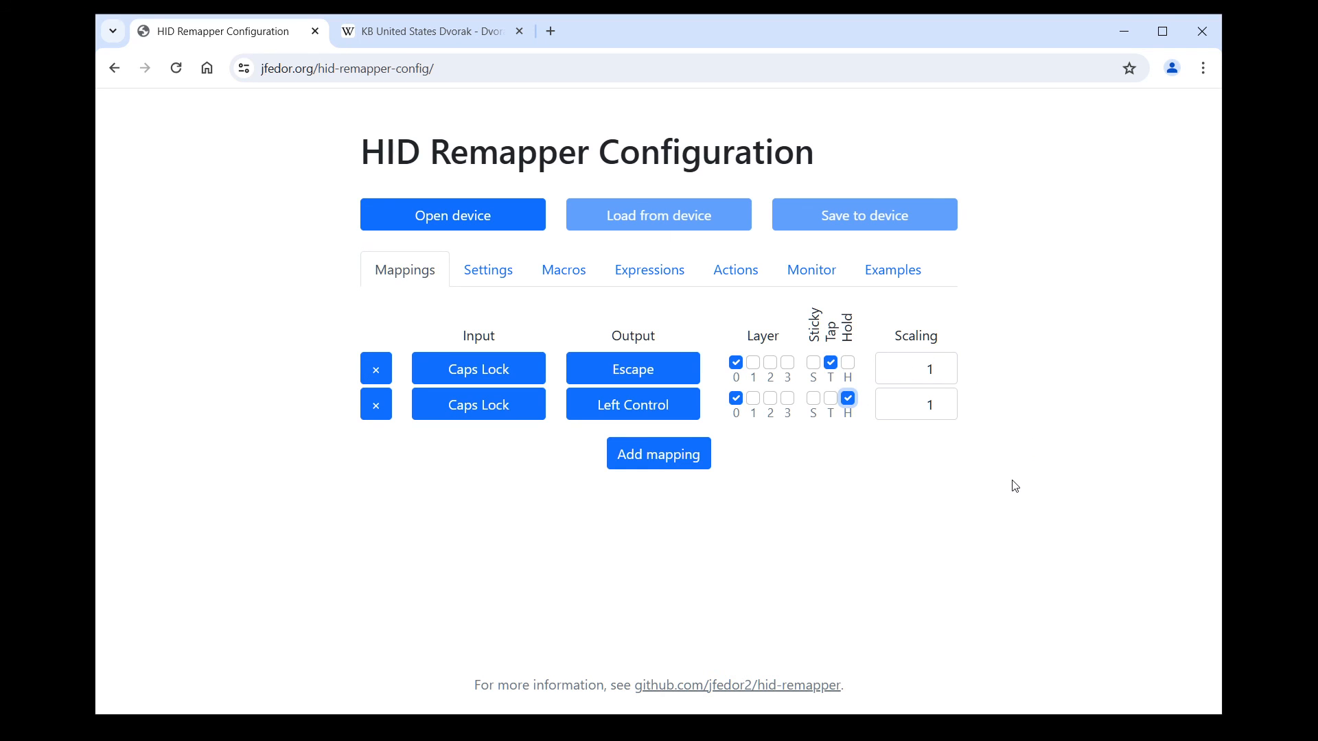
mouse_move(1019, 521)
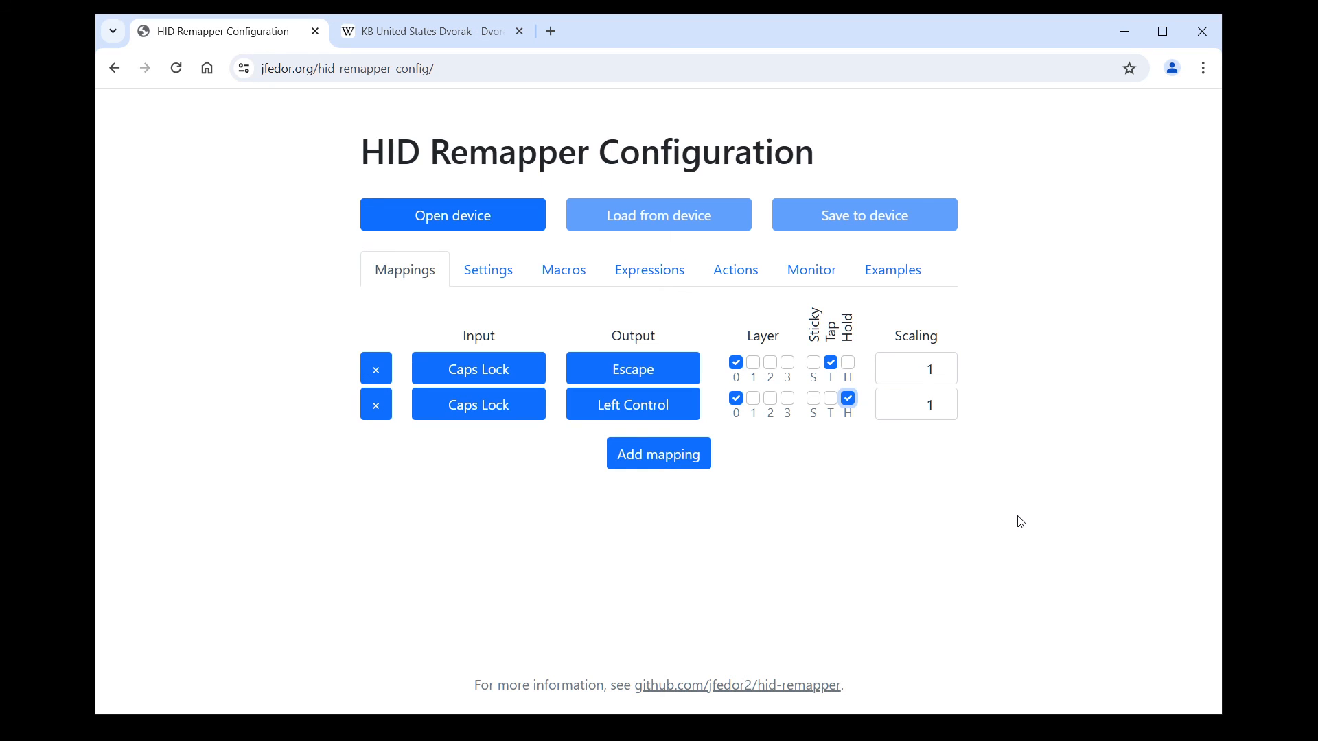
mouse_move(1025, 534)
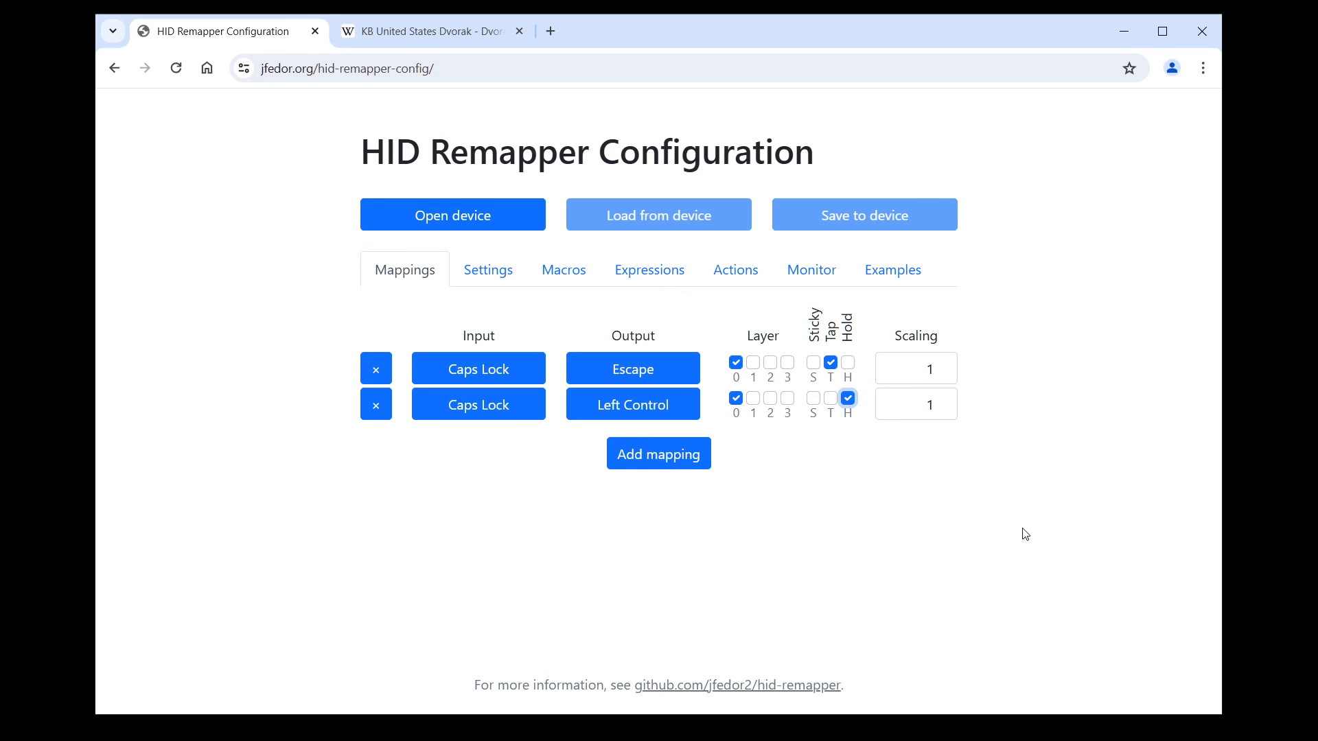